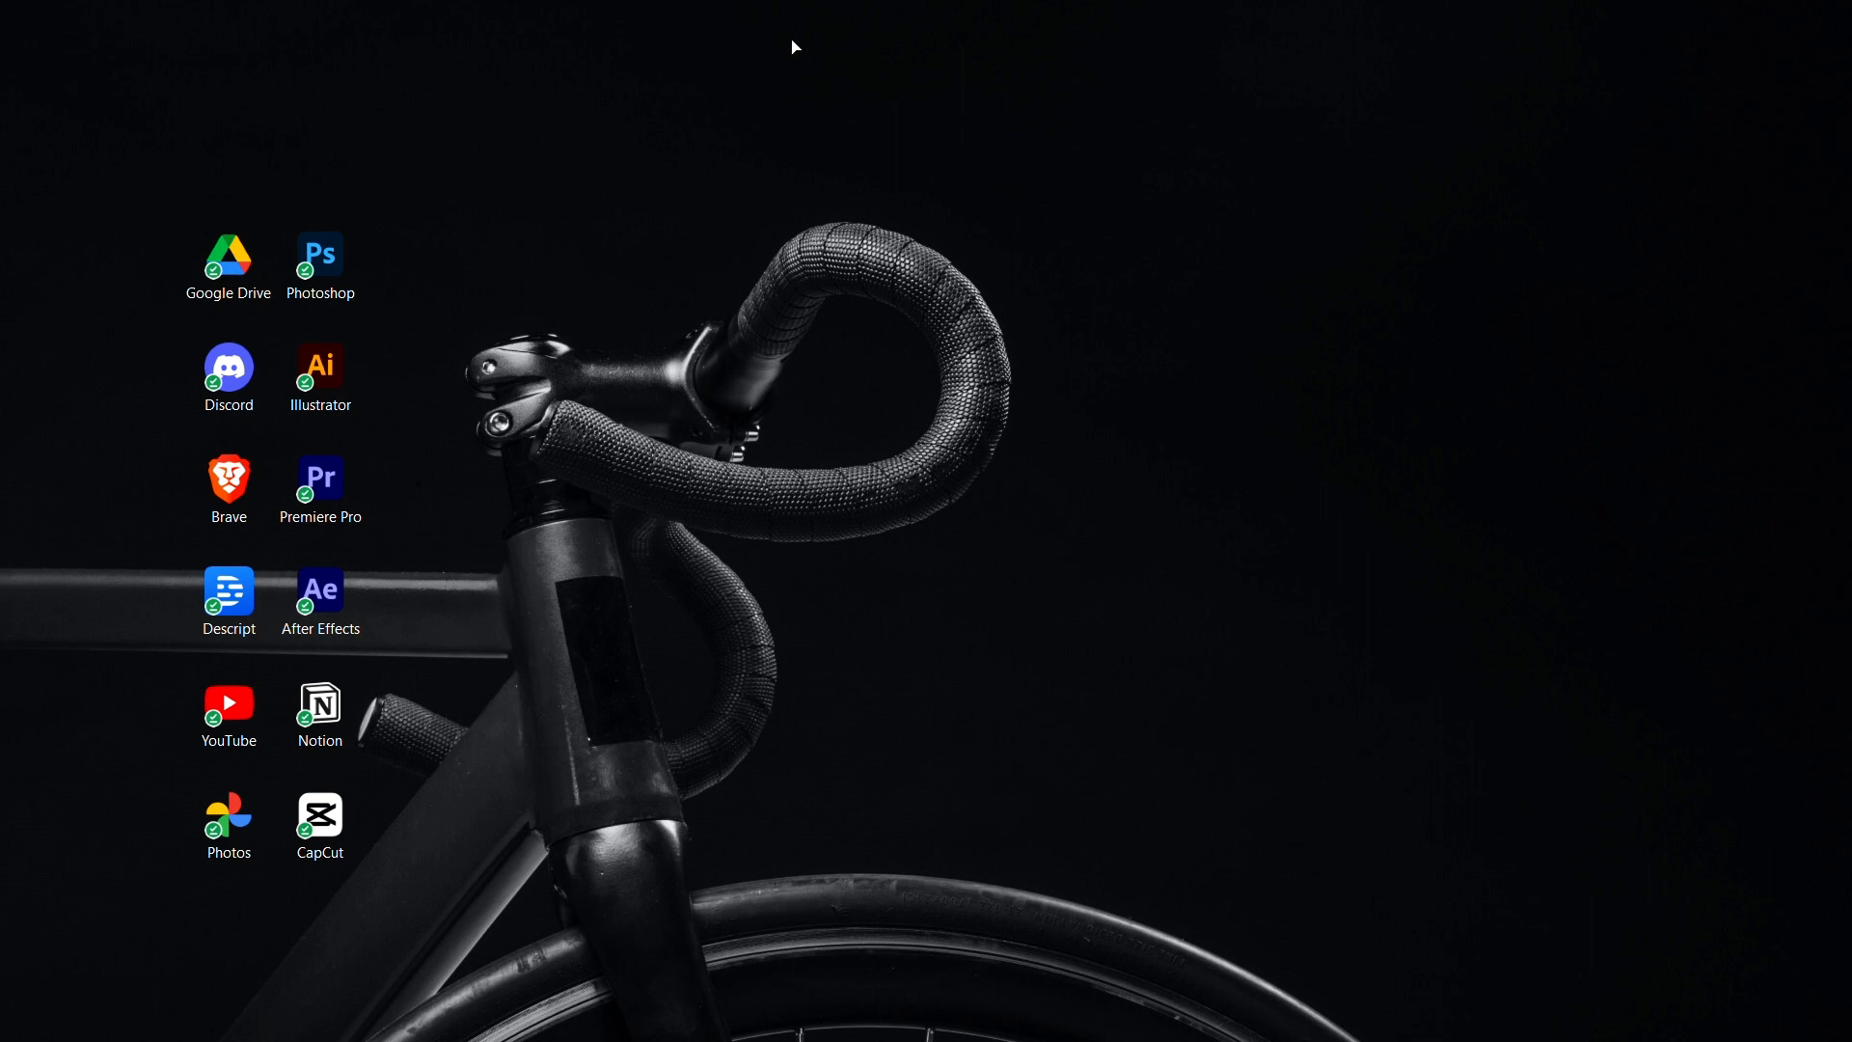
{"action": "mouse_move", "coordinate": [1092, 573]}
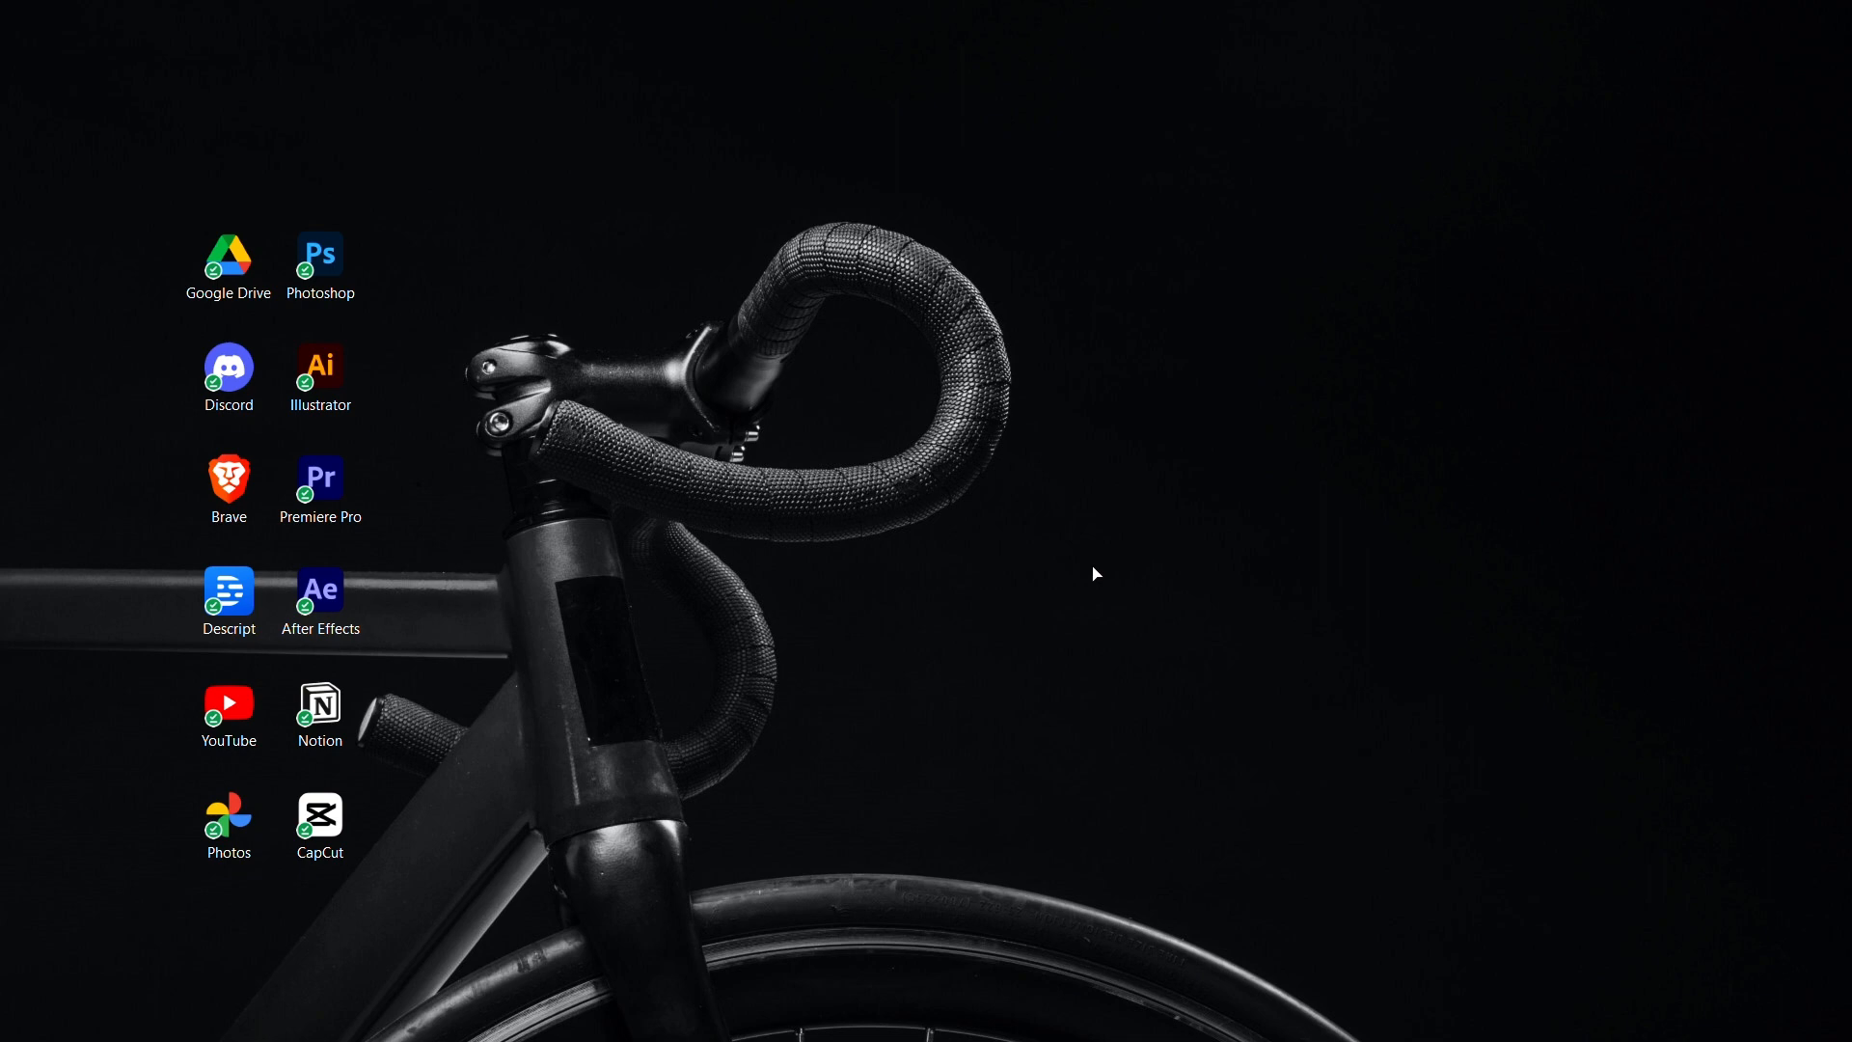
{"action": "mouse_move", "coordinate": [907, 978]}
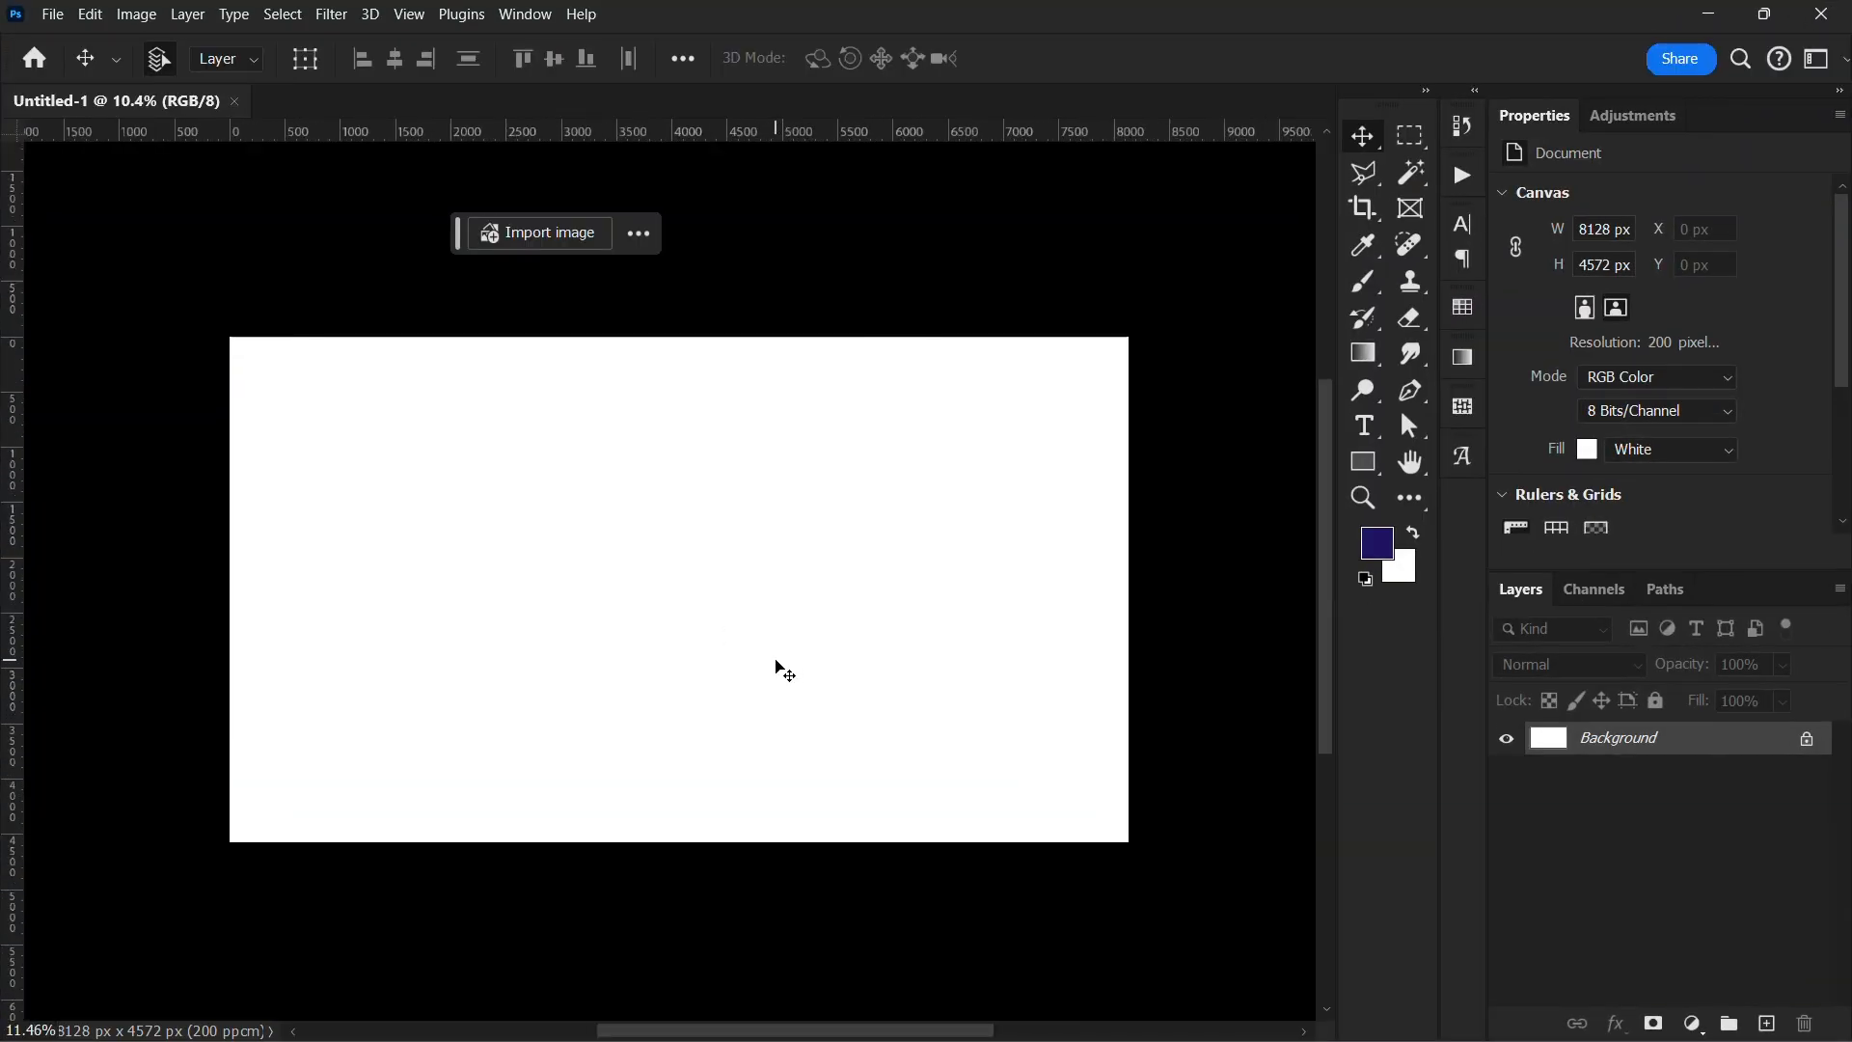
Step: Add a Solid Color fill layer in dark navy covering the canvas
{"action": "left_click", "coordinate": [1693, 1023]}
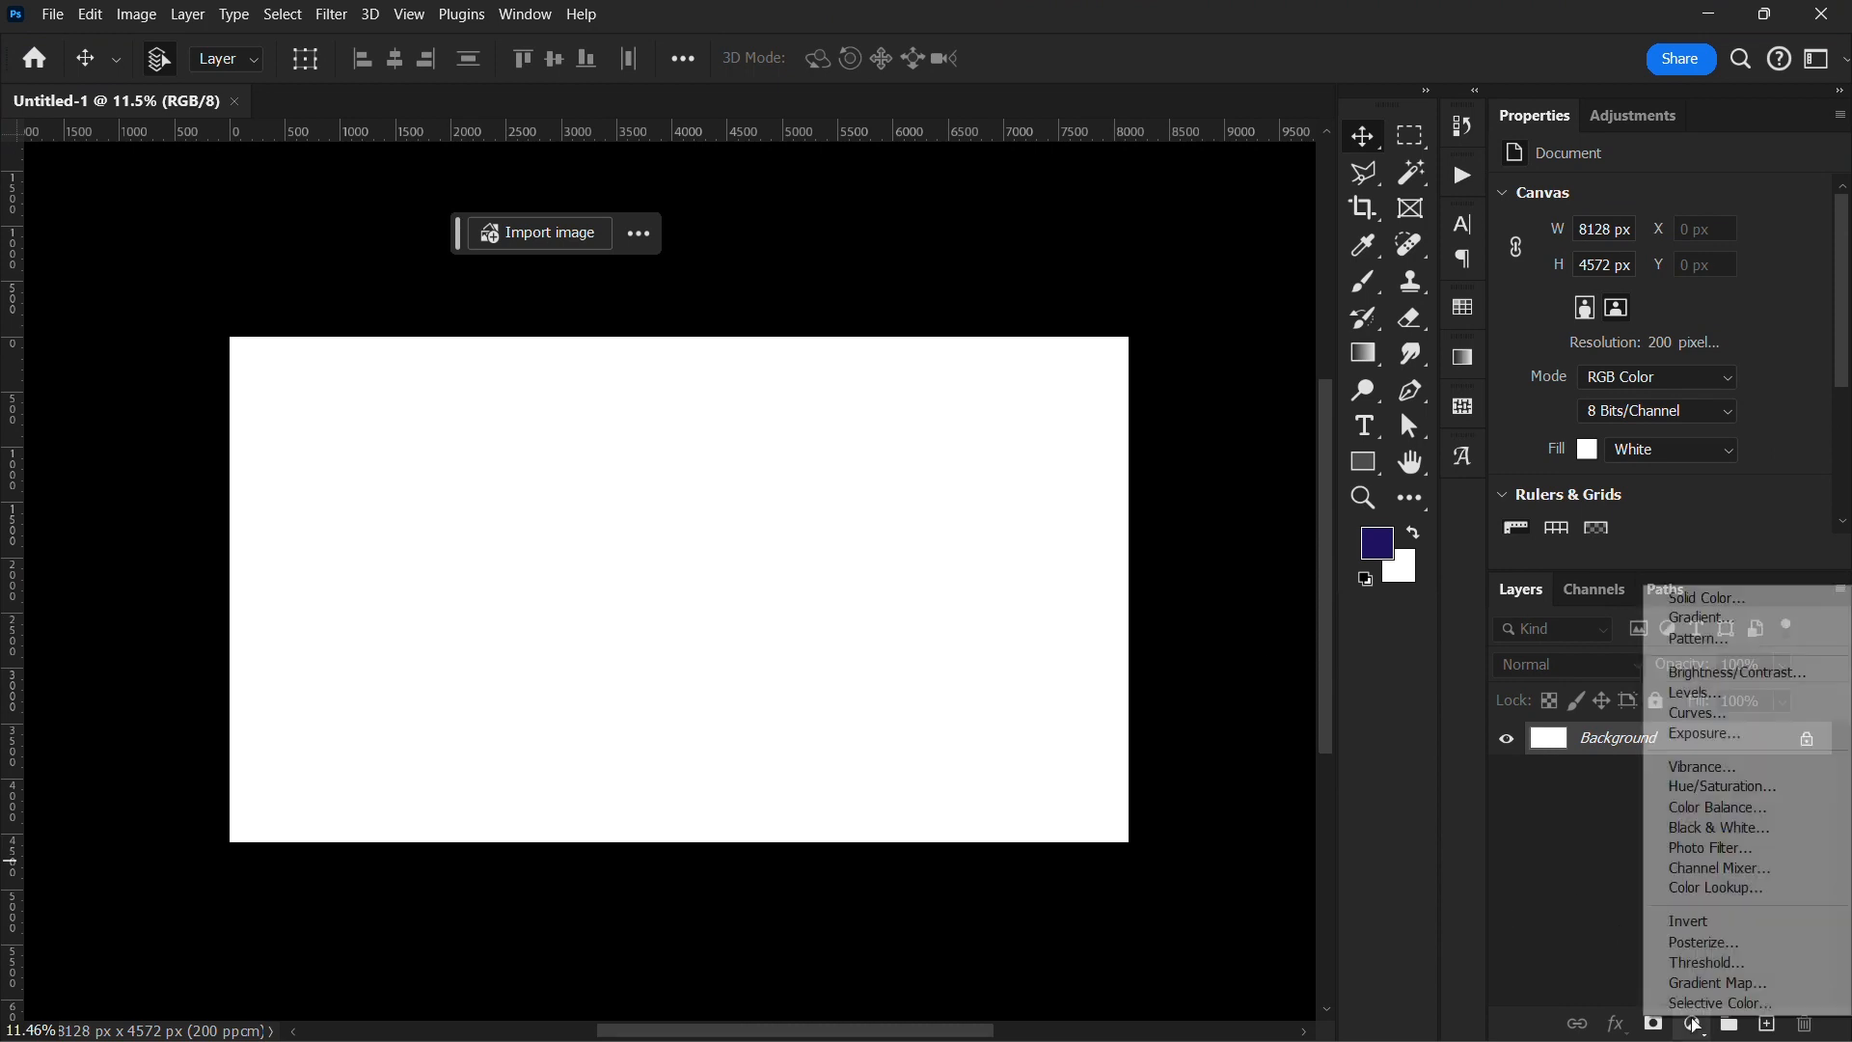
{"action": "left_click", "coordinate": [1702, 598]}
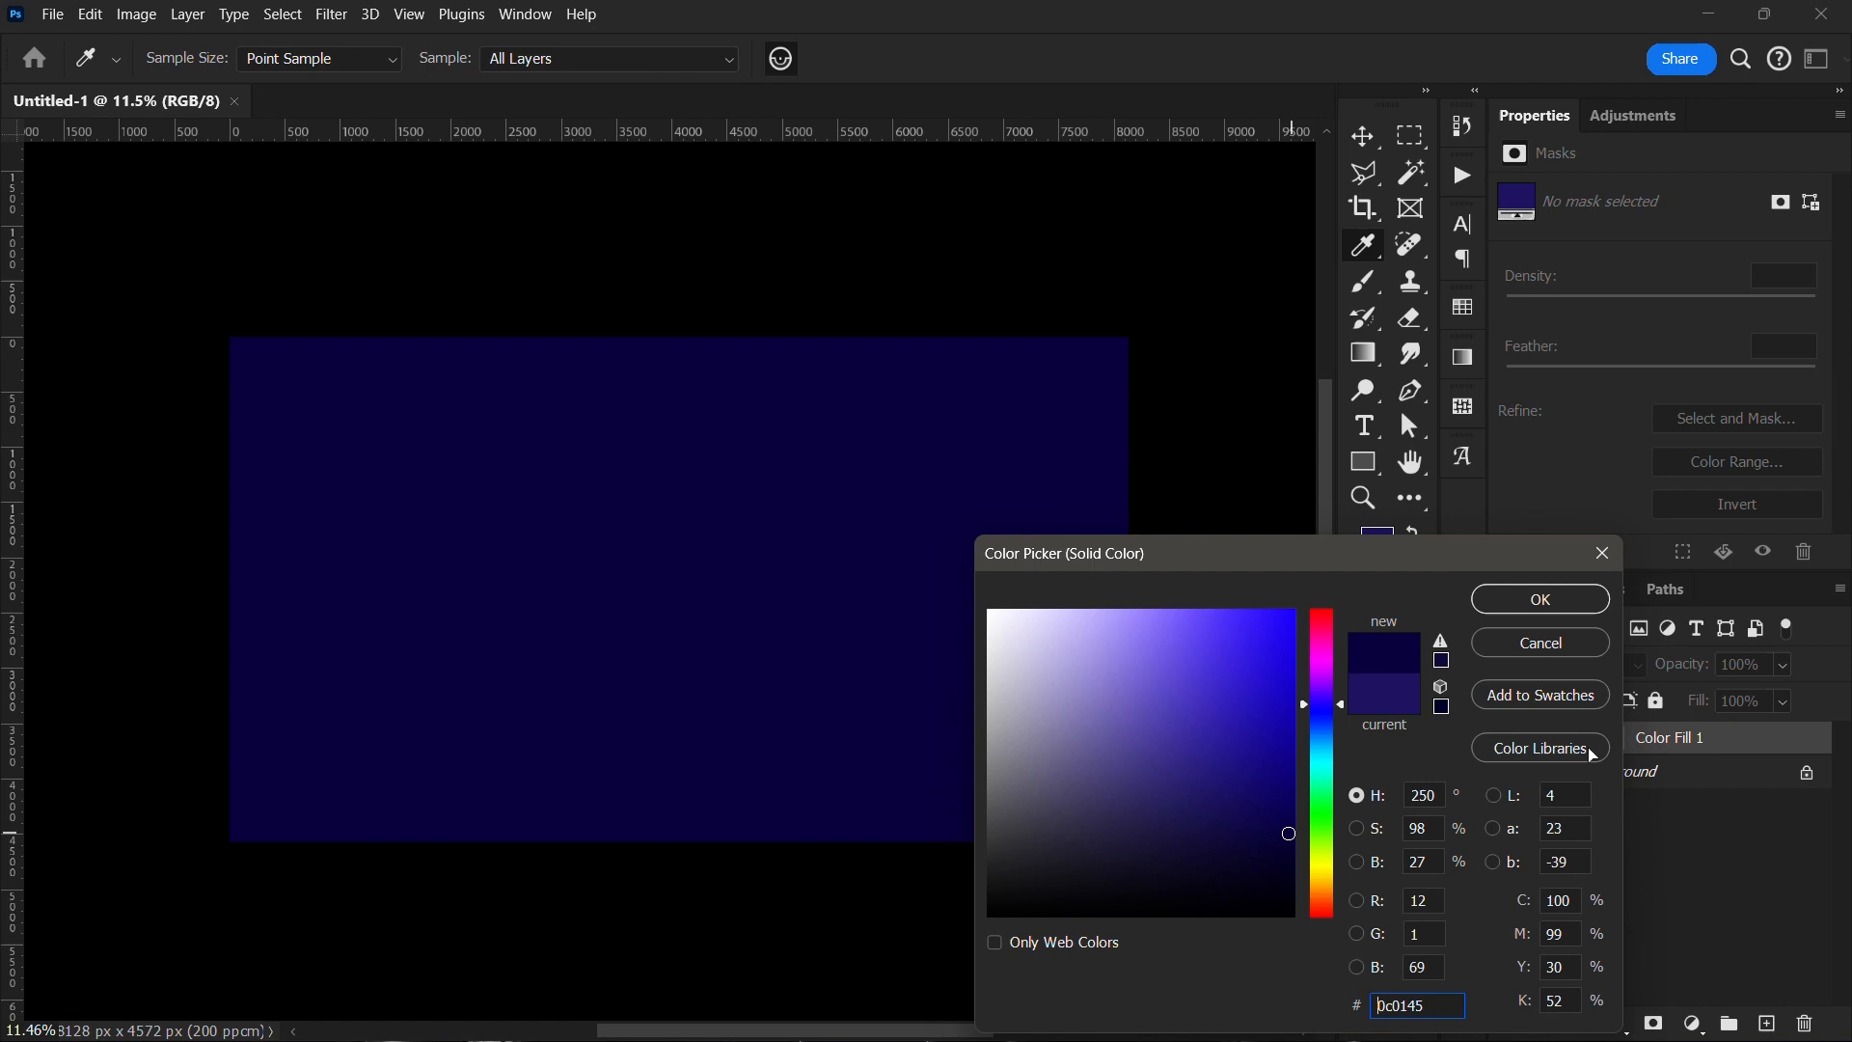
{"action": "left_click", "coordinate": [1538, 598]}
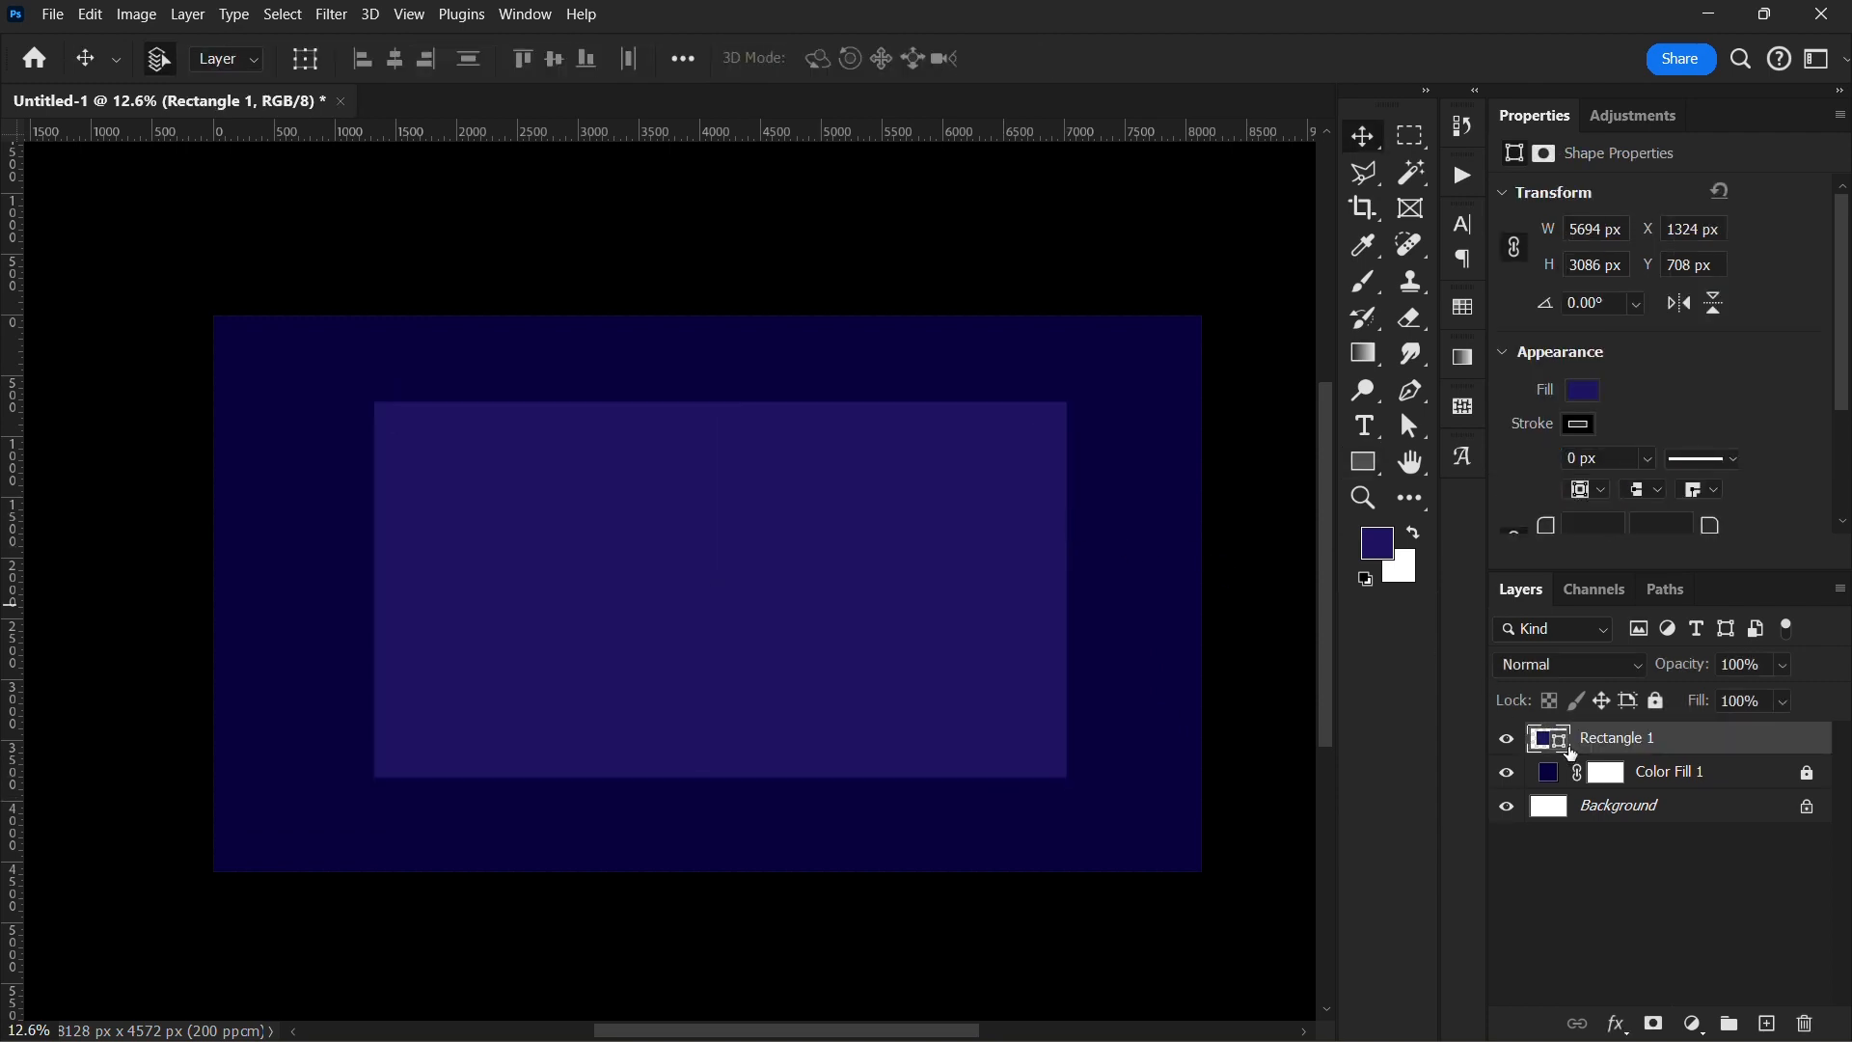
Step: Fill the Rectangle 1 shape white and start converting it to a smart object
{"action": "left_click", "coordinate": [1580, 390]}
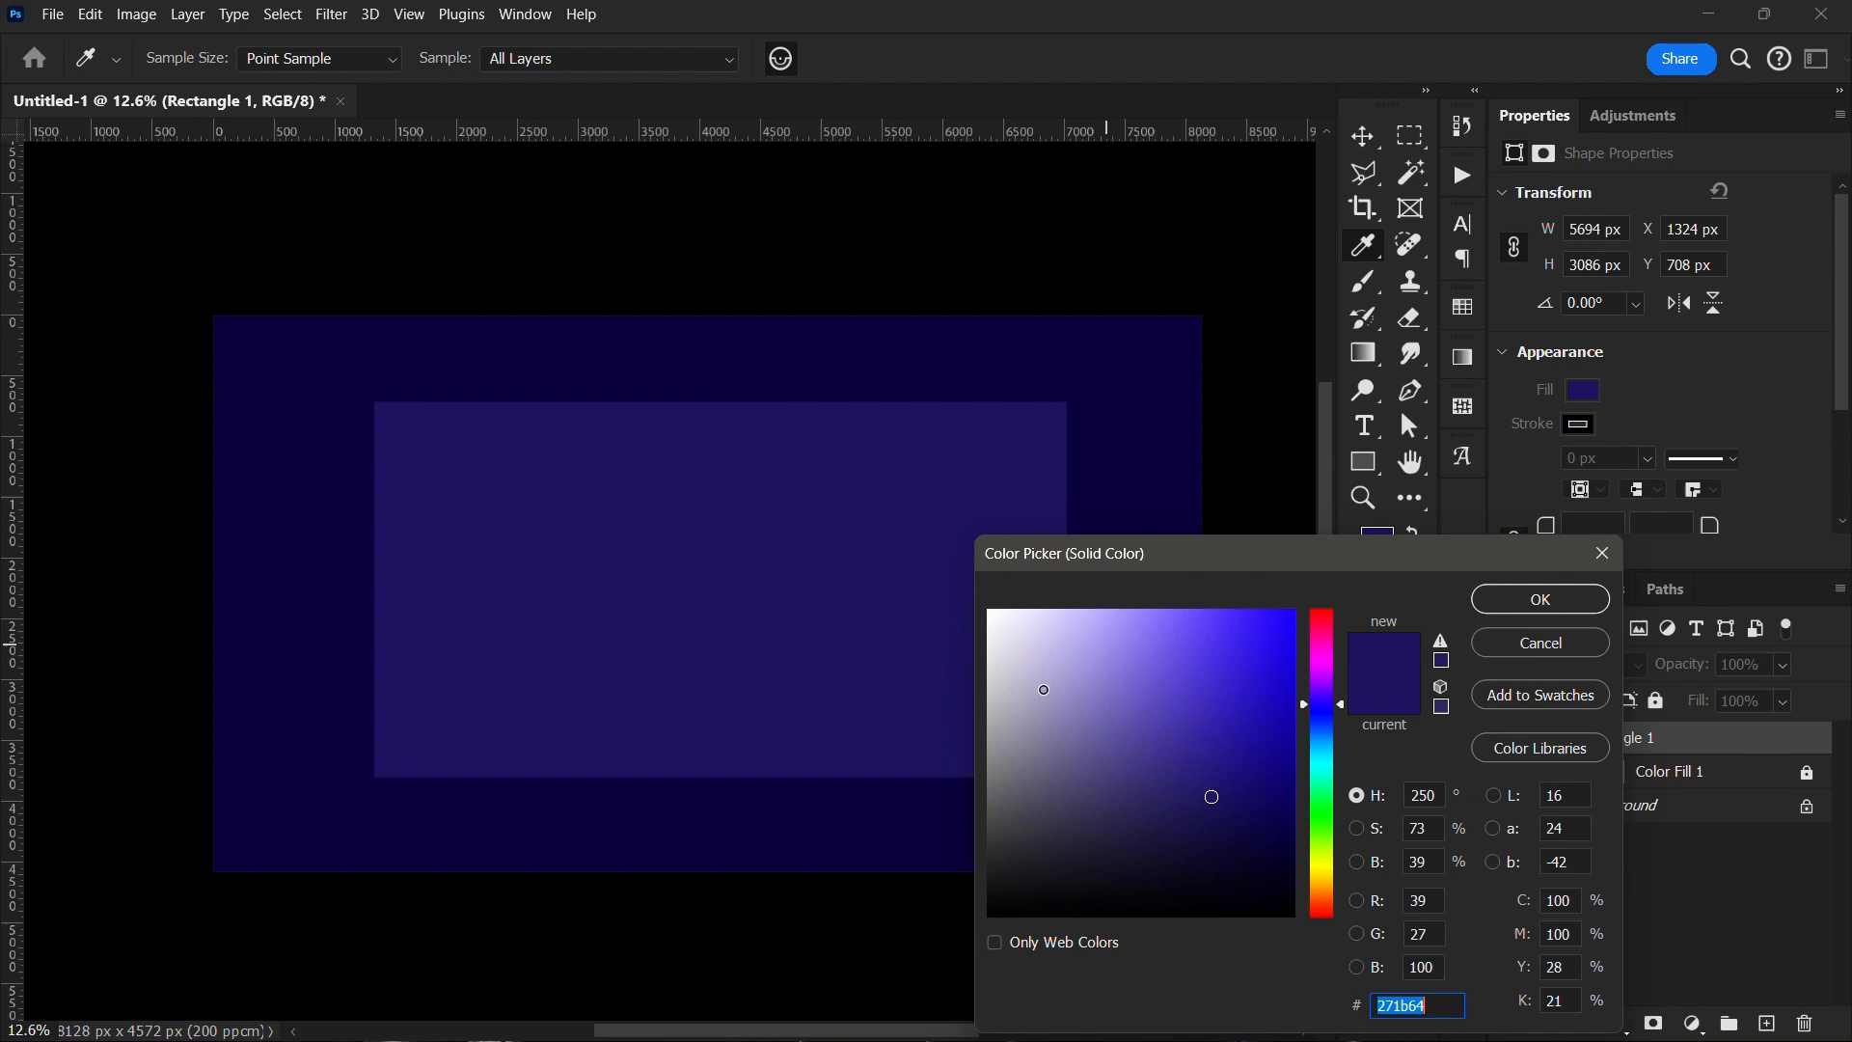
{"action": "left_click", "coordinate": [1538, 598]}
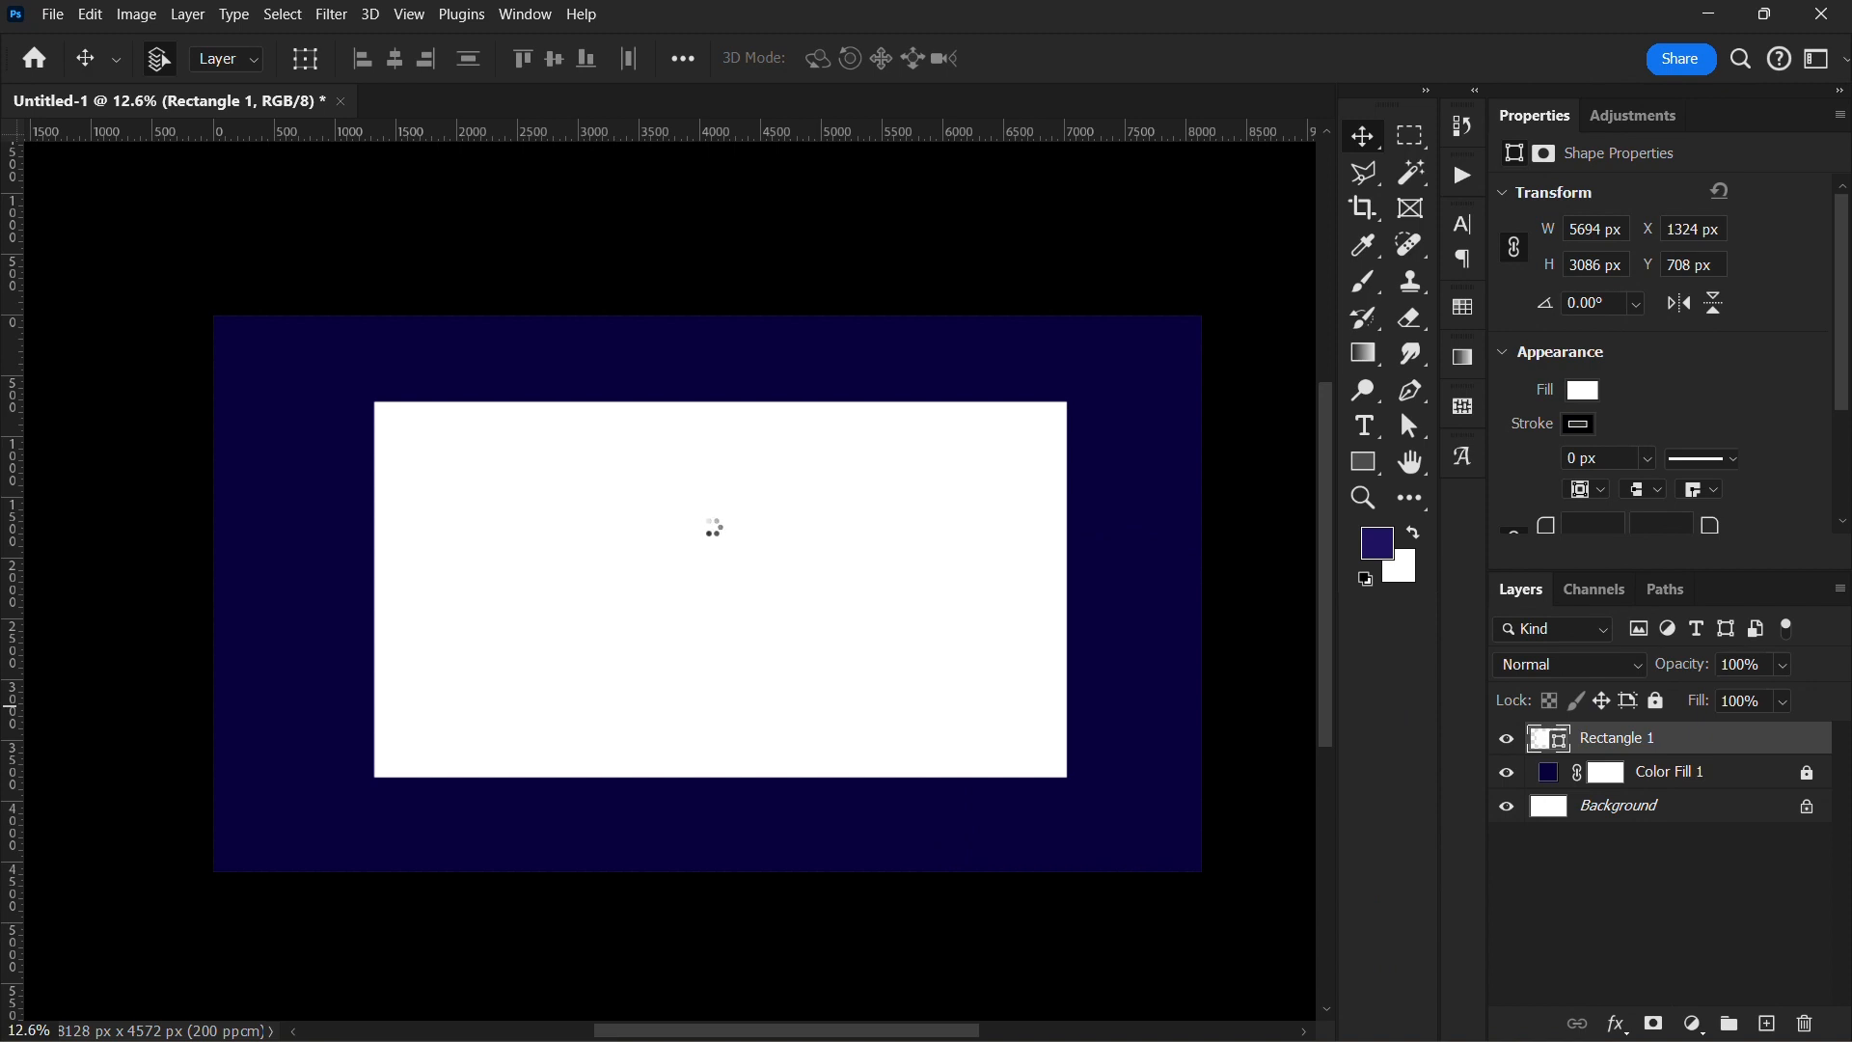
{"action": "right_click", "coordinate": [1617, 737]}
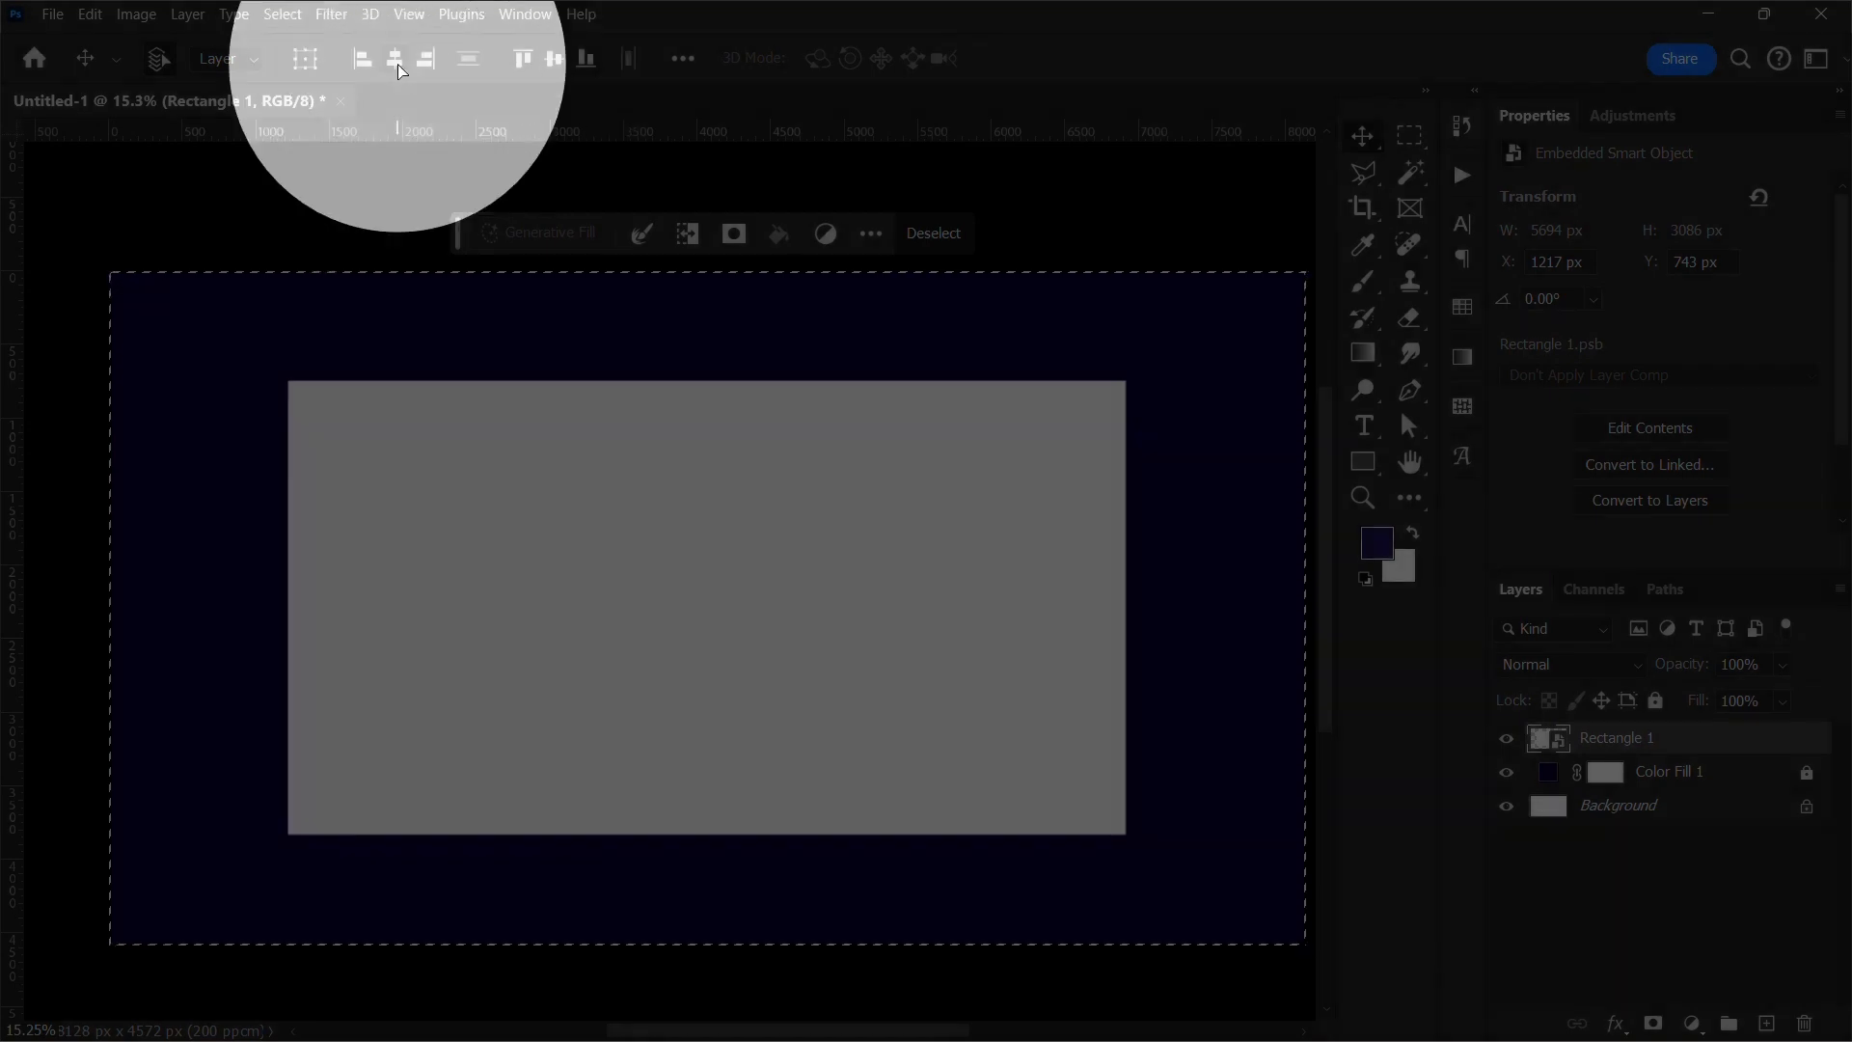
Step: Centre the white rectangle smart object horizontally on the navy canvas
{"action": "left_click", "coordinate": [394, 60]}
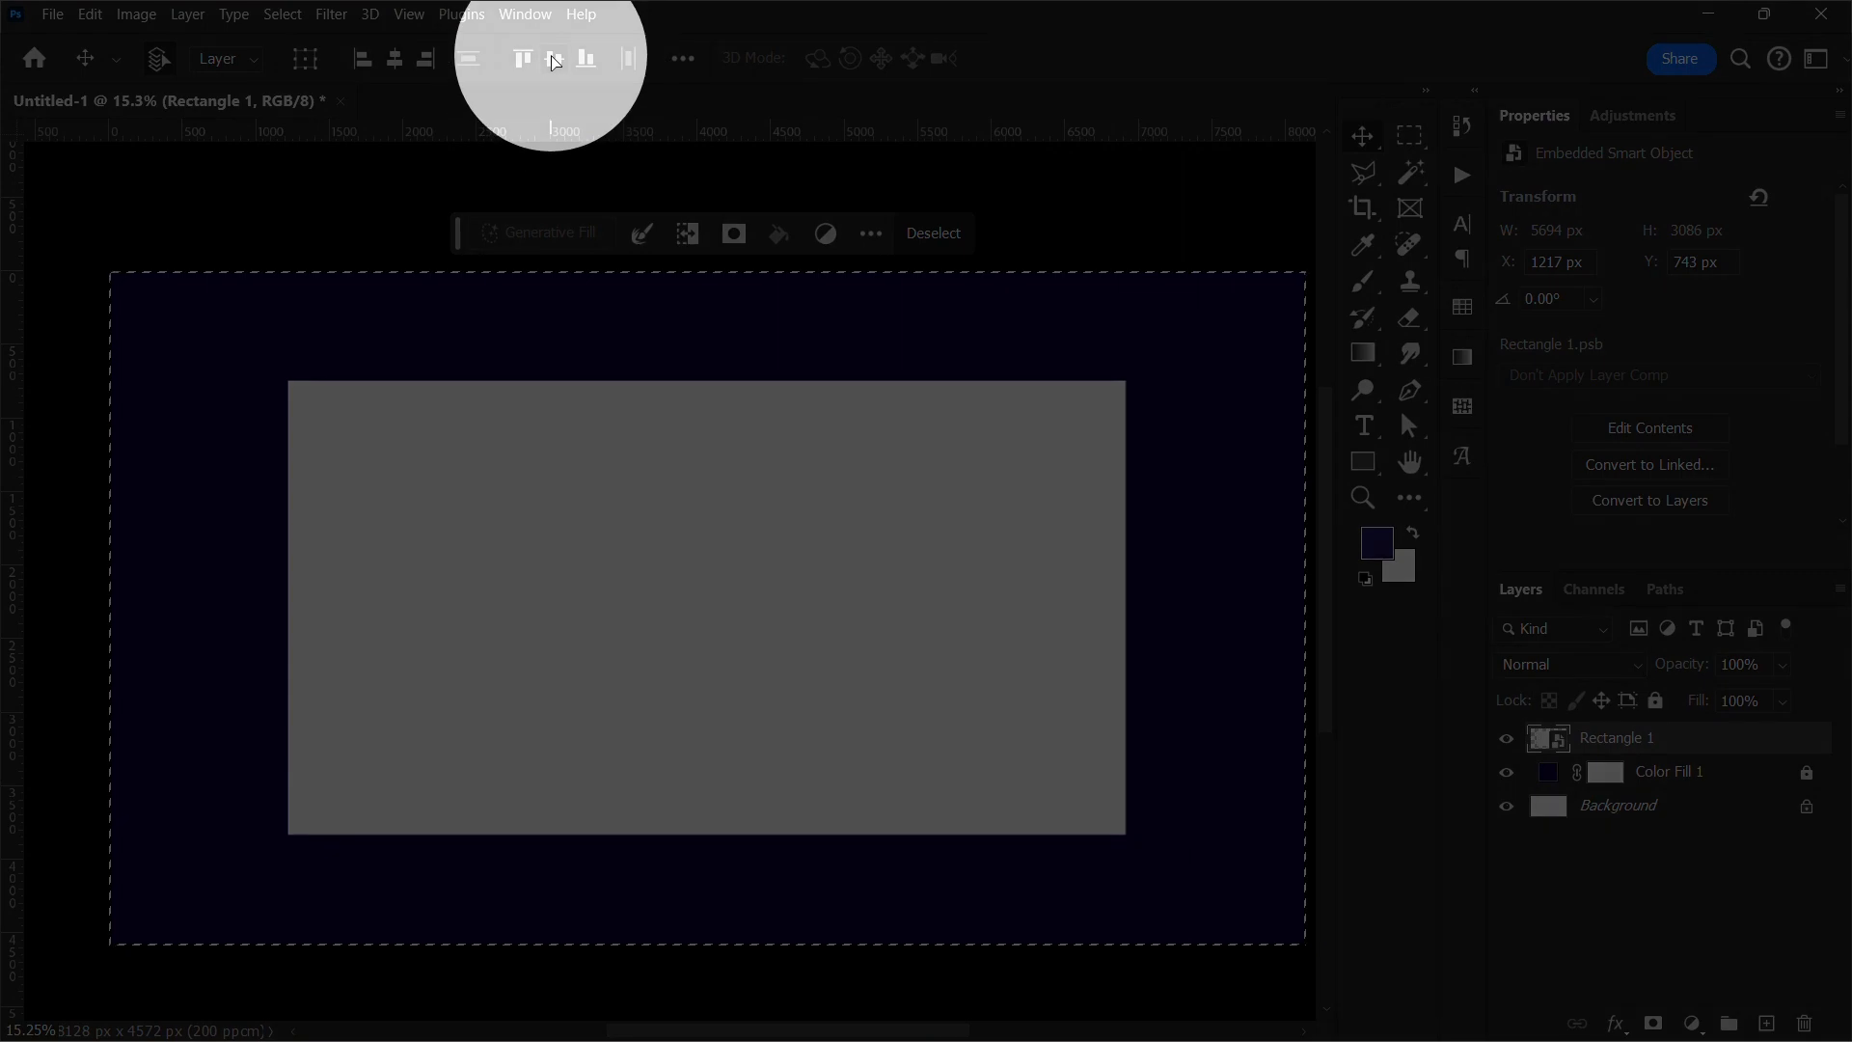
{"action": "mouse_move", "coordinate": [554, 58]}
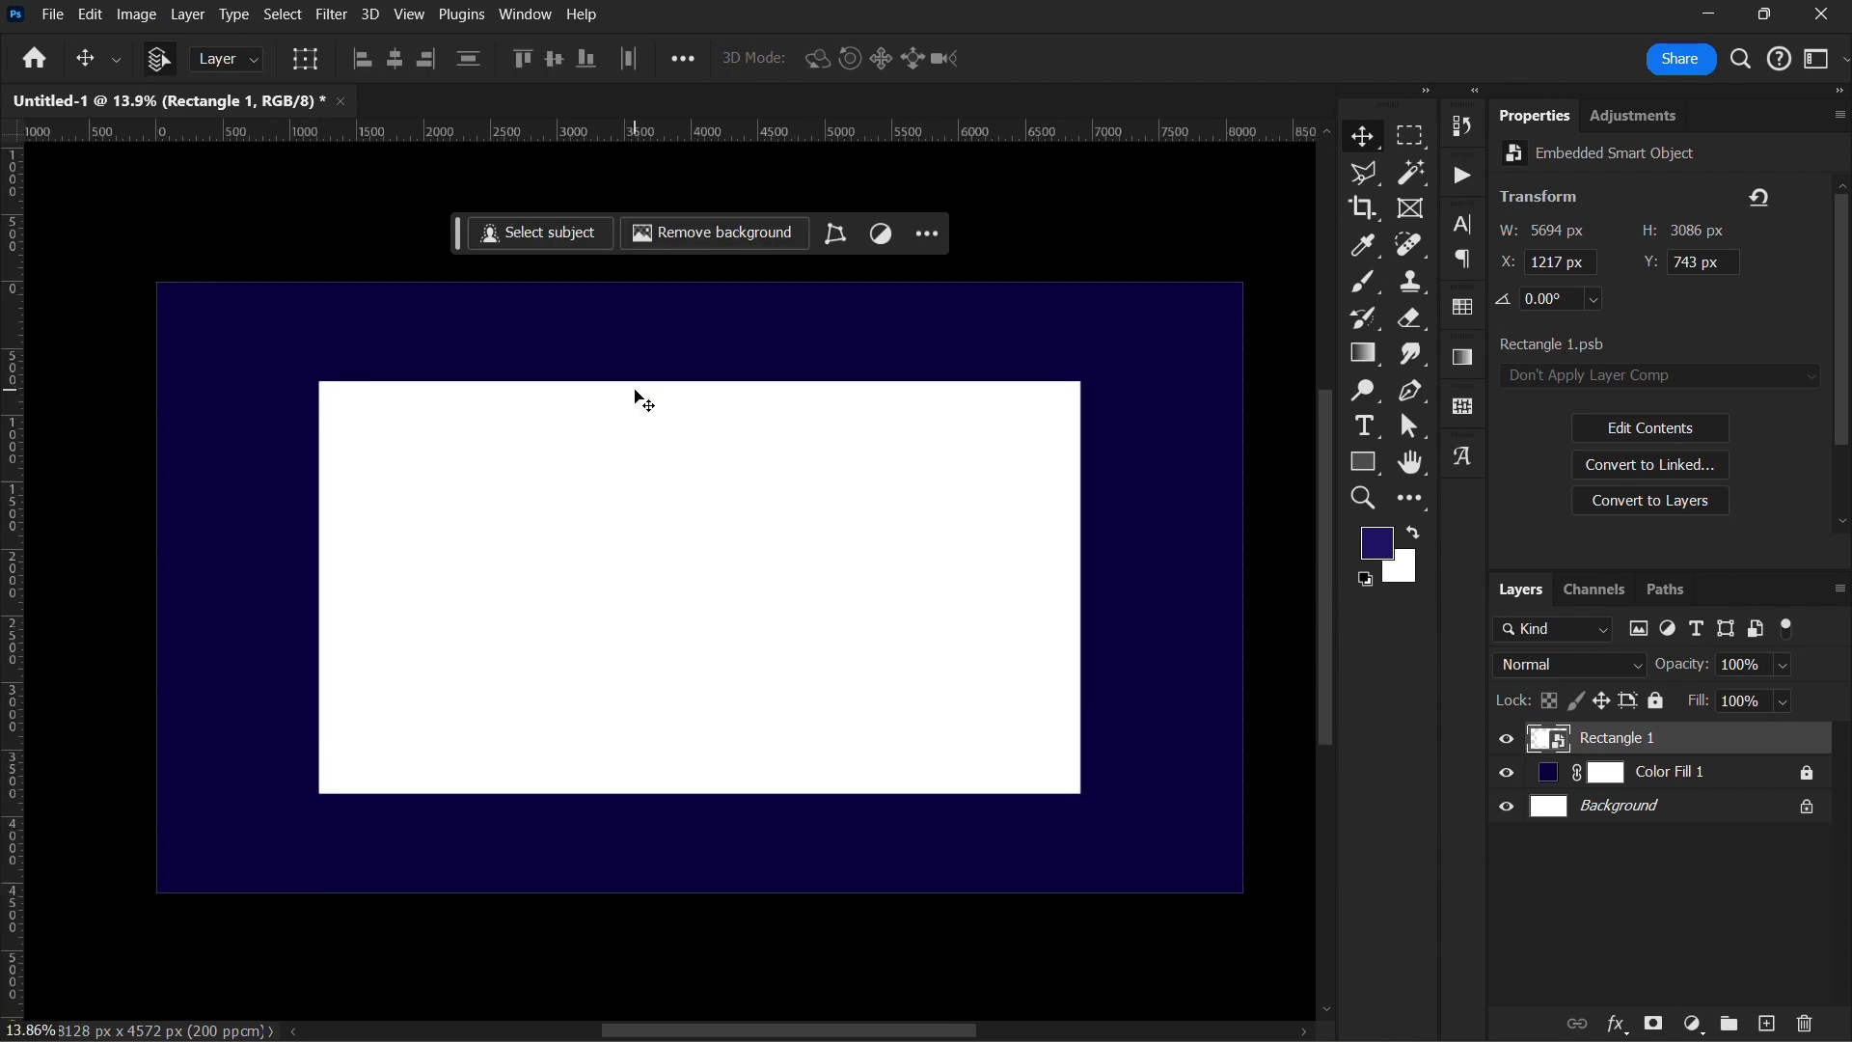
{"action": "left_click", "coordinate": [330, 14]}
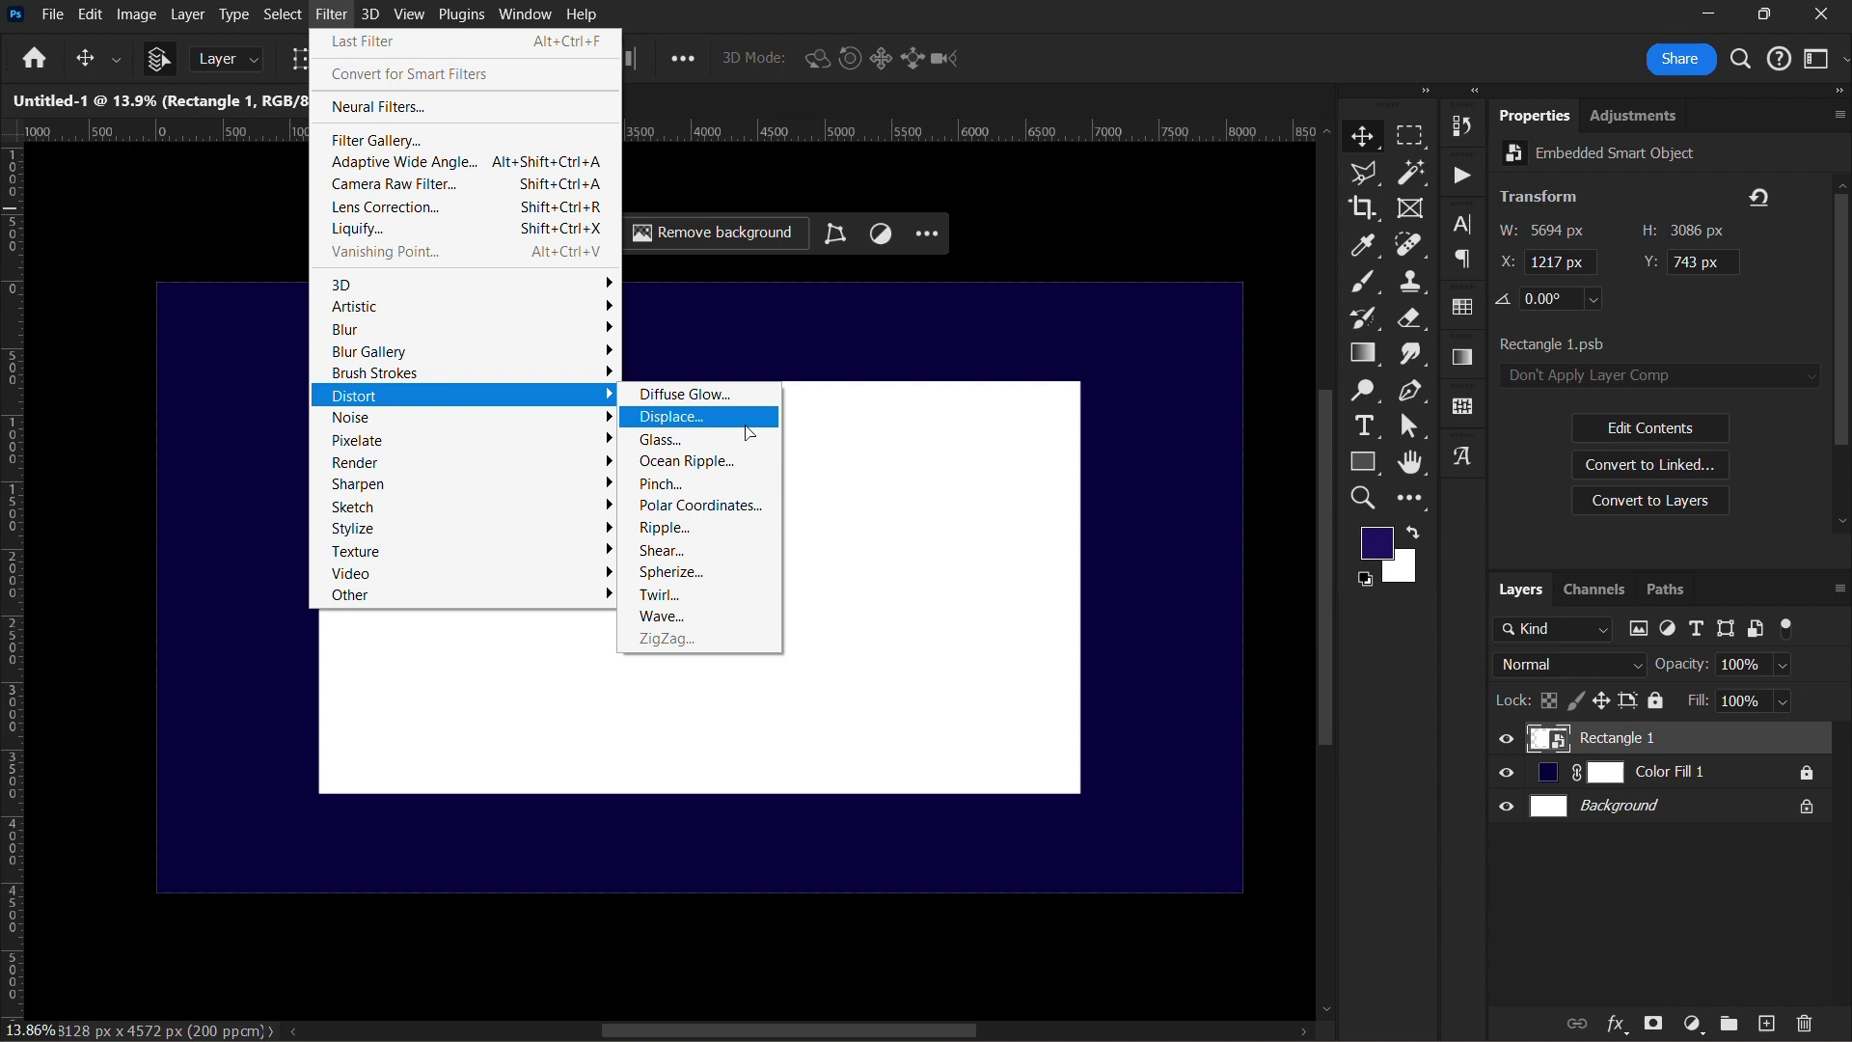
Step: Apply a Displace filter with scale 20 using displacement.psd from the Displacement Maps folder
{"action": "left_click", "coordinate": [670, 417]}
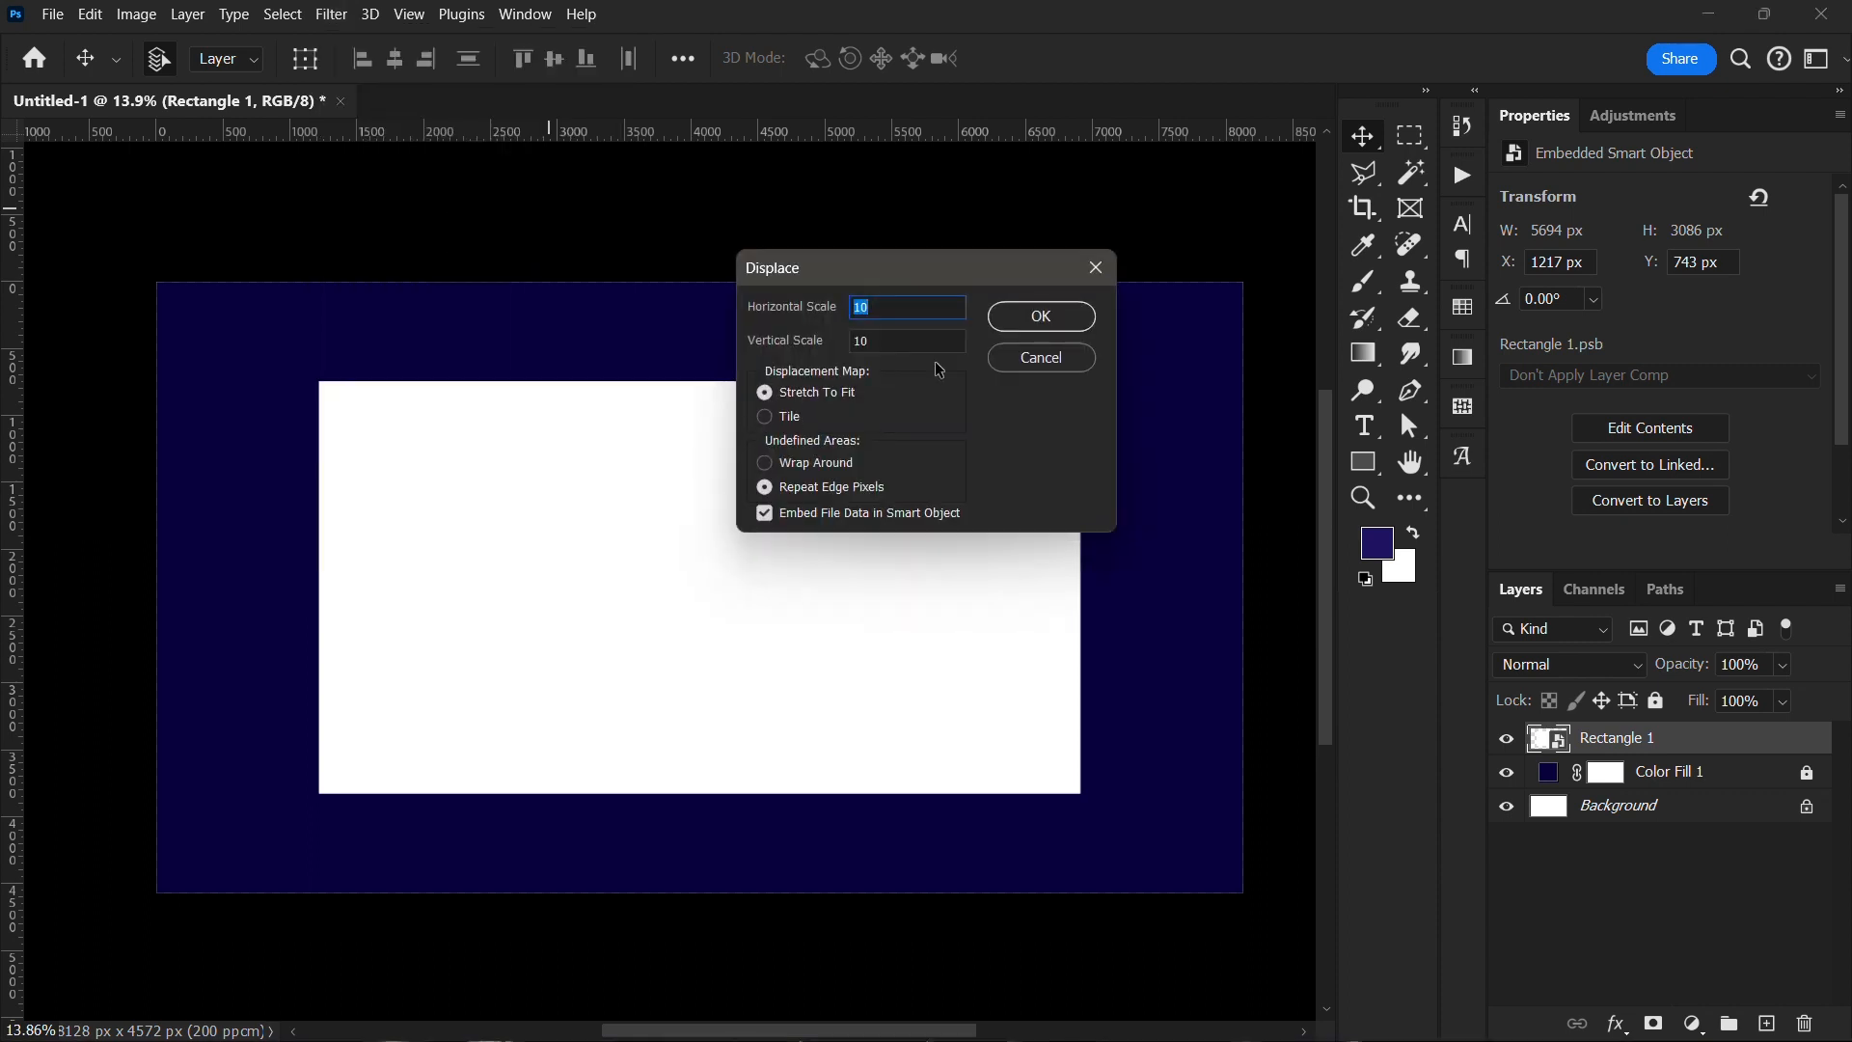
{"action": "type", "text": "2"}
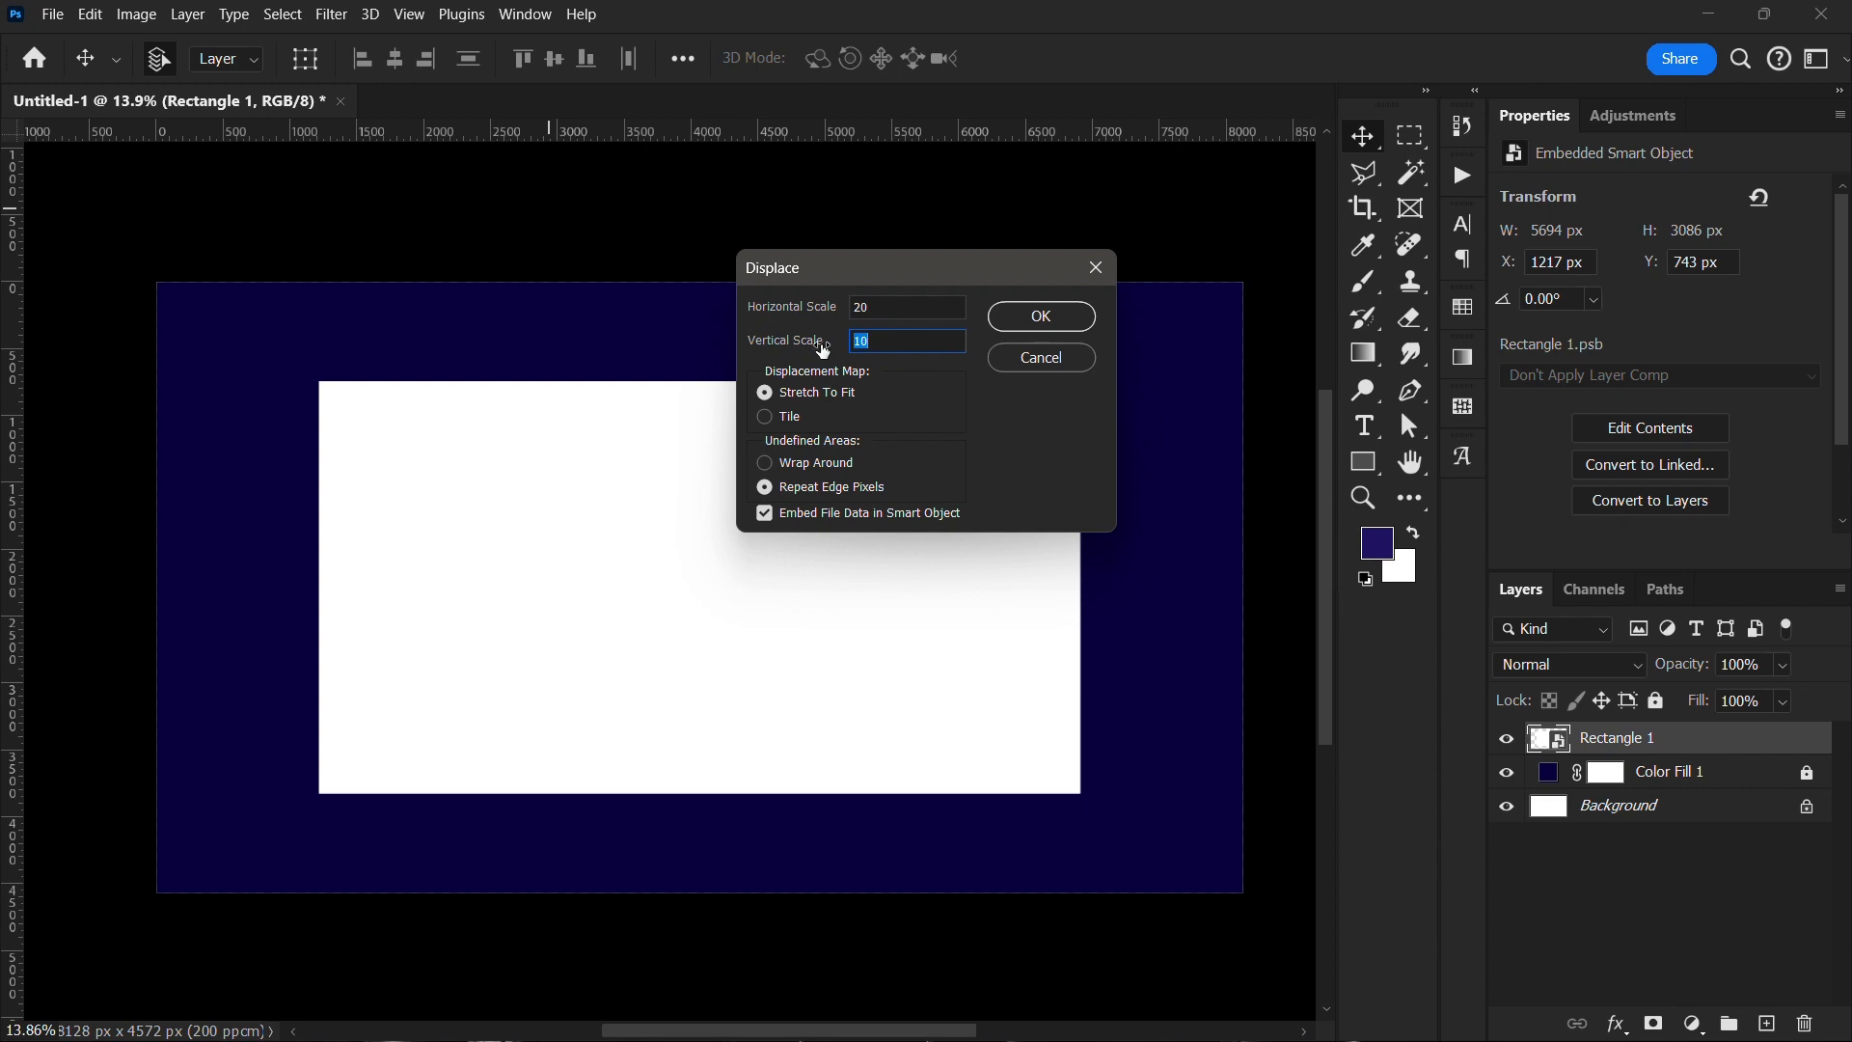
{"action": "left_click", "coordinate": [1038, 316]}
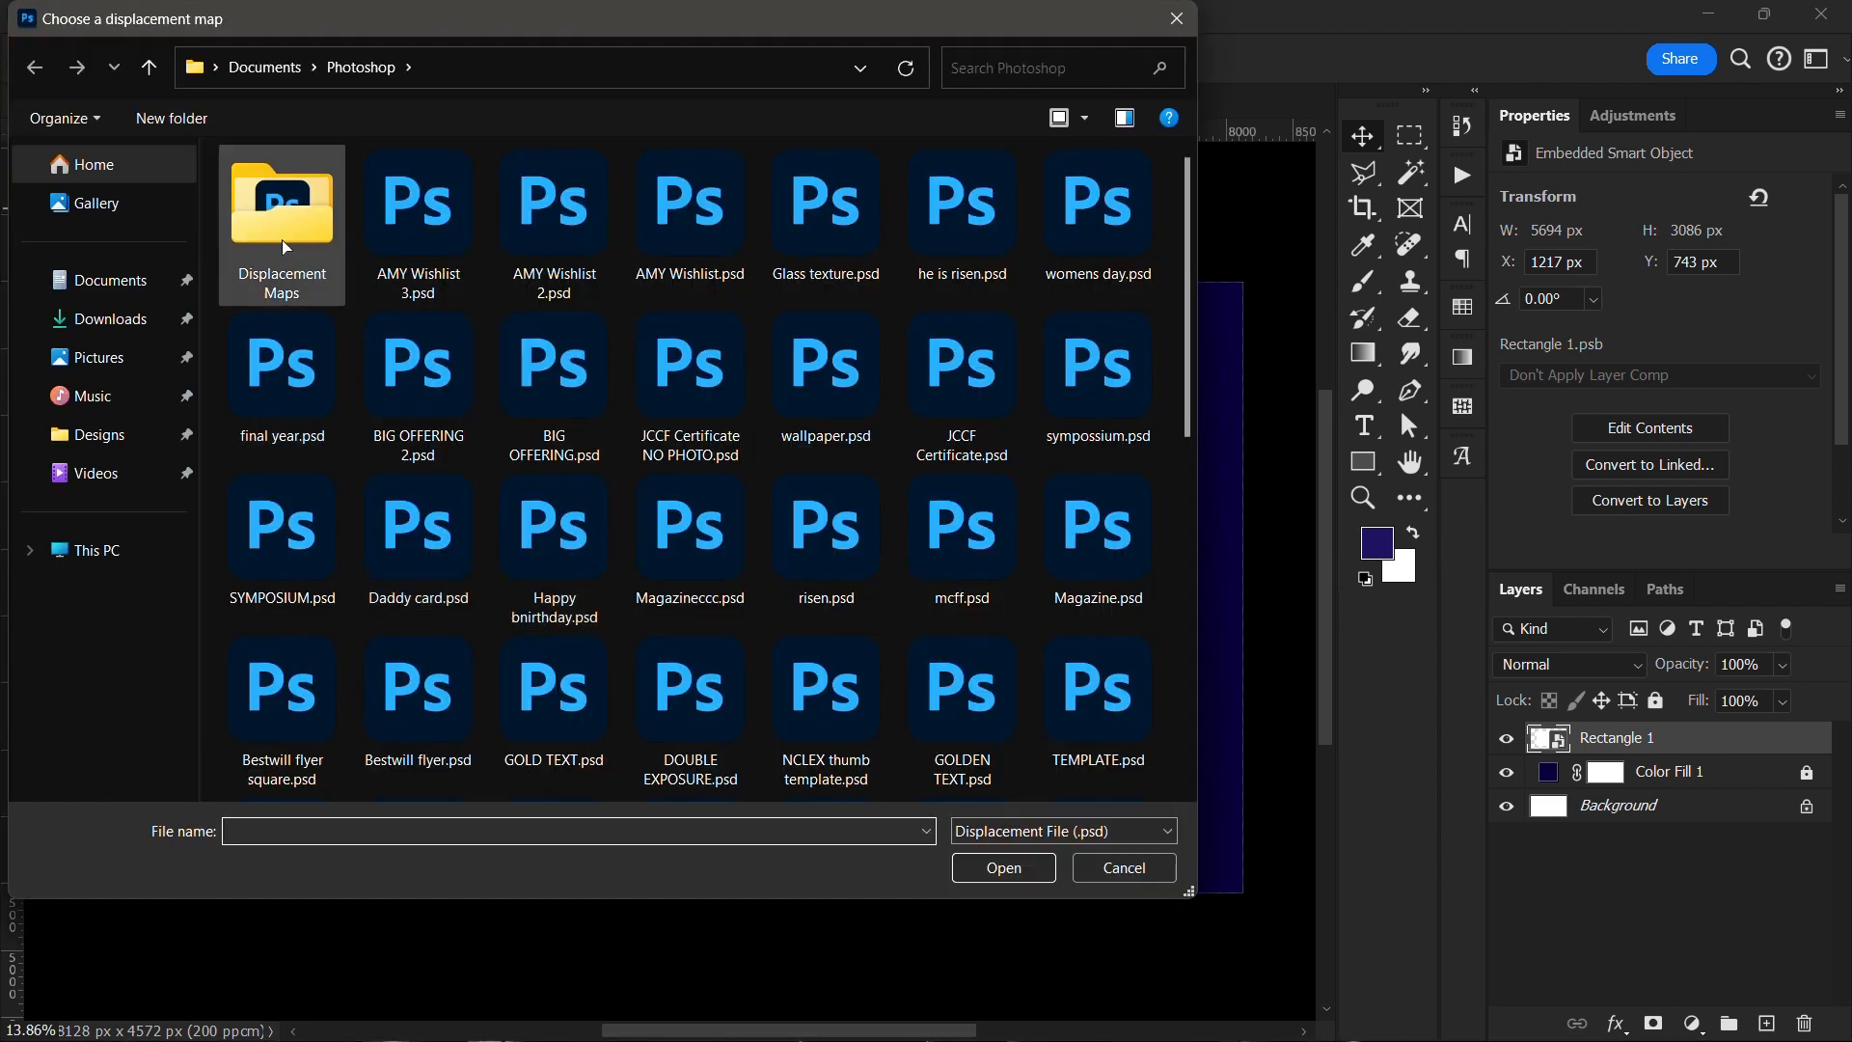
{"action": "double_click", "coordinate": [282, 207]}
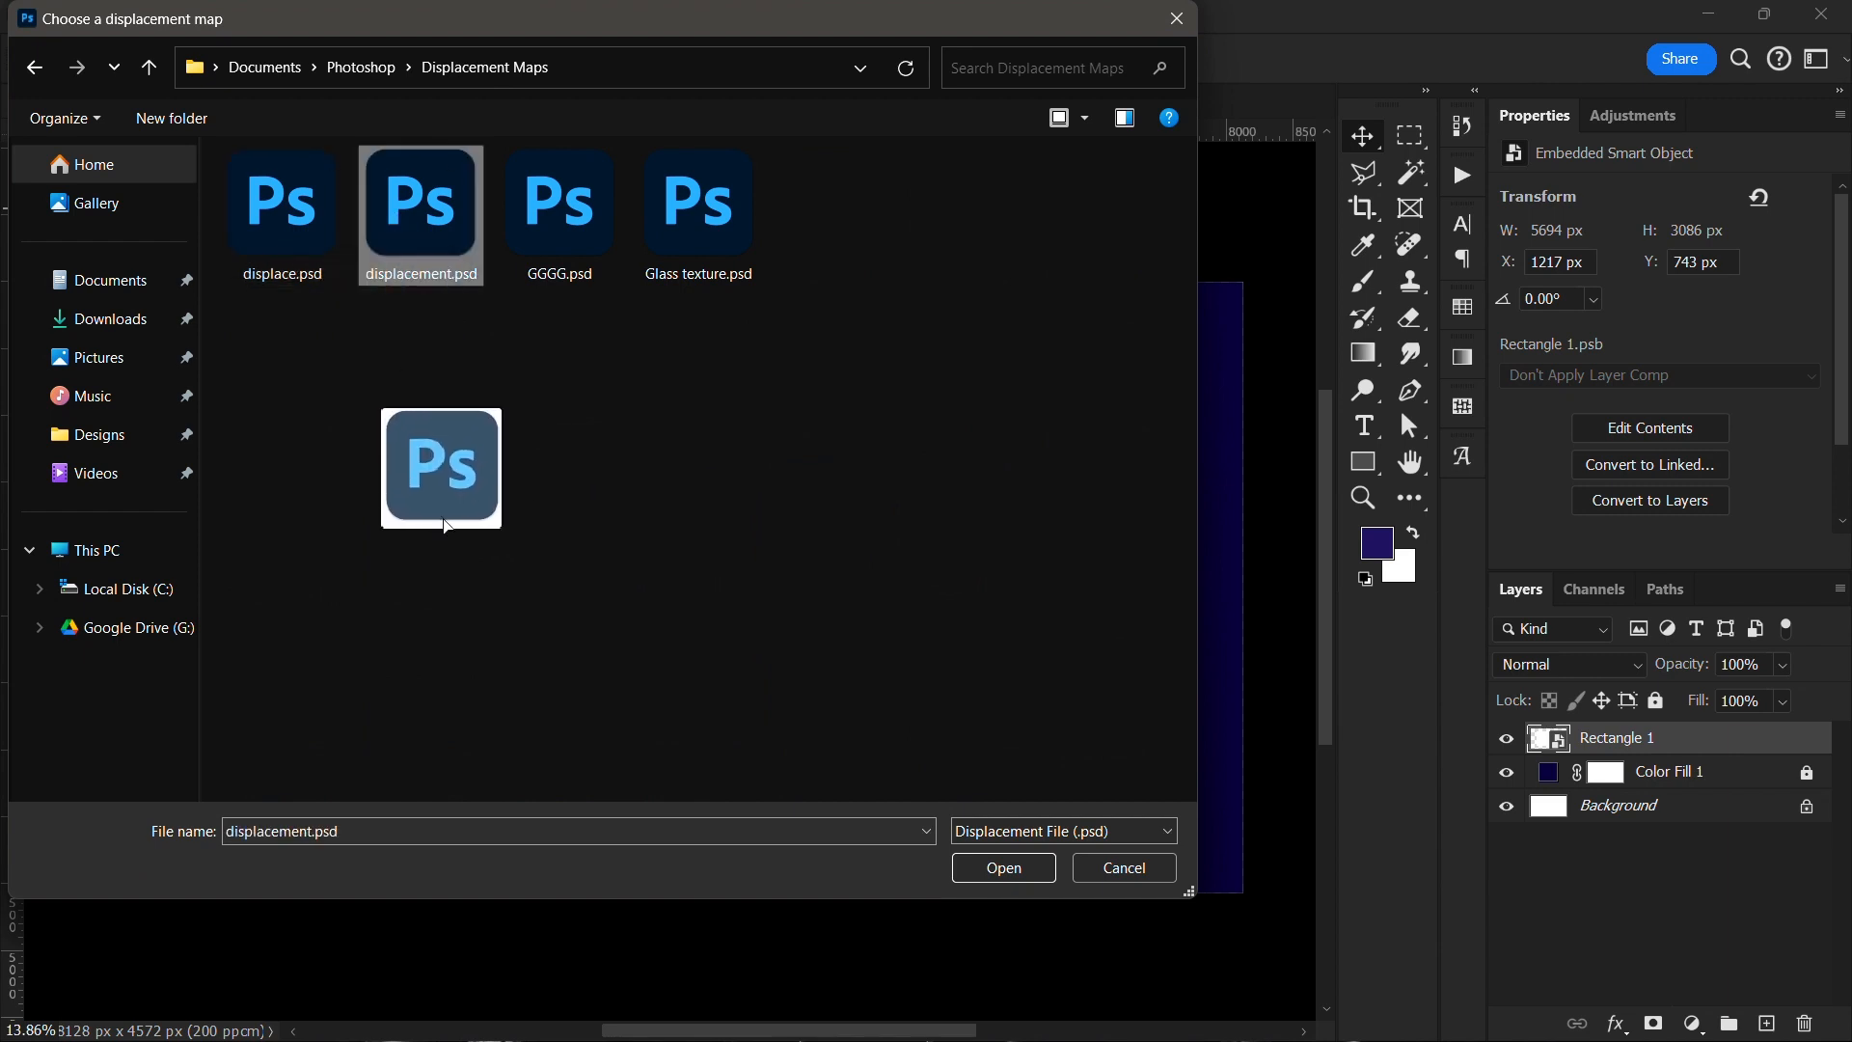
{"action": "mouse_move", "coordinate": [435, 249]}
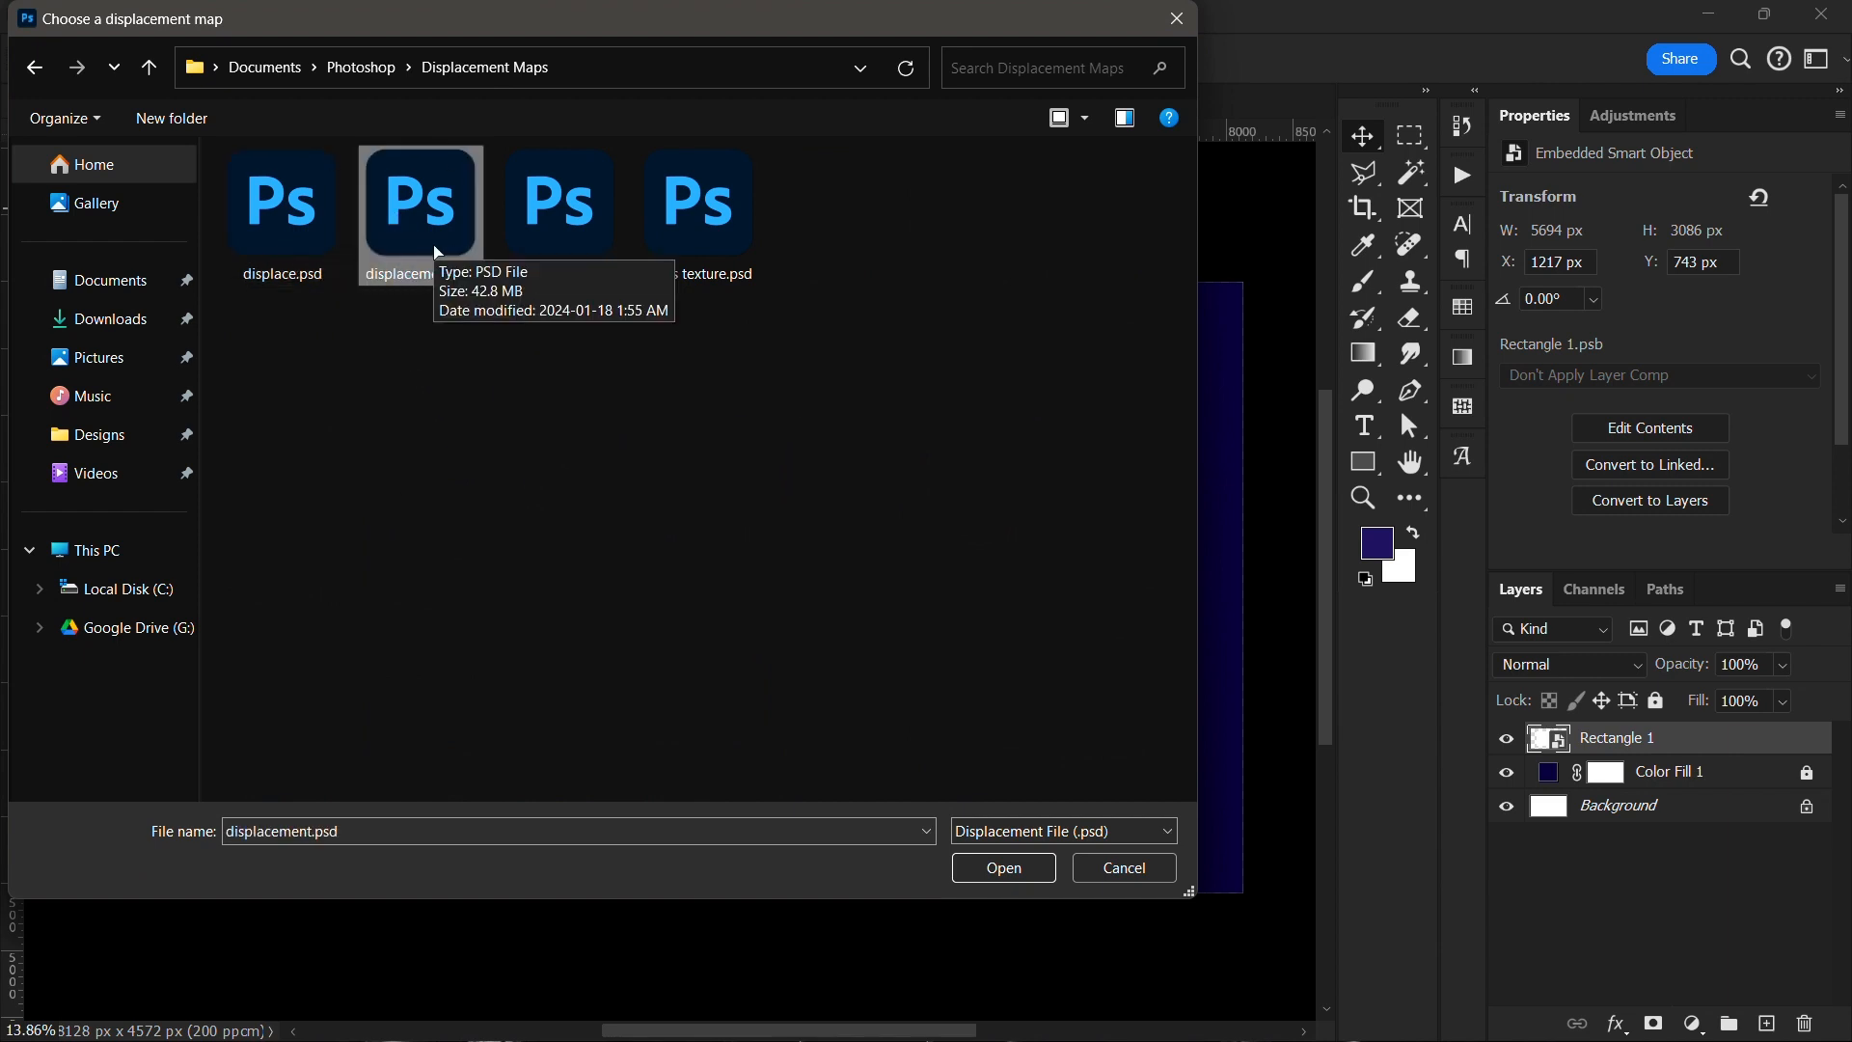
{"action": "left_click", "coordinate": [1003, 866]}
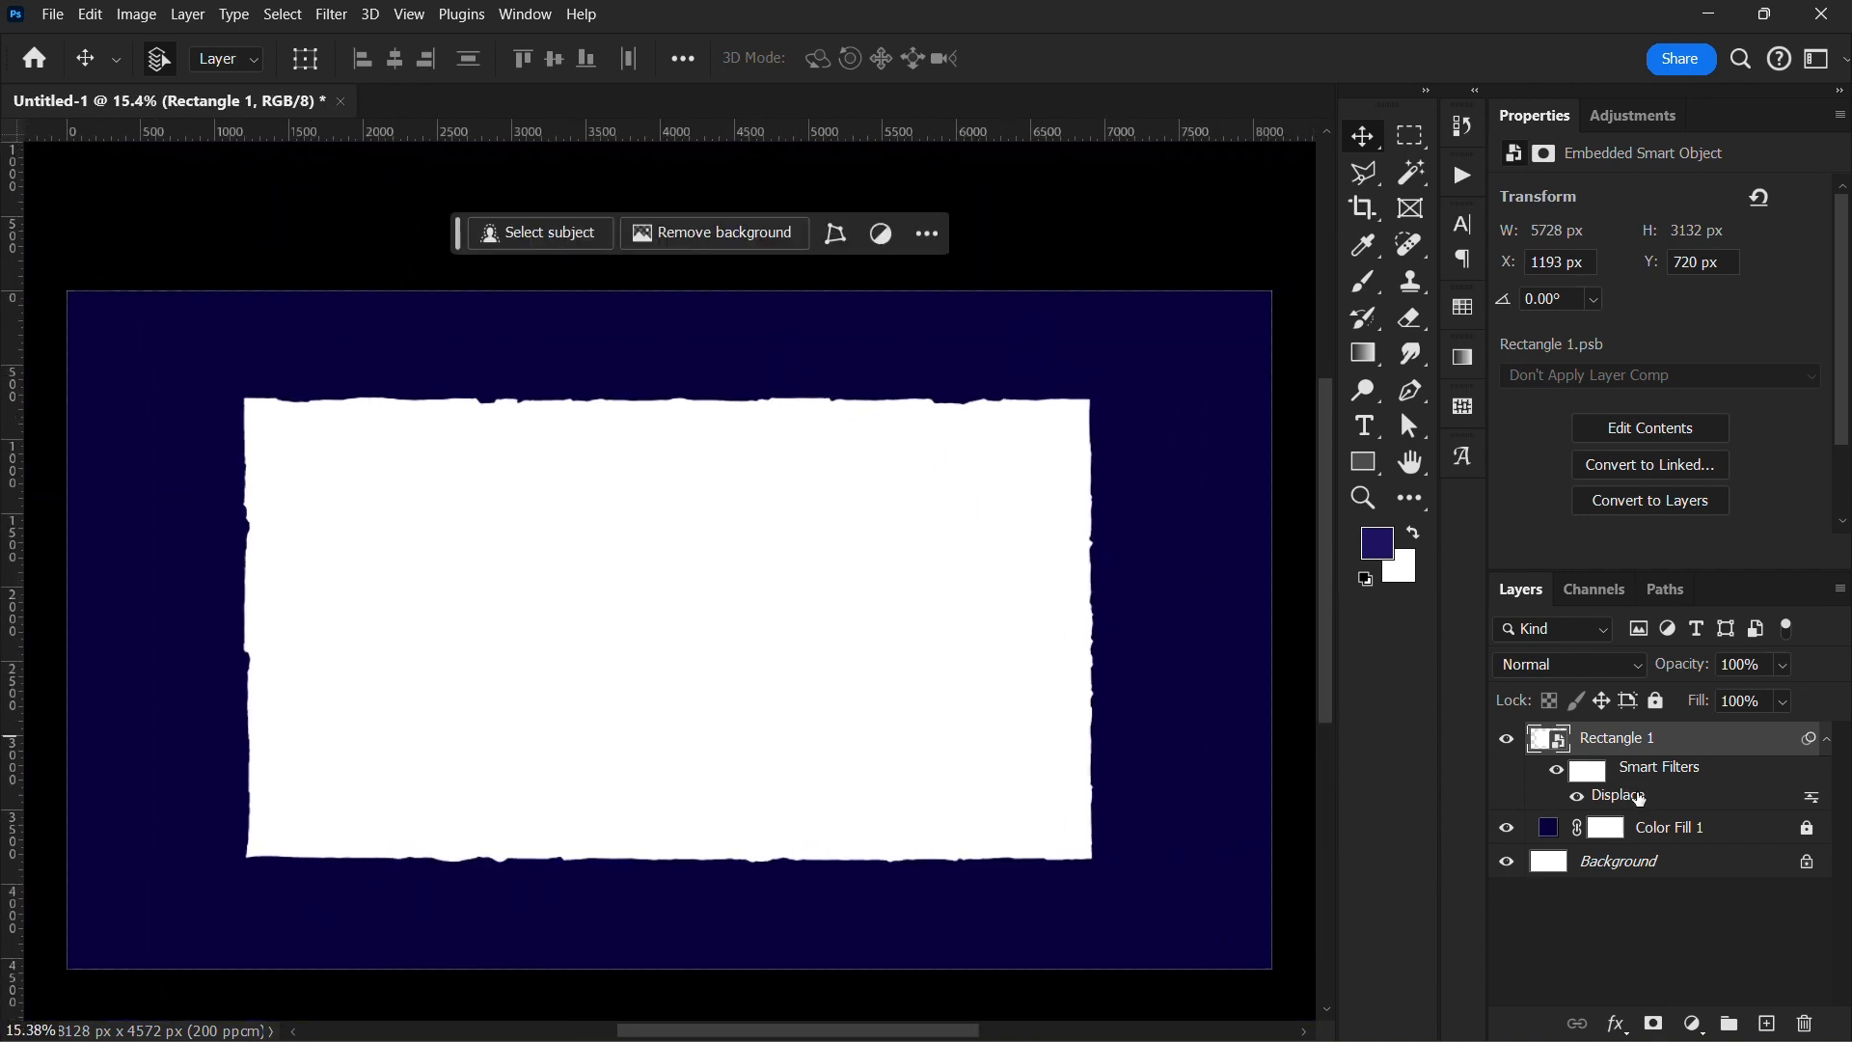
Step: Rerun the Displace filter with larger scale values and reload displacement.psd
{"action": "double_click", "coordinate": [1611, 795]}
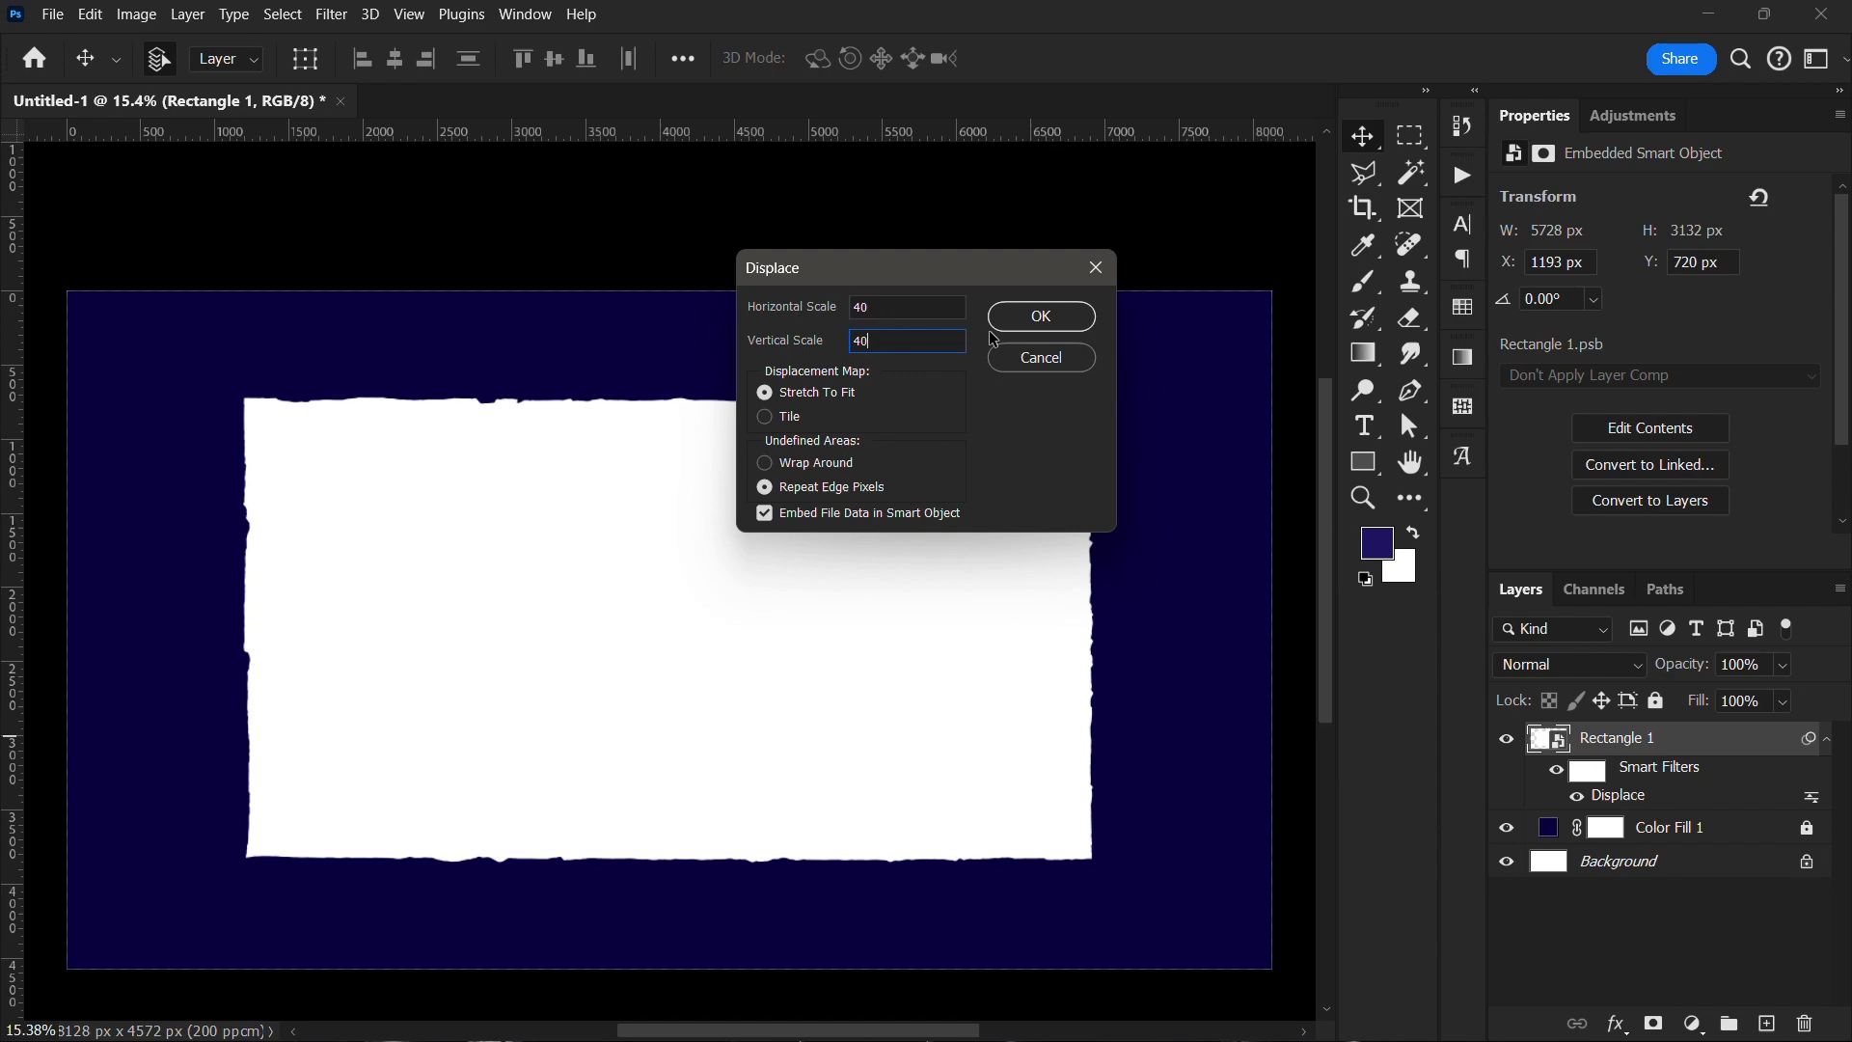
{"action": "left_click", "coordinate": [1038, 314]}
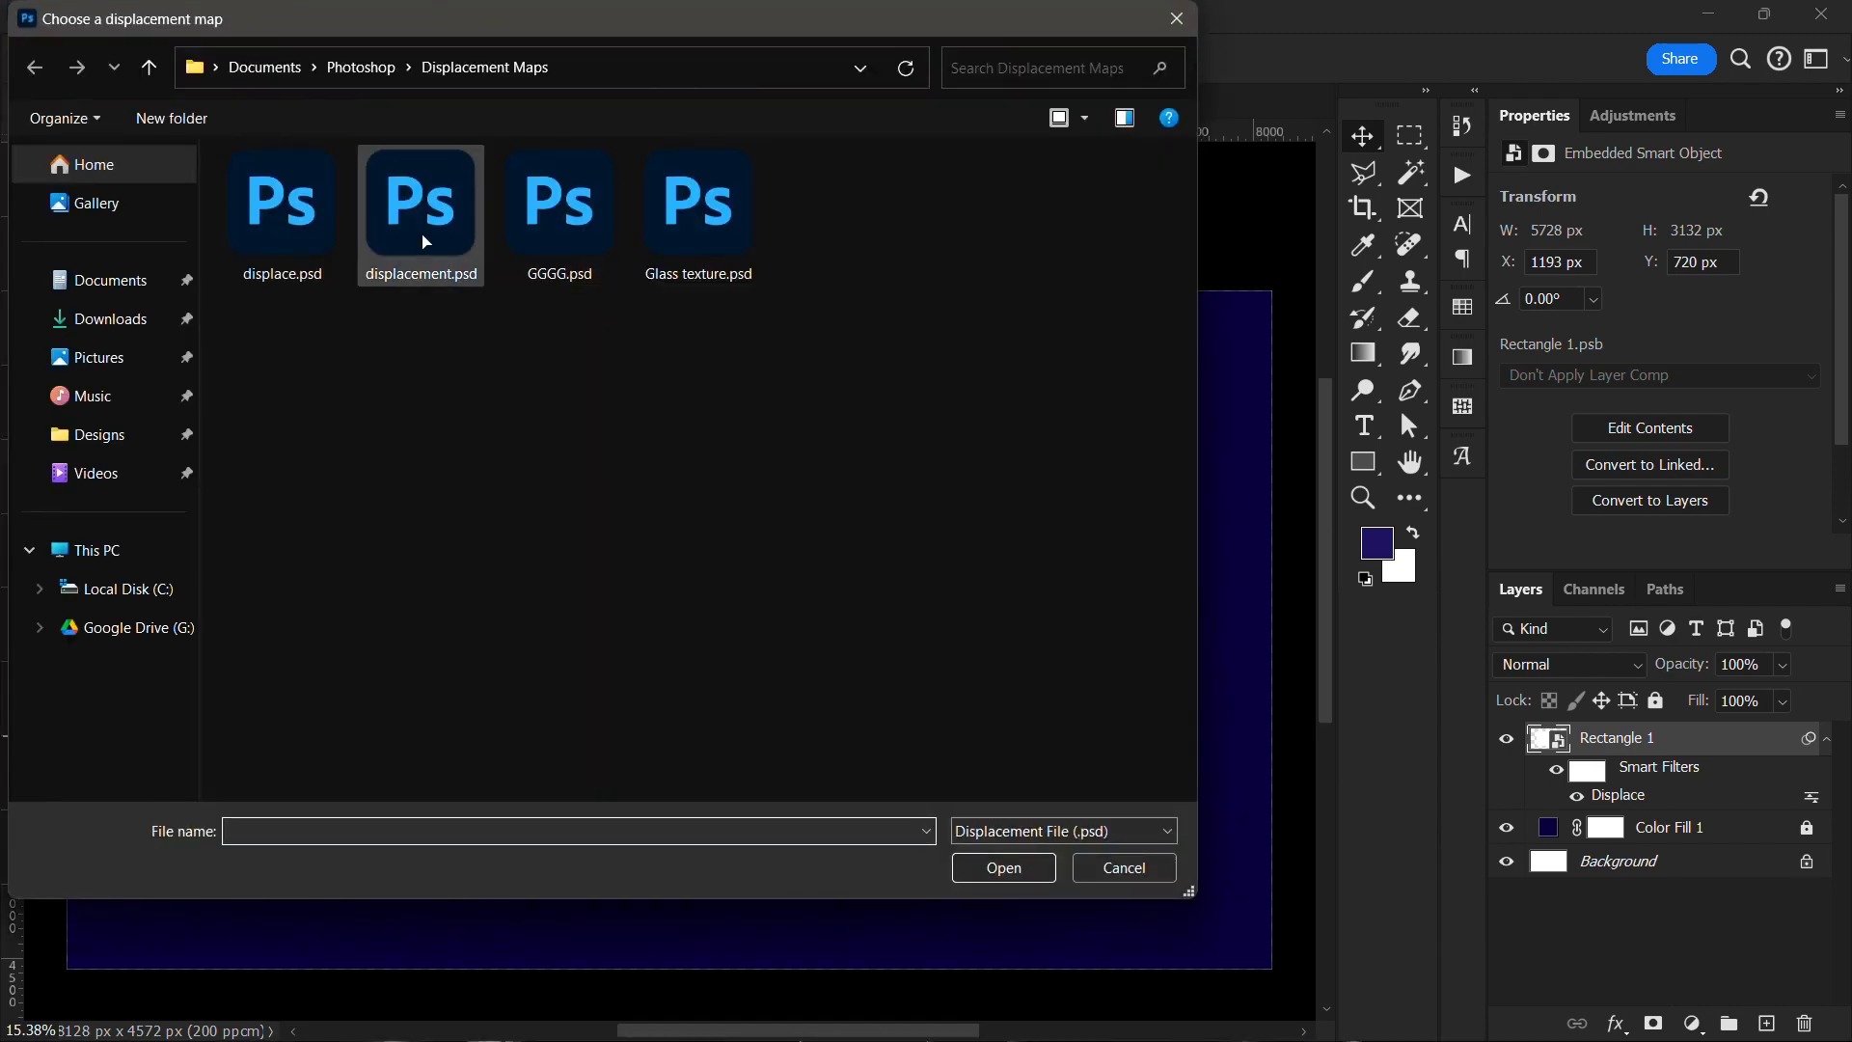
{"action": "left_click", "coordinate": [1004, 868]}
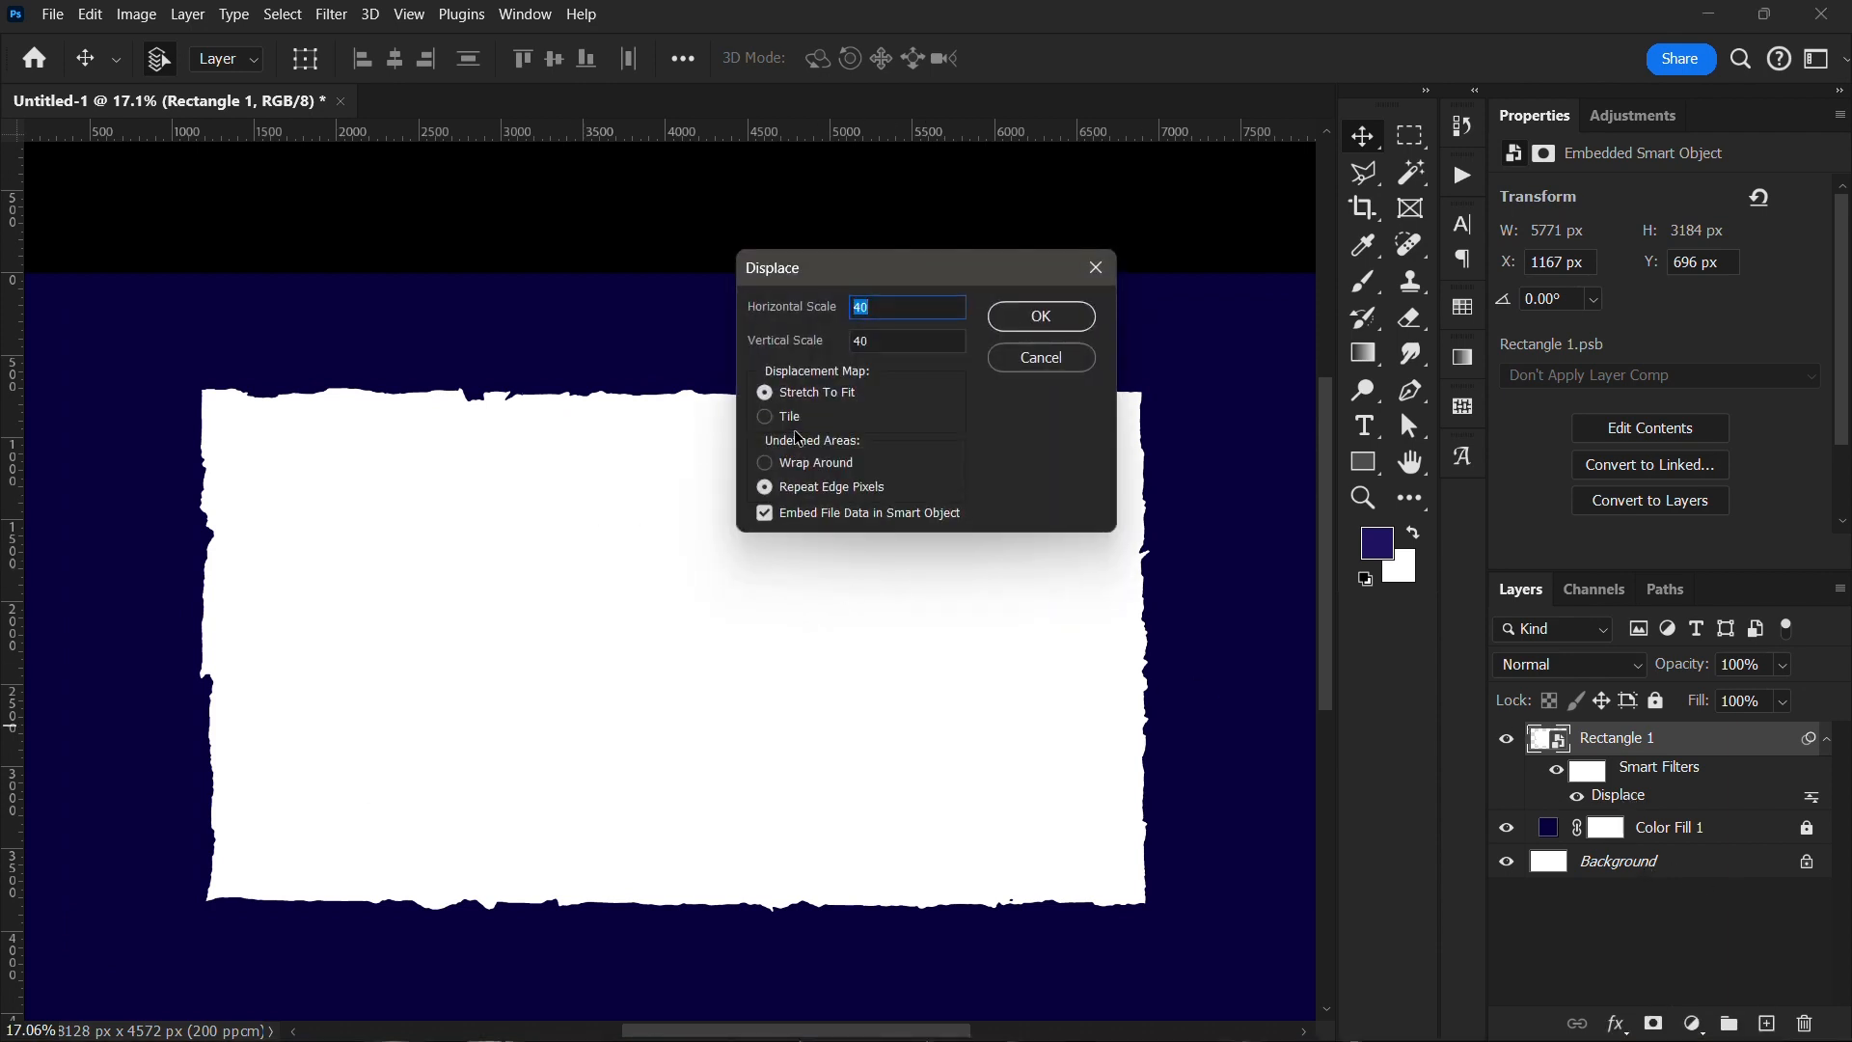
{"action": "type", "text": "100"}
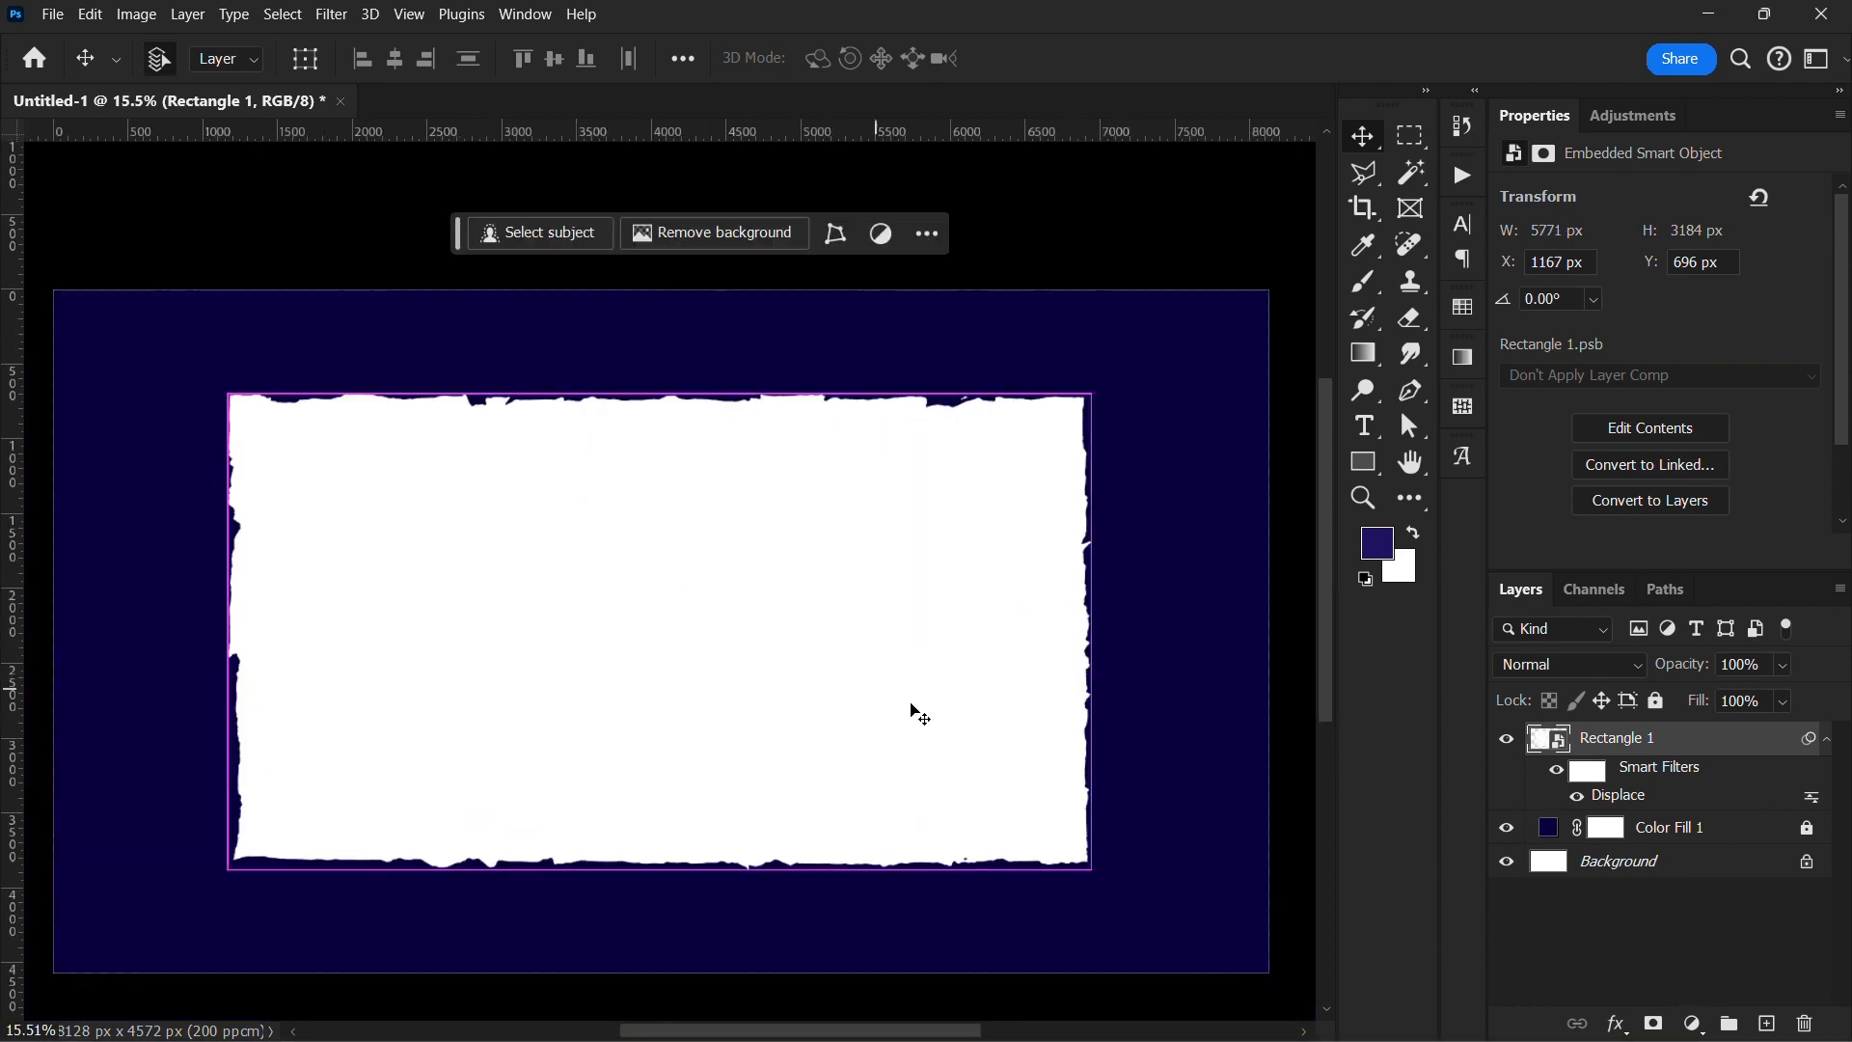
Step: Strengthen the Displace filter again with scale 60 for rougher torn edges
{"action": "double_click", "coordinate": [1609, 793]}
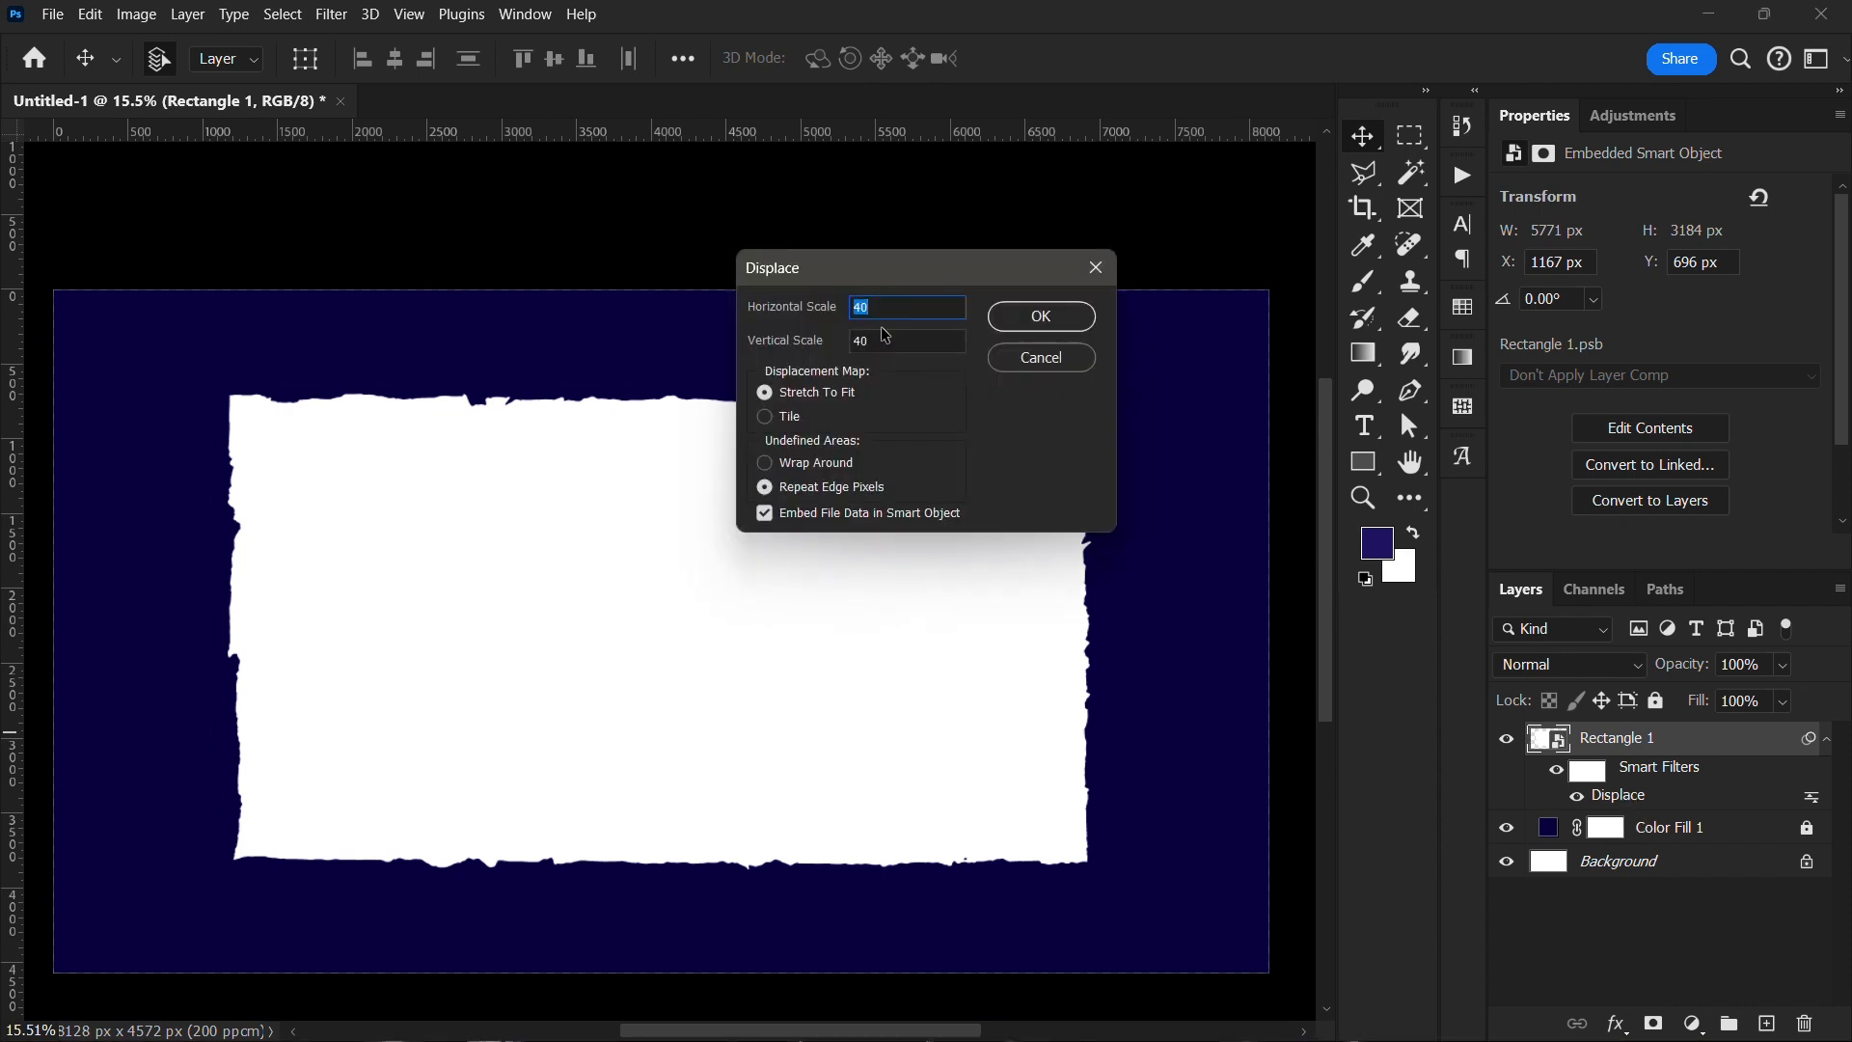
{"action": "type", "text": "60"}
{"action": "left_click", "coordinate": [907, 340]}
{"action": "type", "text": "50"}
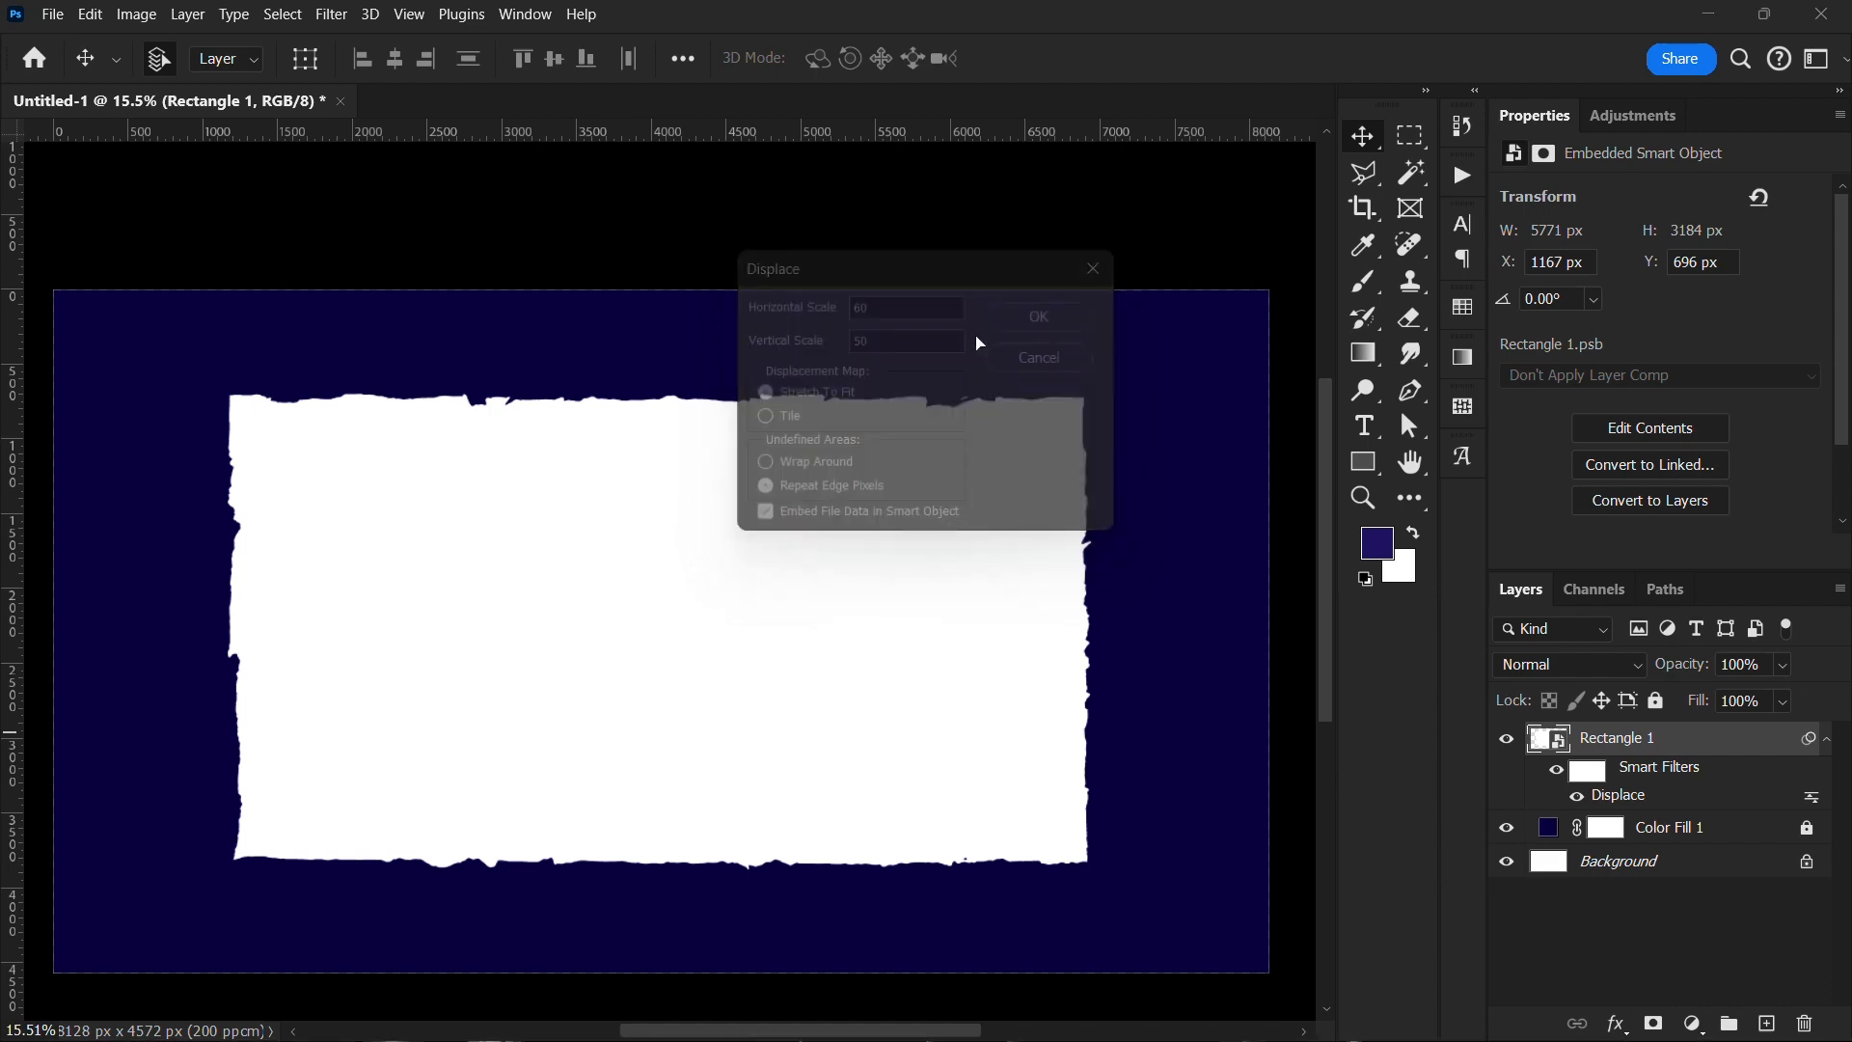
{"action": "left_click", "coordinate": [1036, 316]}
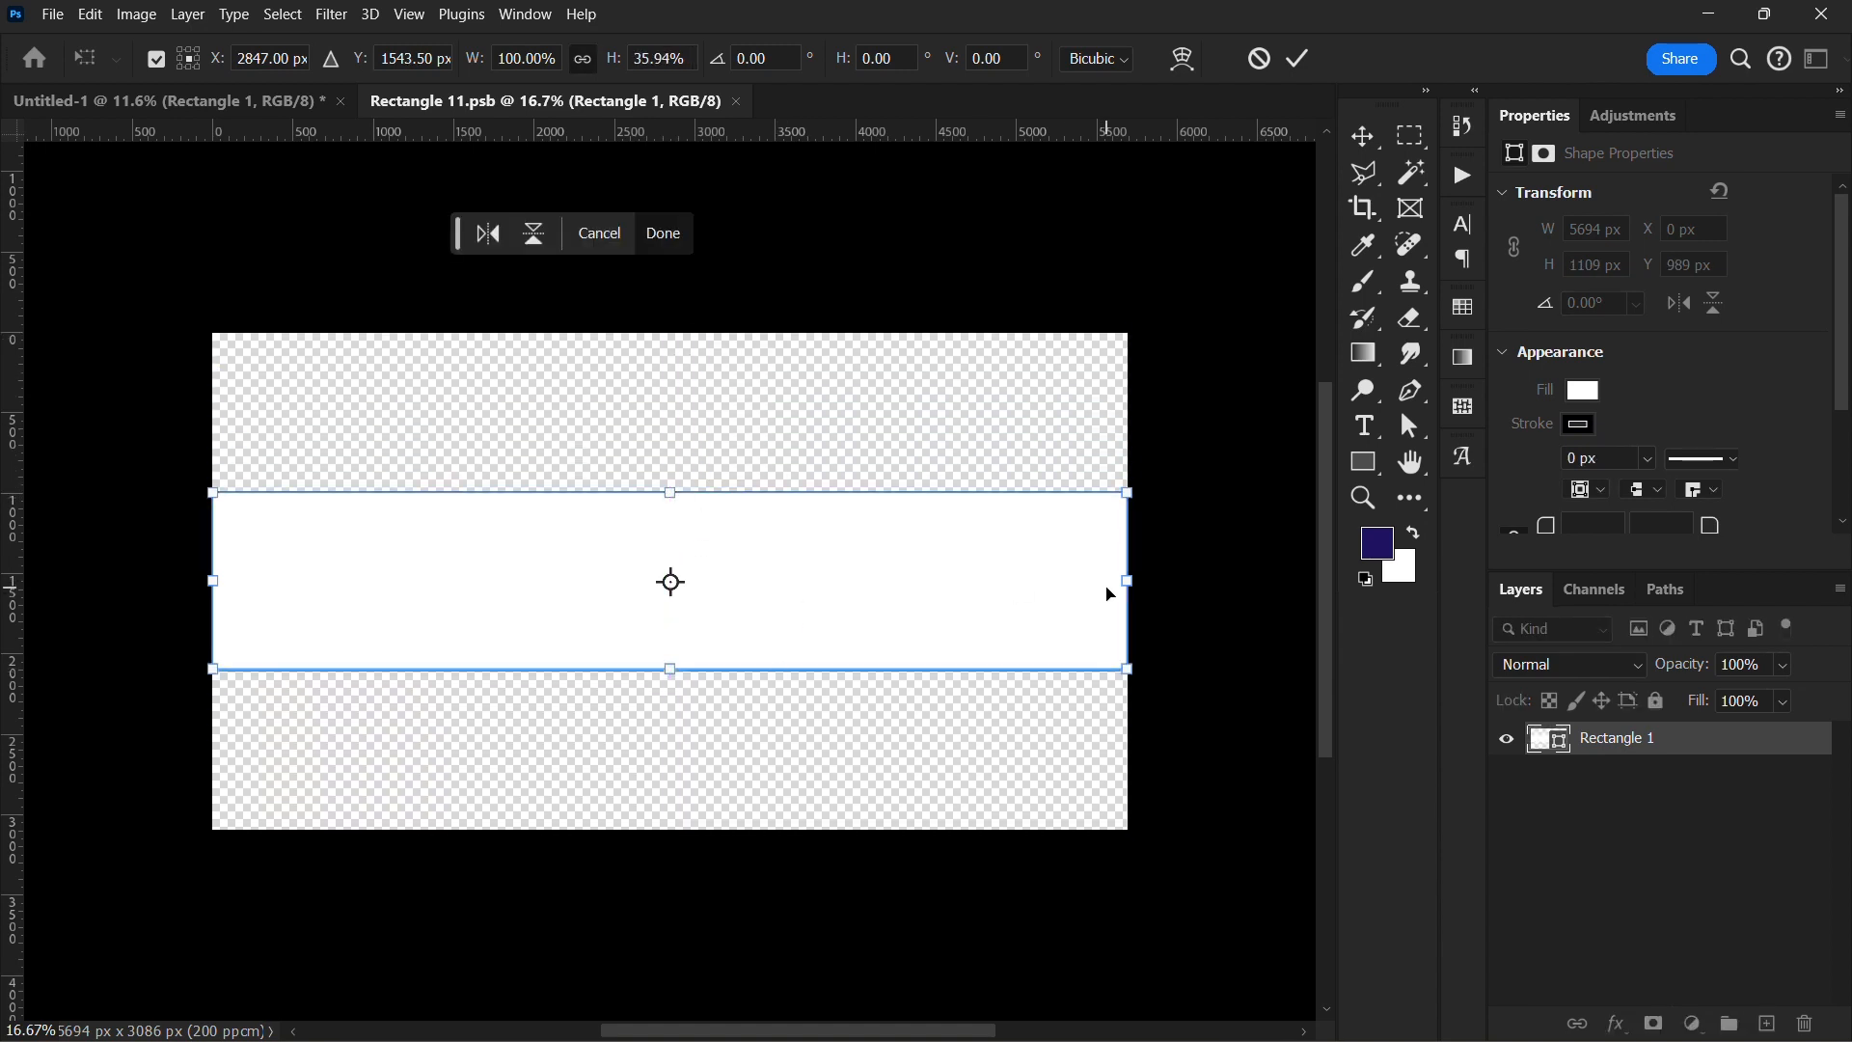
Step: Squash the rectangle inside the smart object into a narrow horizontal strip
{"action": "left_click", "coordinate": [662, 233]}
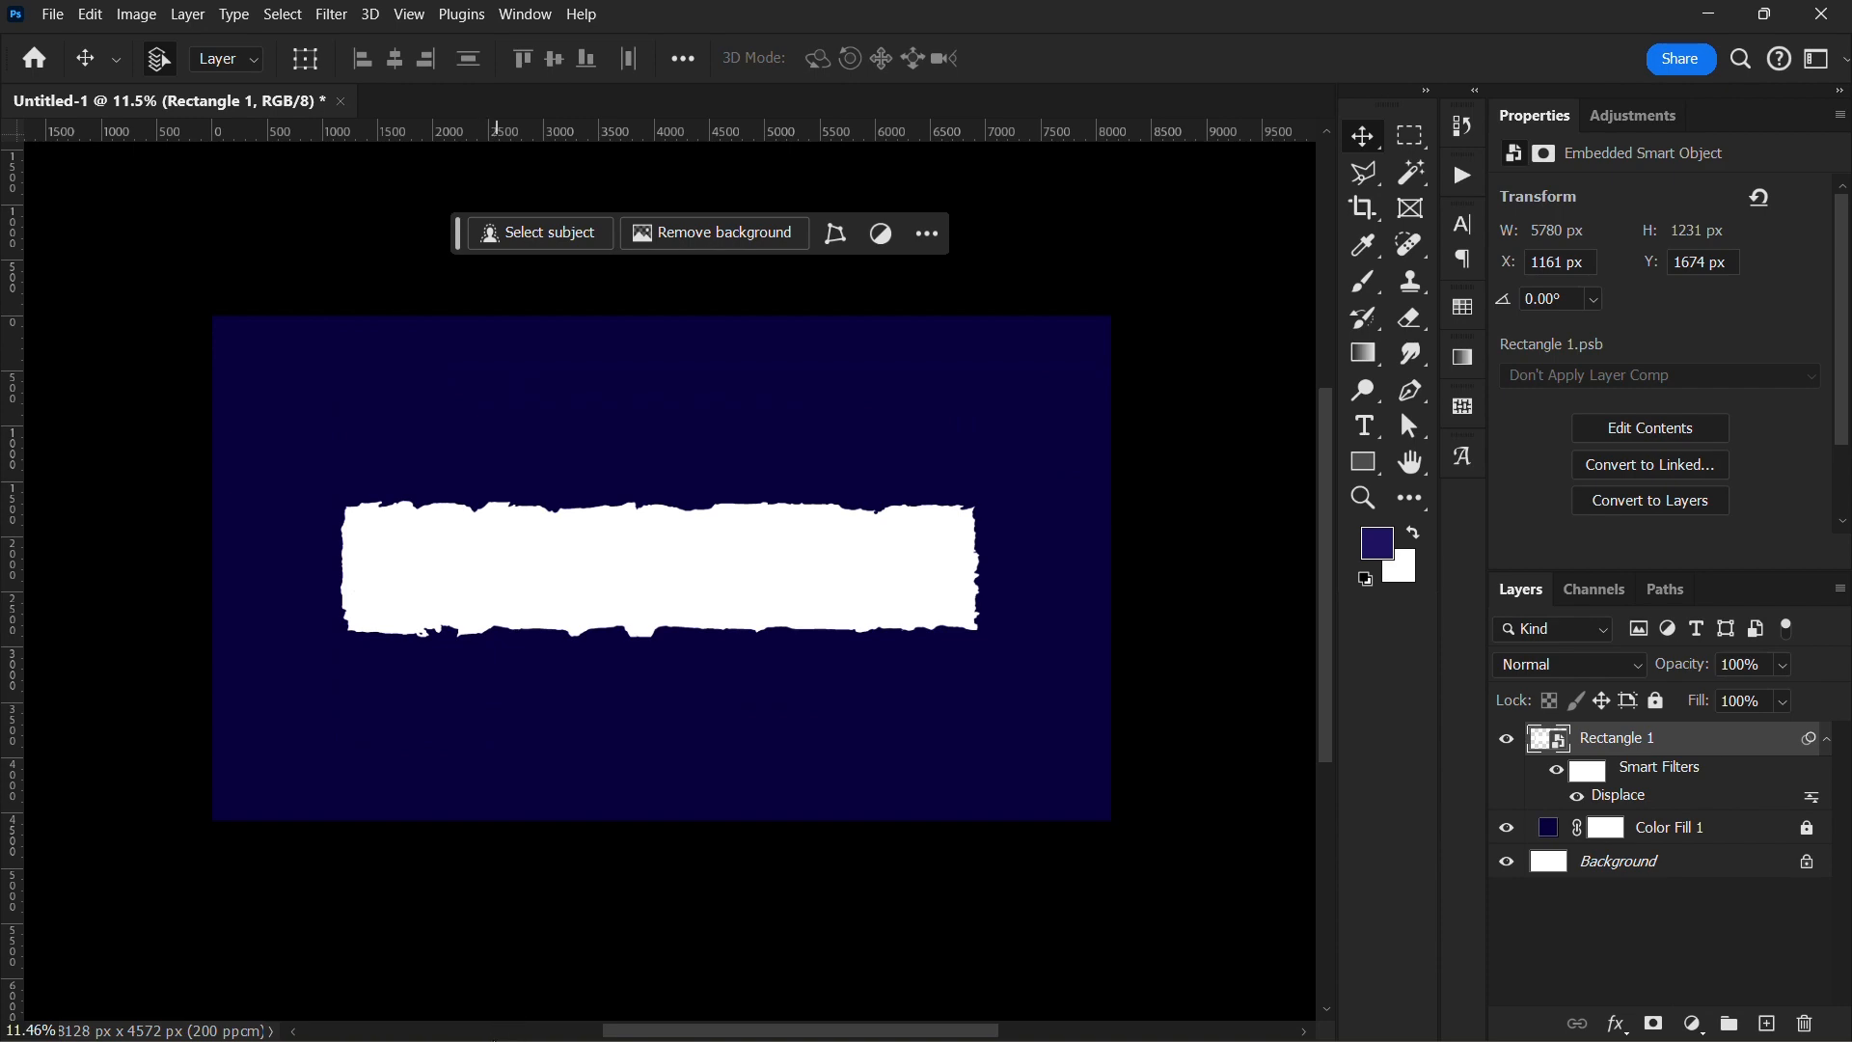
Step: Browse File Explorer from Textures back to Pictures and into the Graphic Elements folder to find the parchment scroll PNG
{"action": "left_click", "coordinate": [398, 1013]}
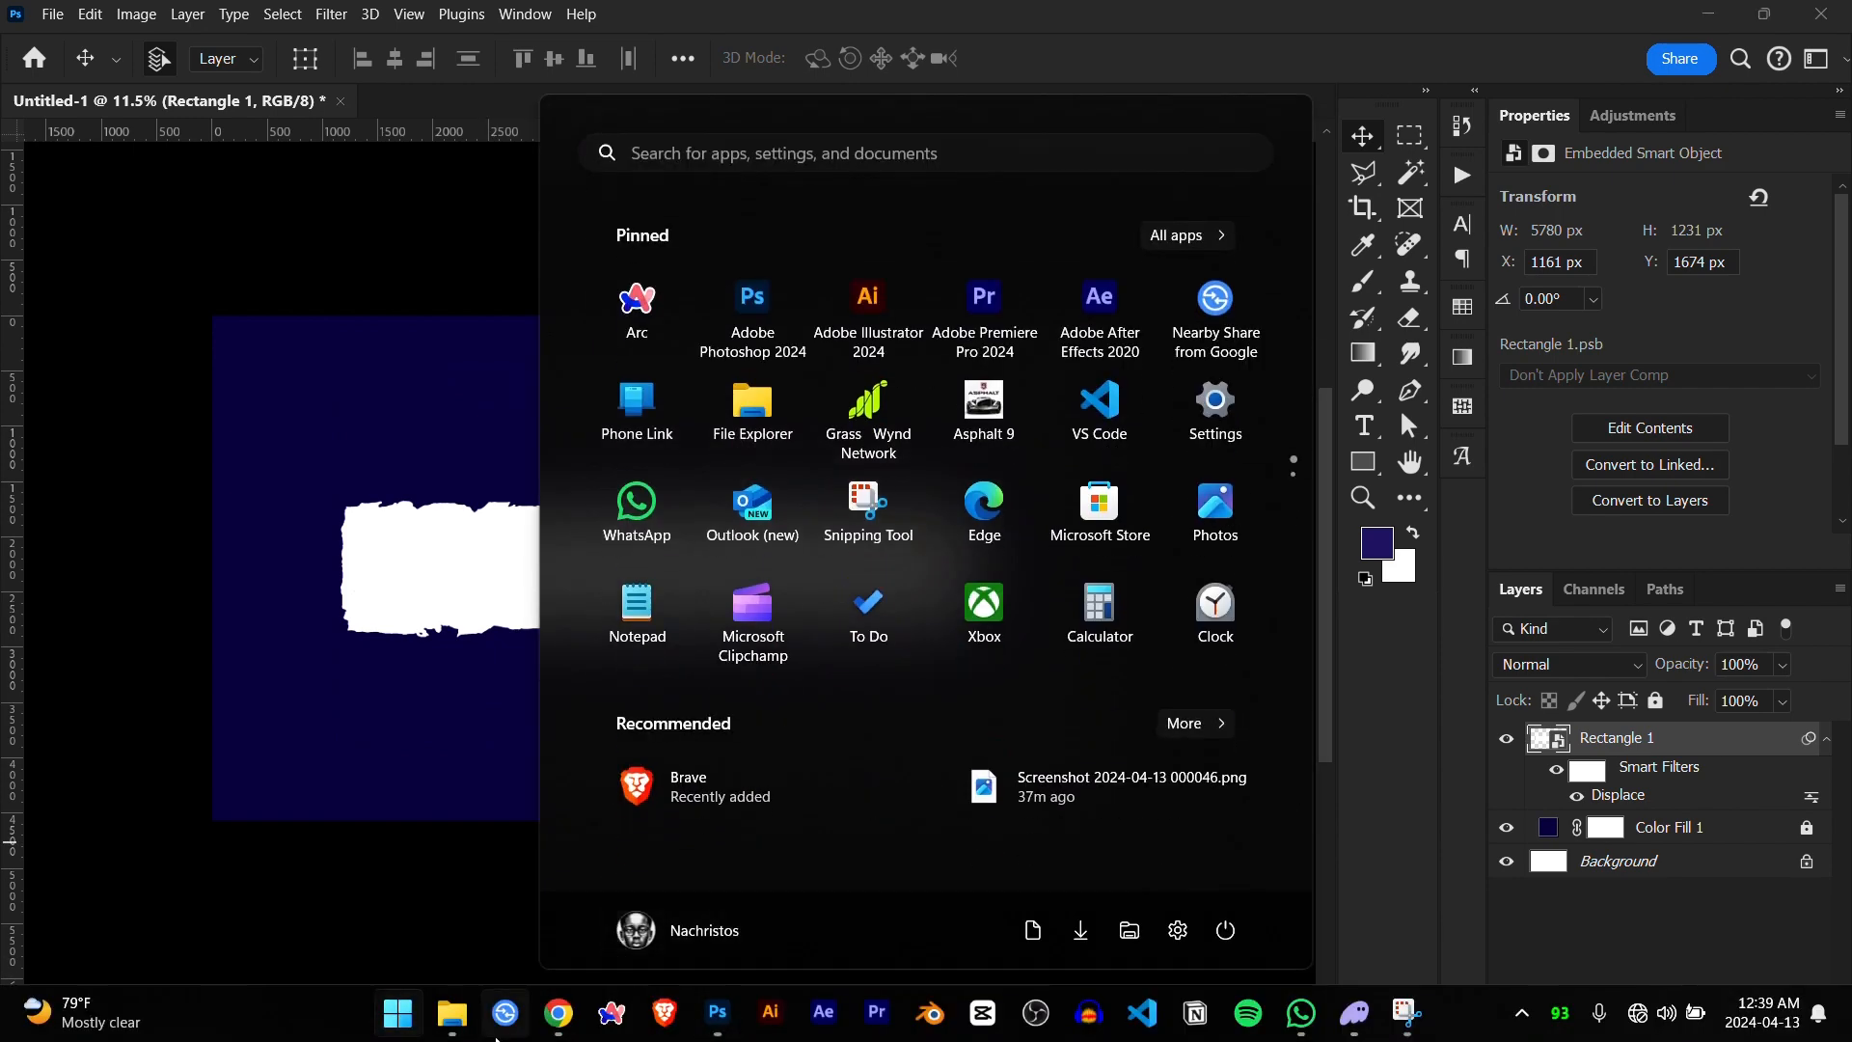
{"action": "left_click", "coordinate": [451, 1013]}
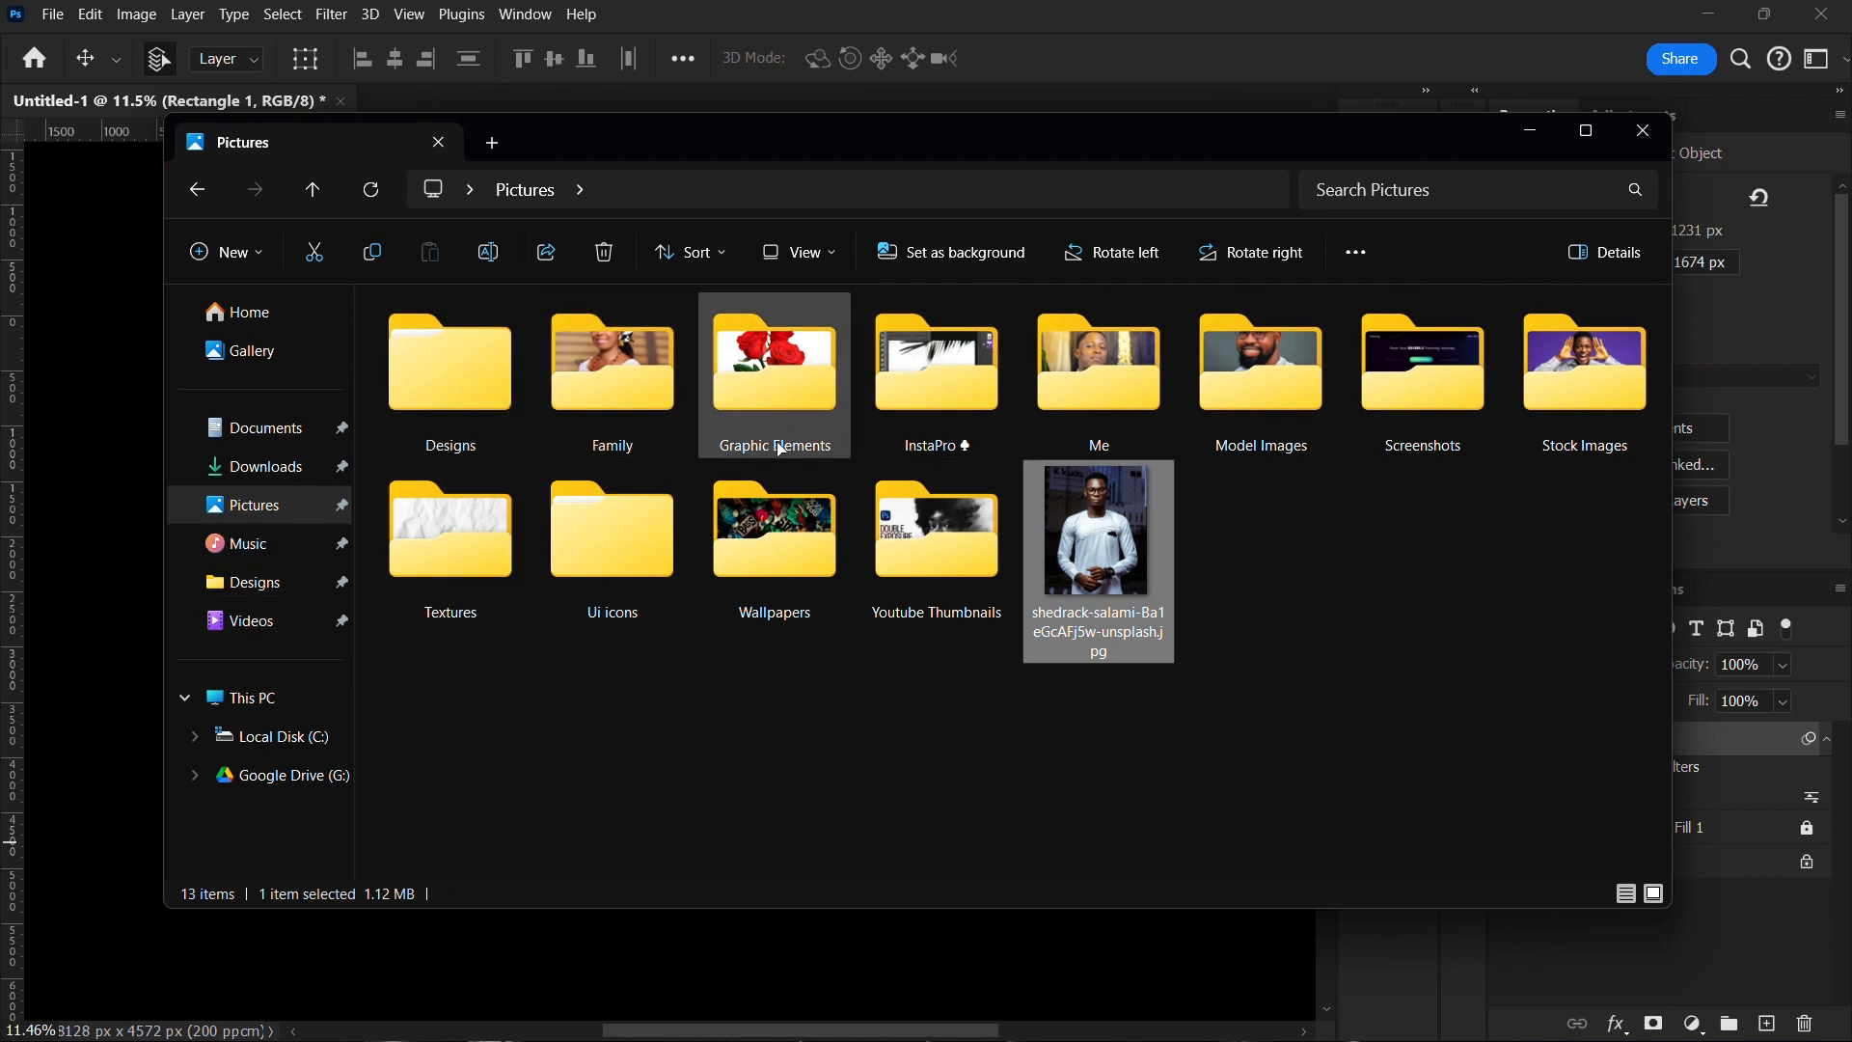
{"action": "mouse_move", "coordinate": [827, 577]}
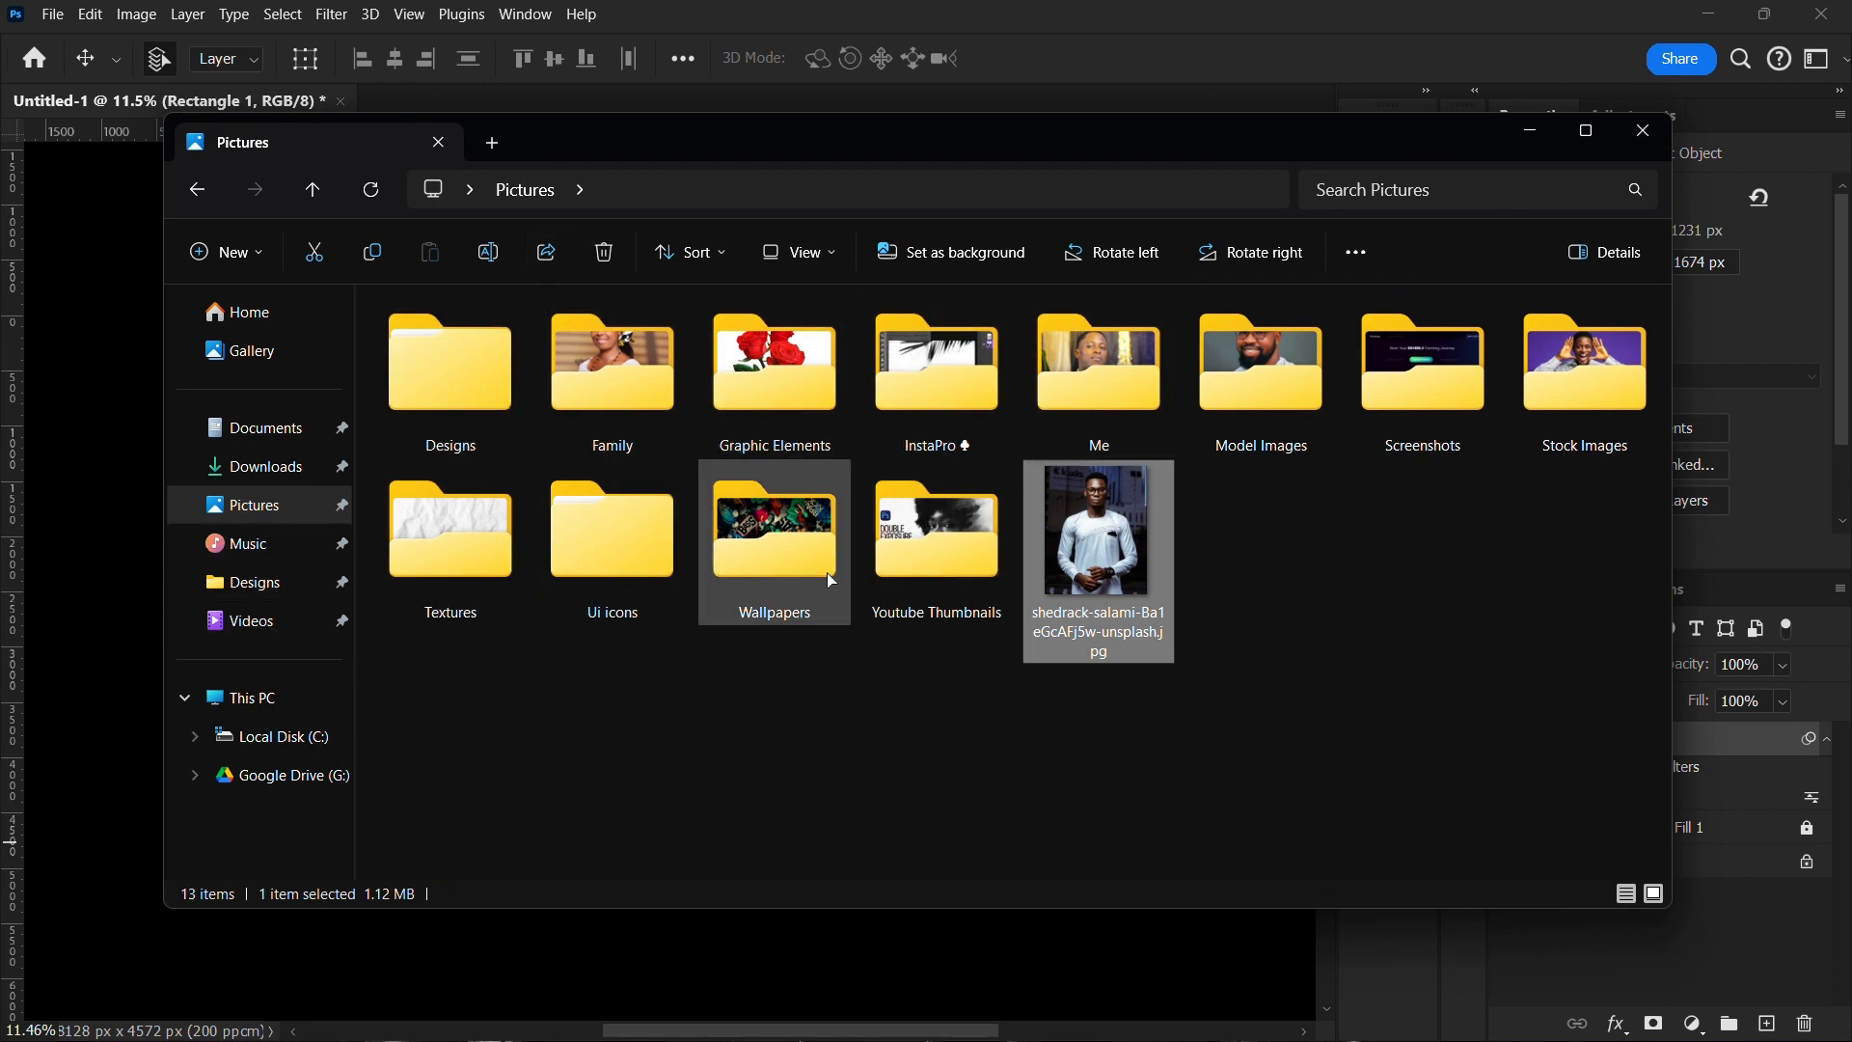
{"action": "left_click", "coordinate": [449, 533]}
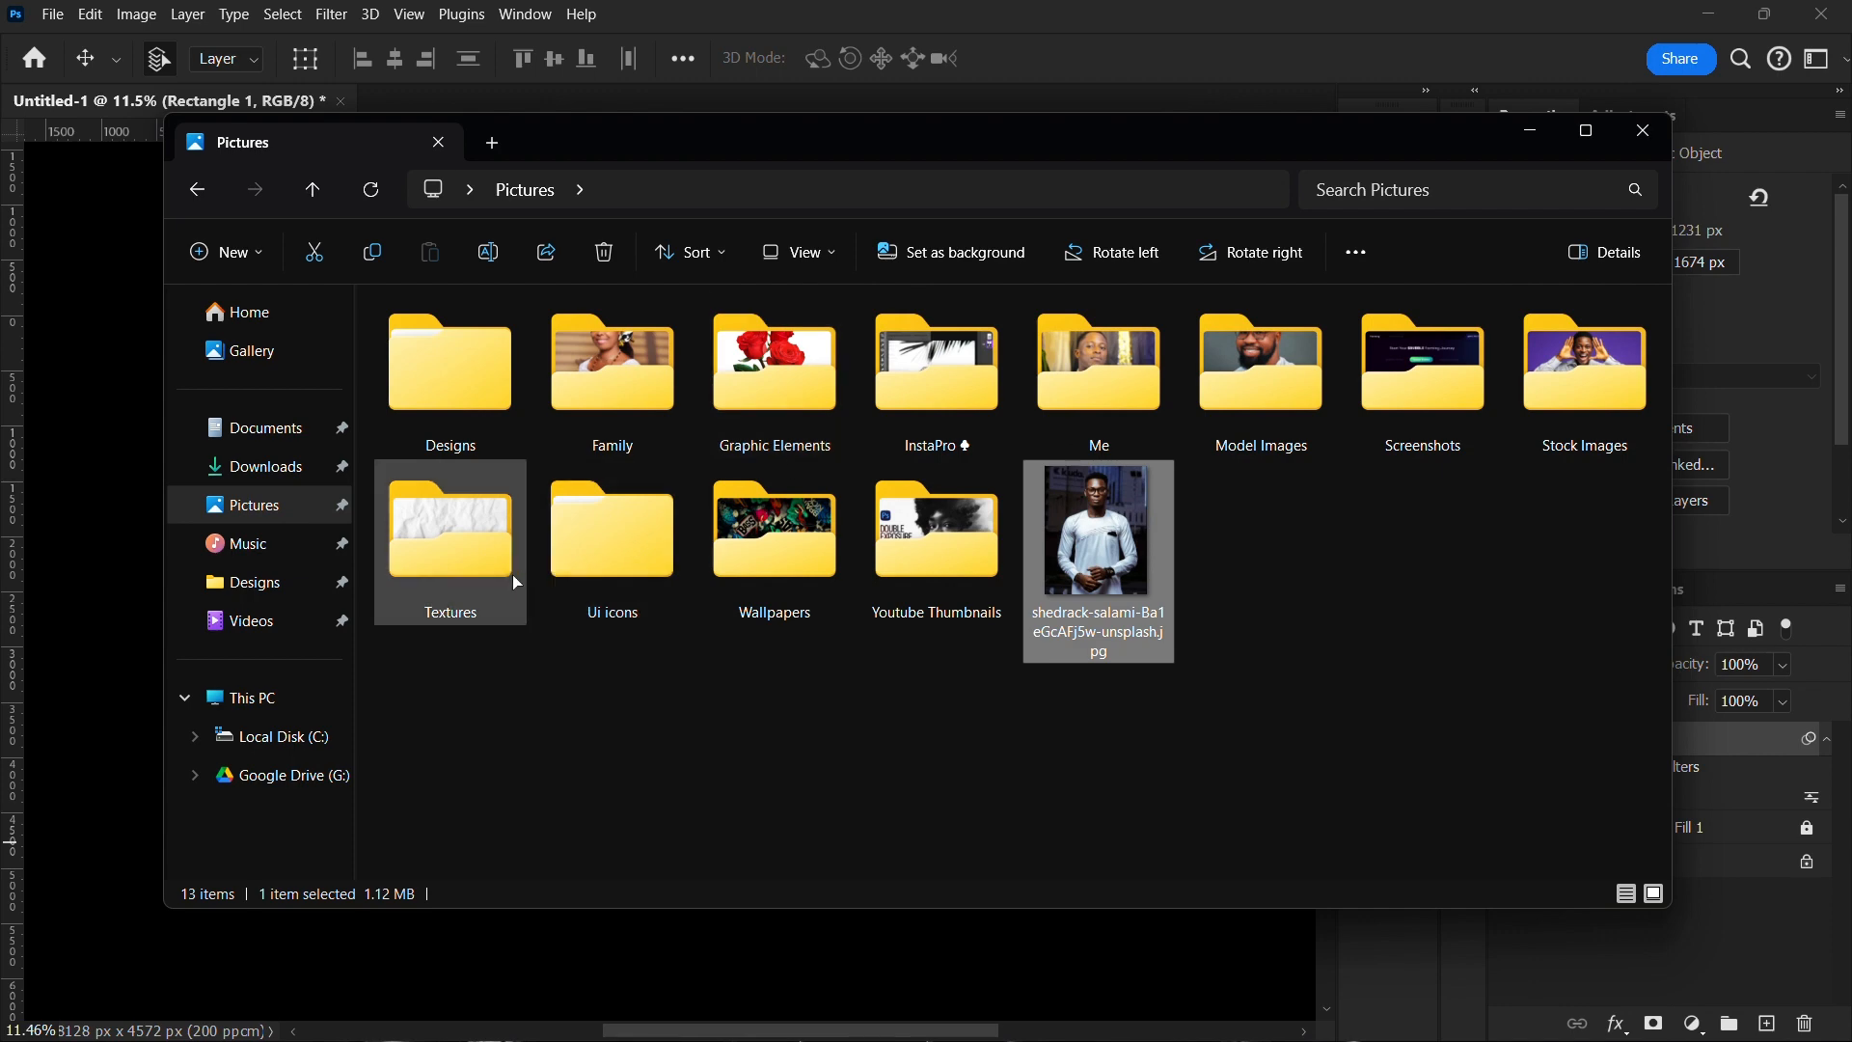
{"action": "double_click", "coordinate": [449, 531]}
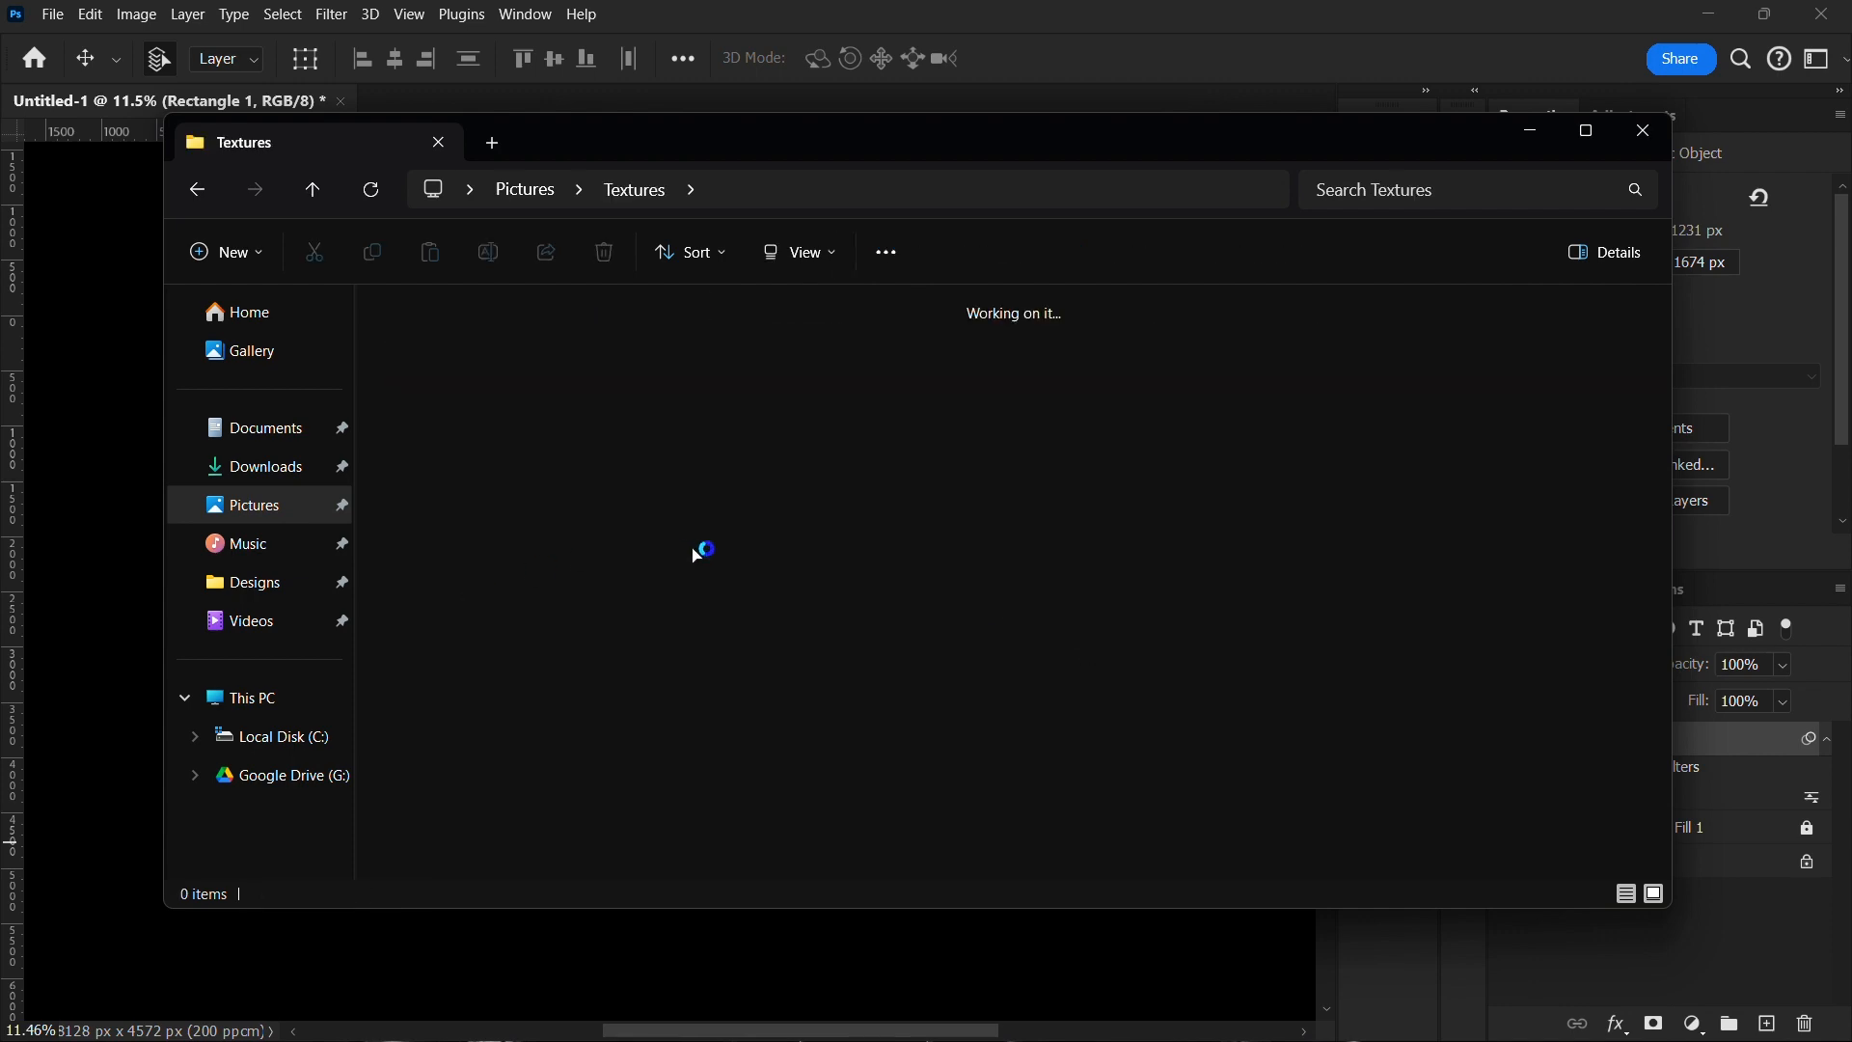
{"action": "left_click", "coordinate": [312, 189]}
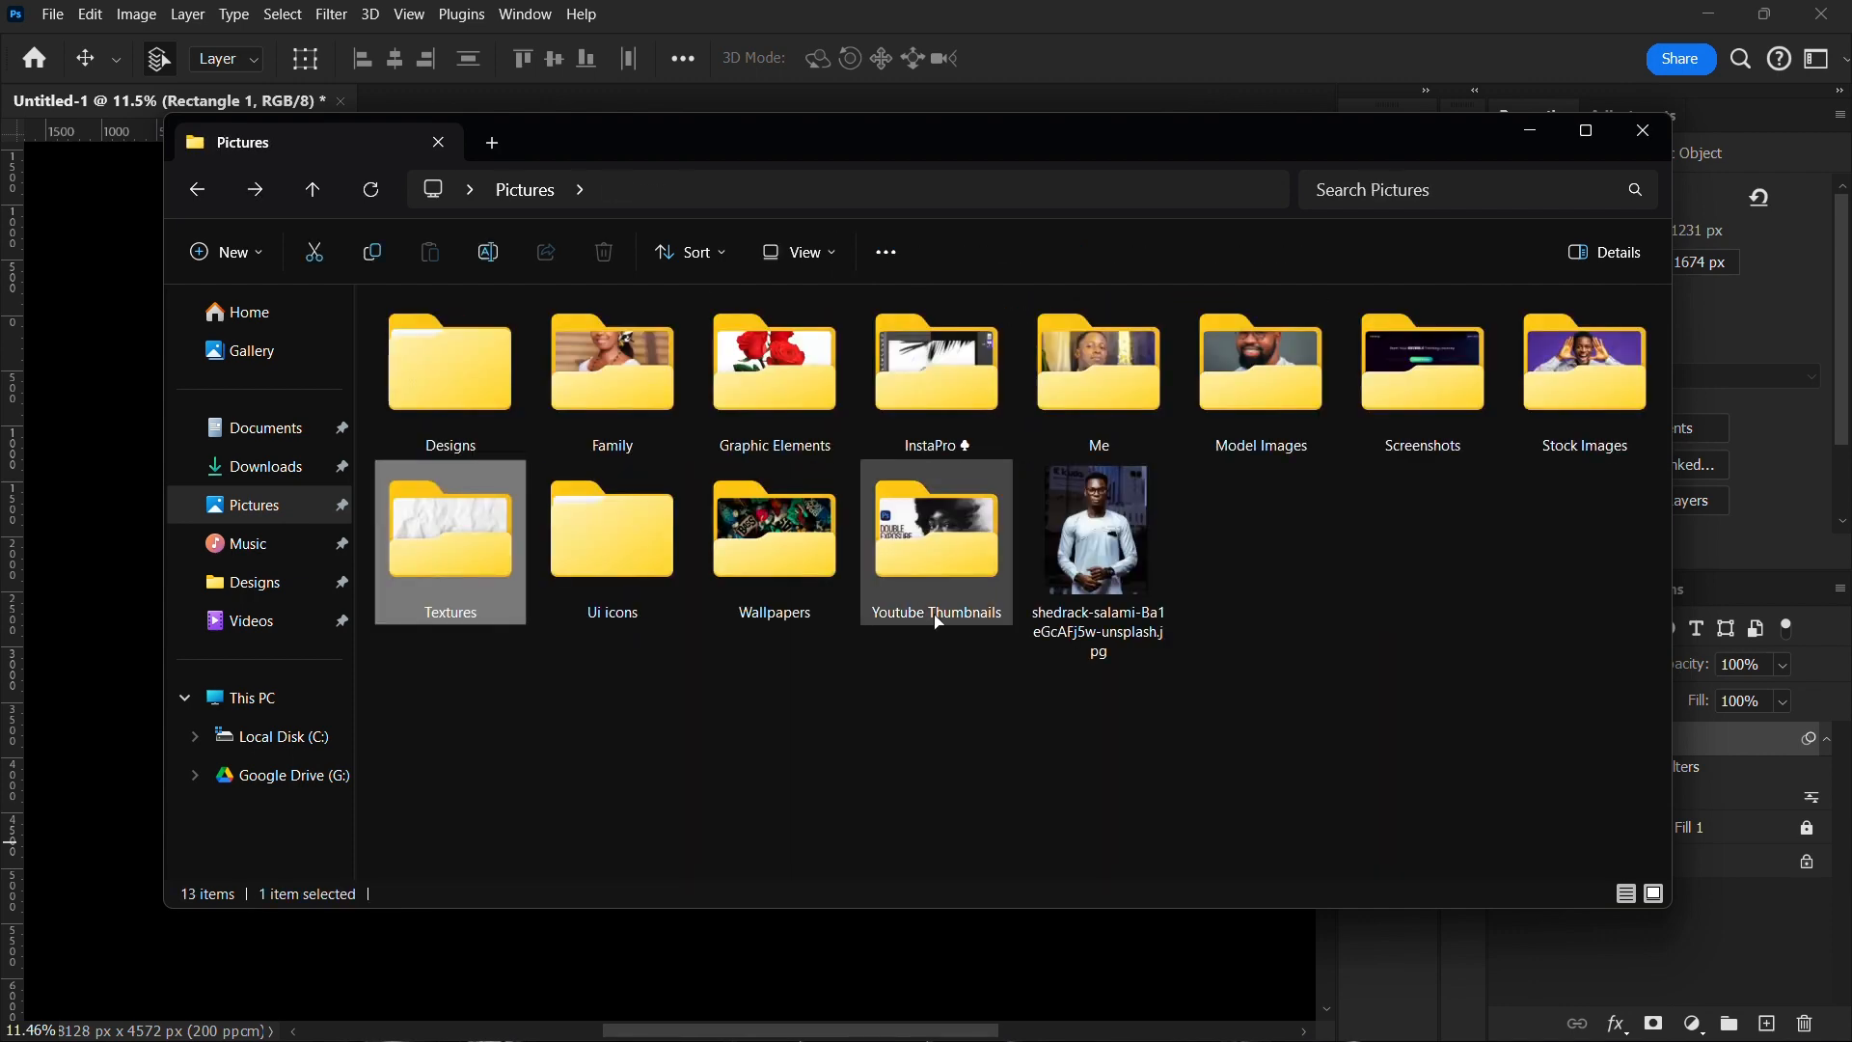
{"action": "double_click", "coordinate": [773, 363]}
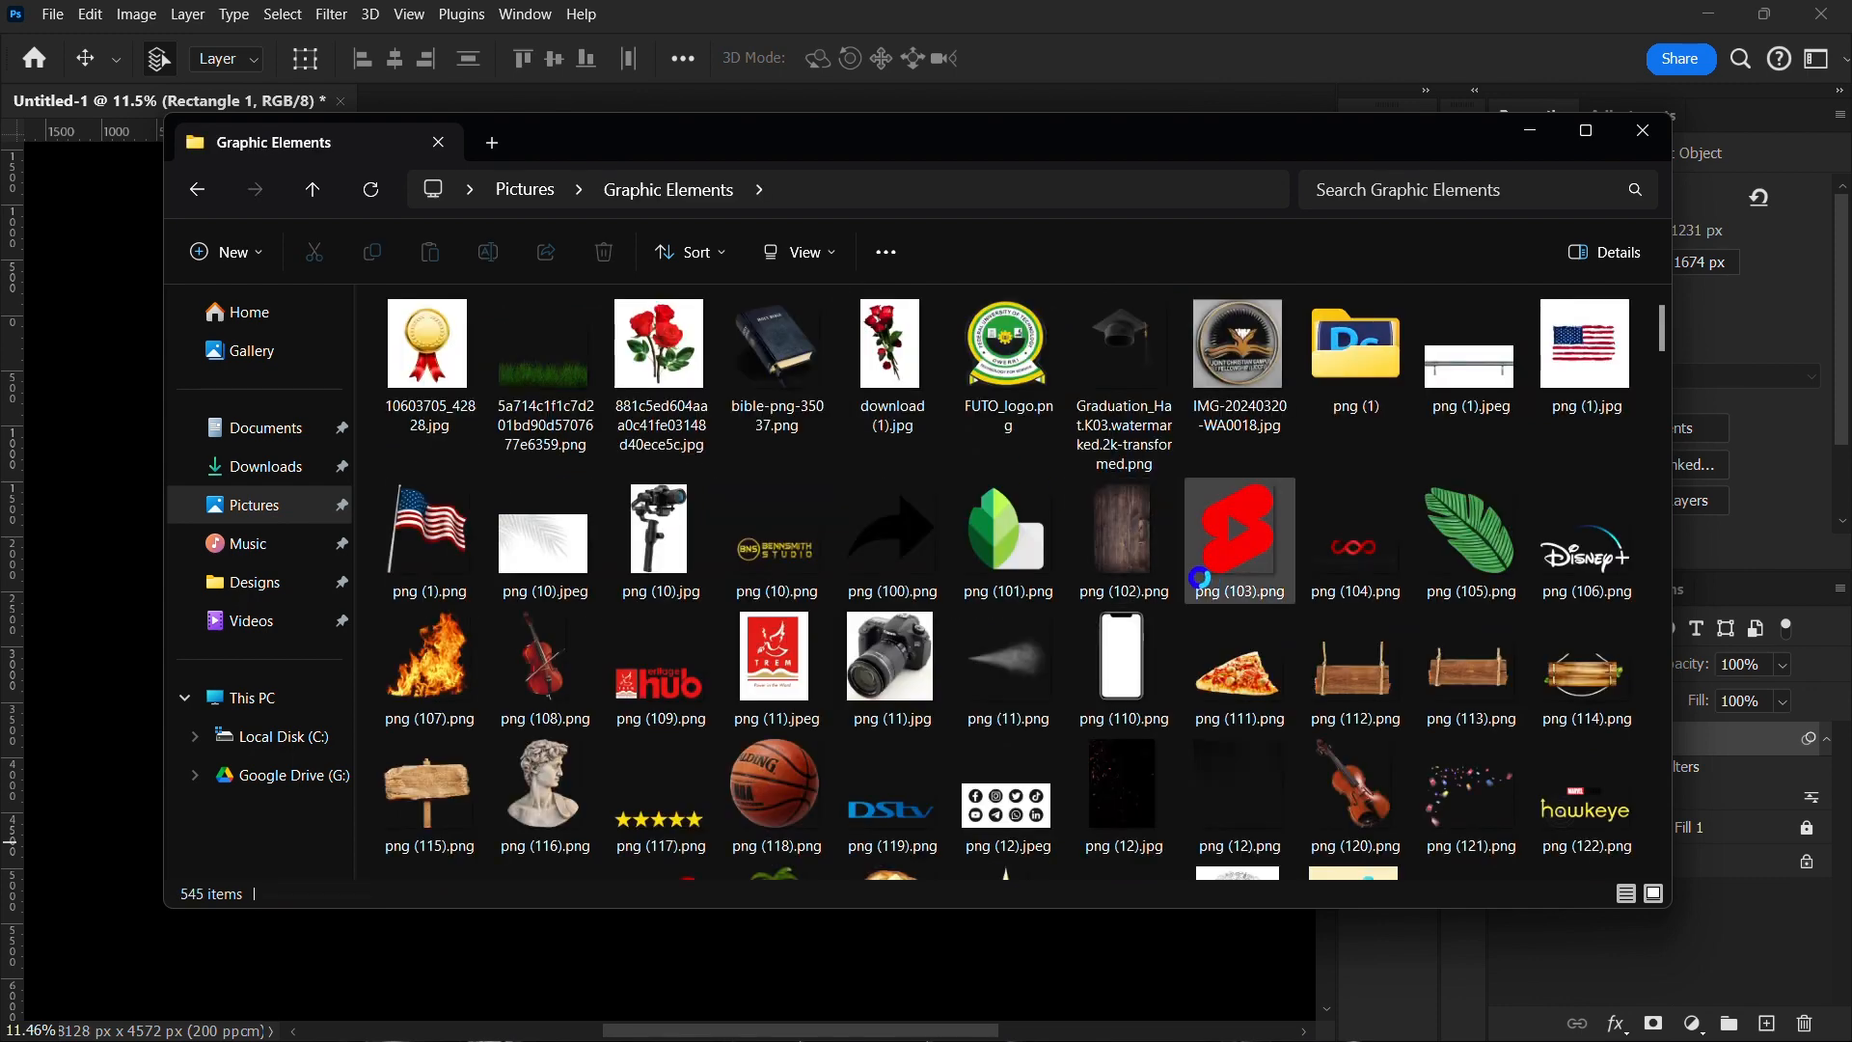
{"action": "scroll", "scroll_direction": "down", "scroll_amount": 3}
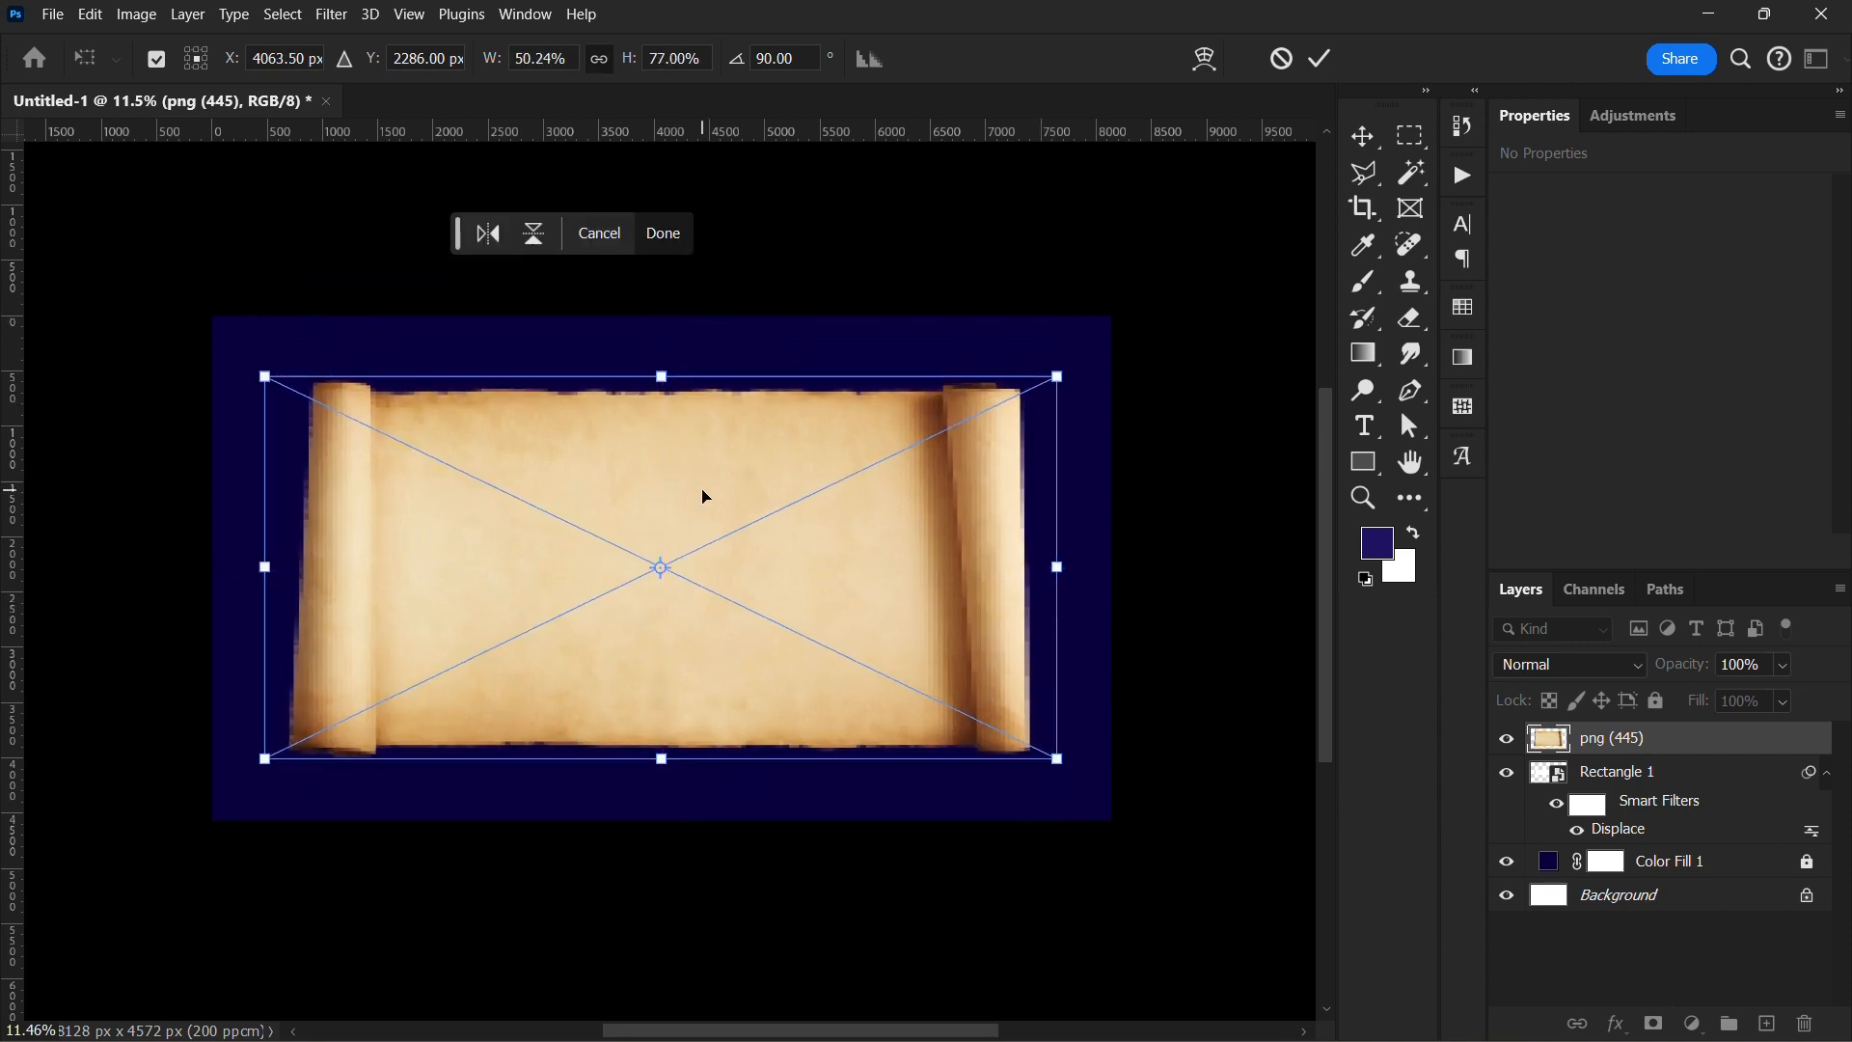
Step: Place the parchment scroll, clip it to Rectangle 1 and stretch it across the strip's full width
{"action": "left_click", "coordinate": [661, 234]}
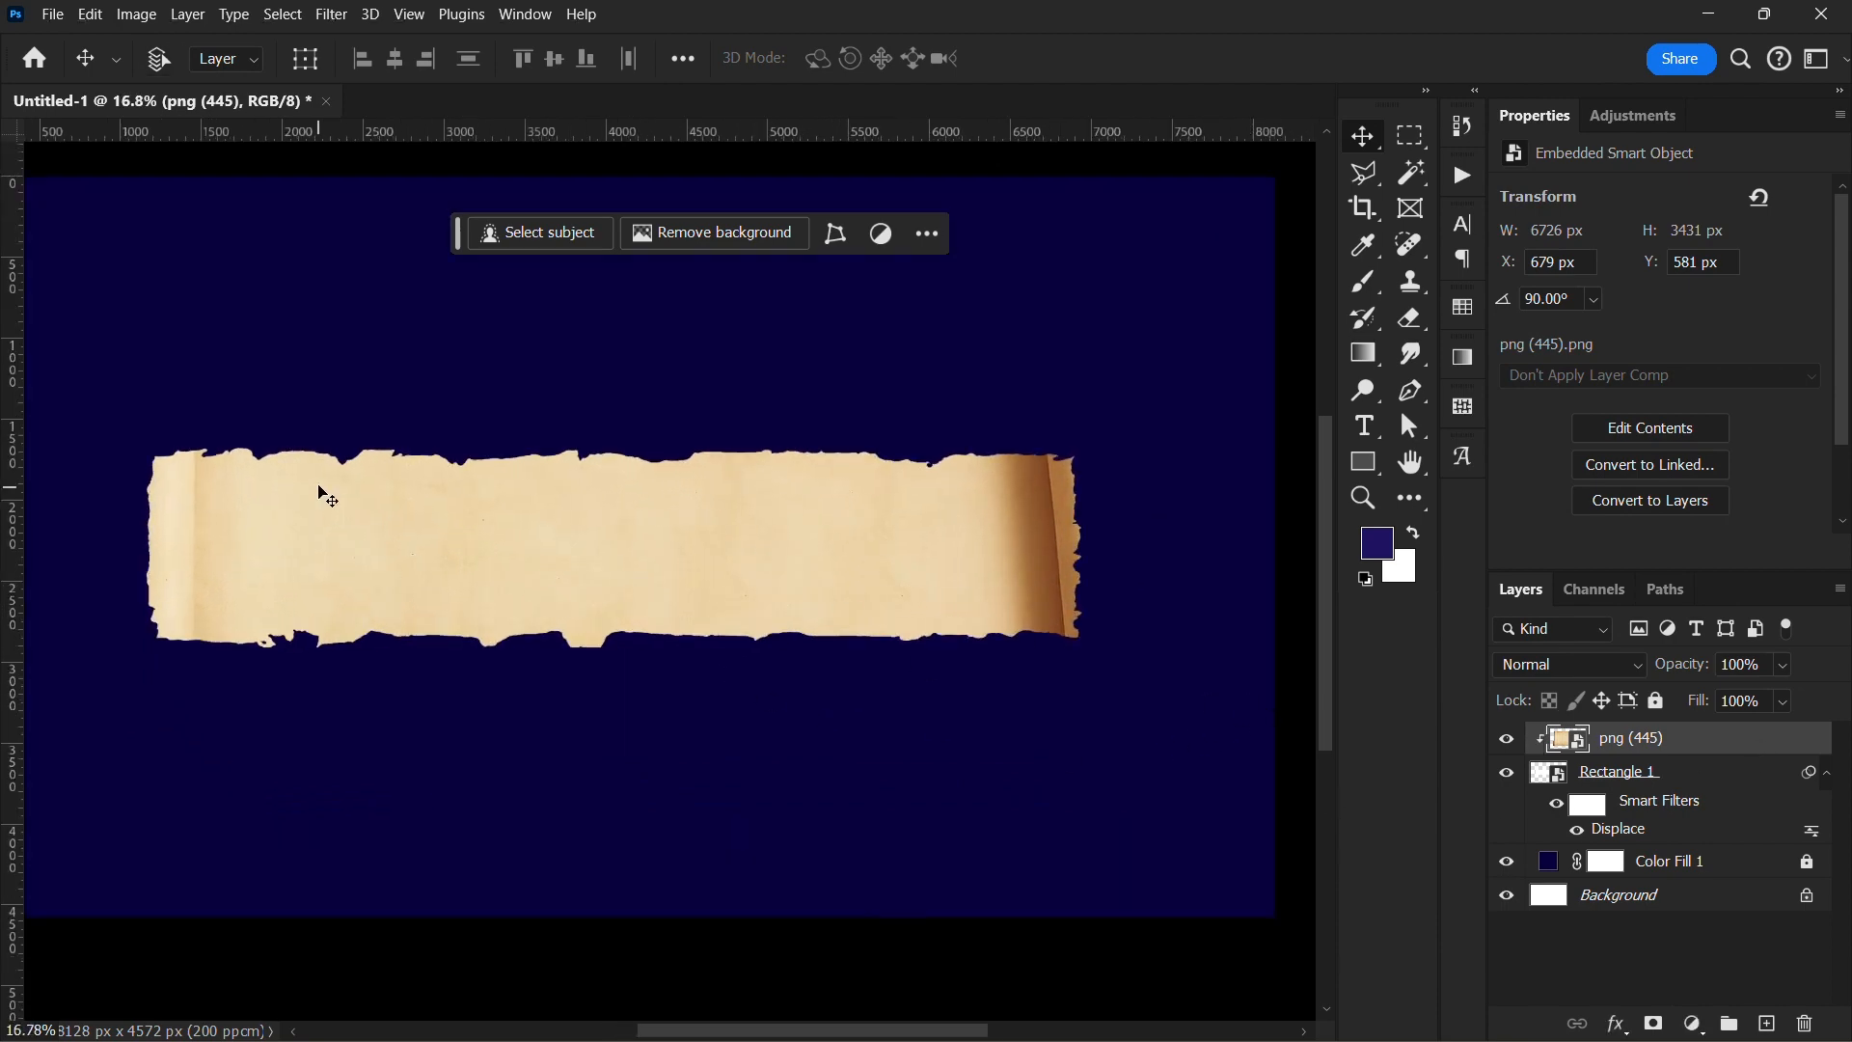
{"action": "key", "text": "ctrl+t"}
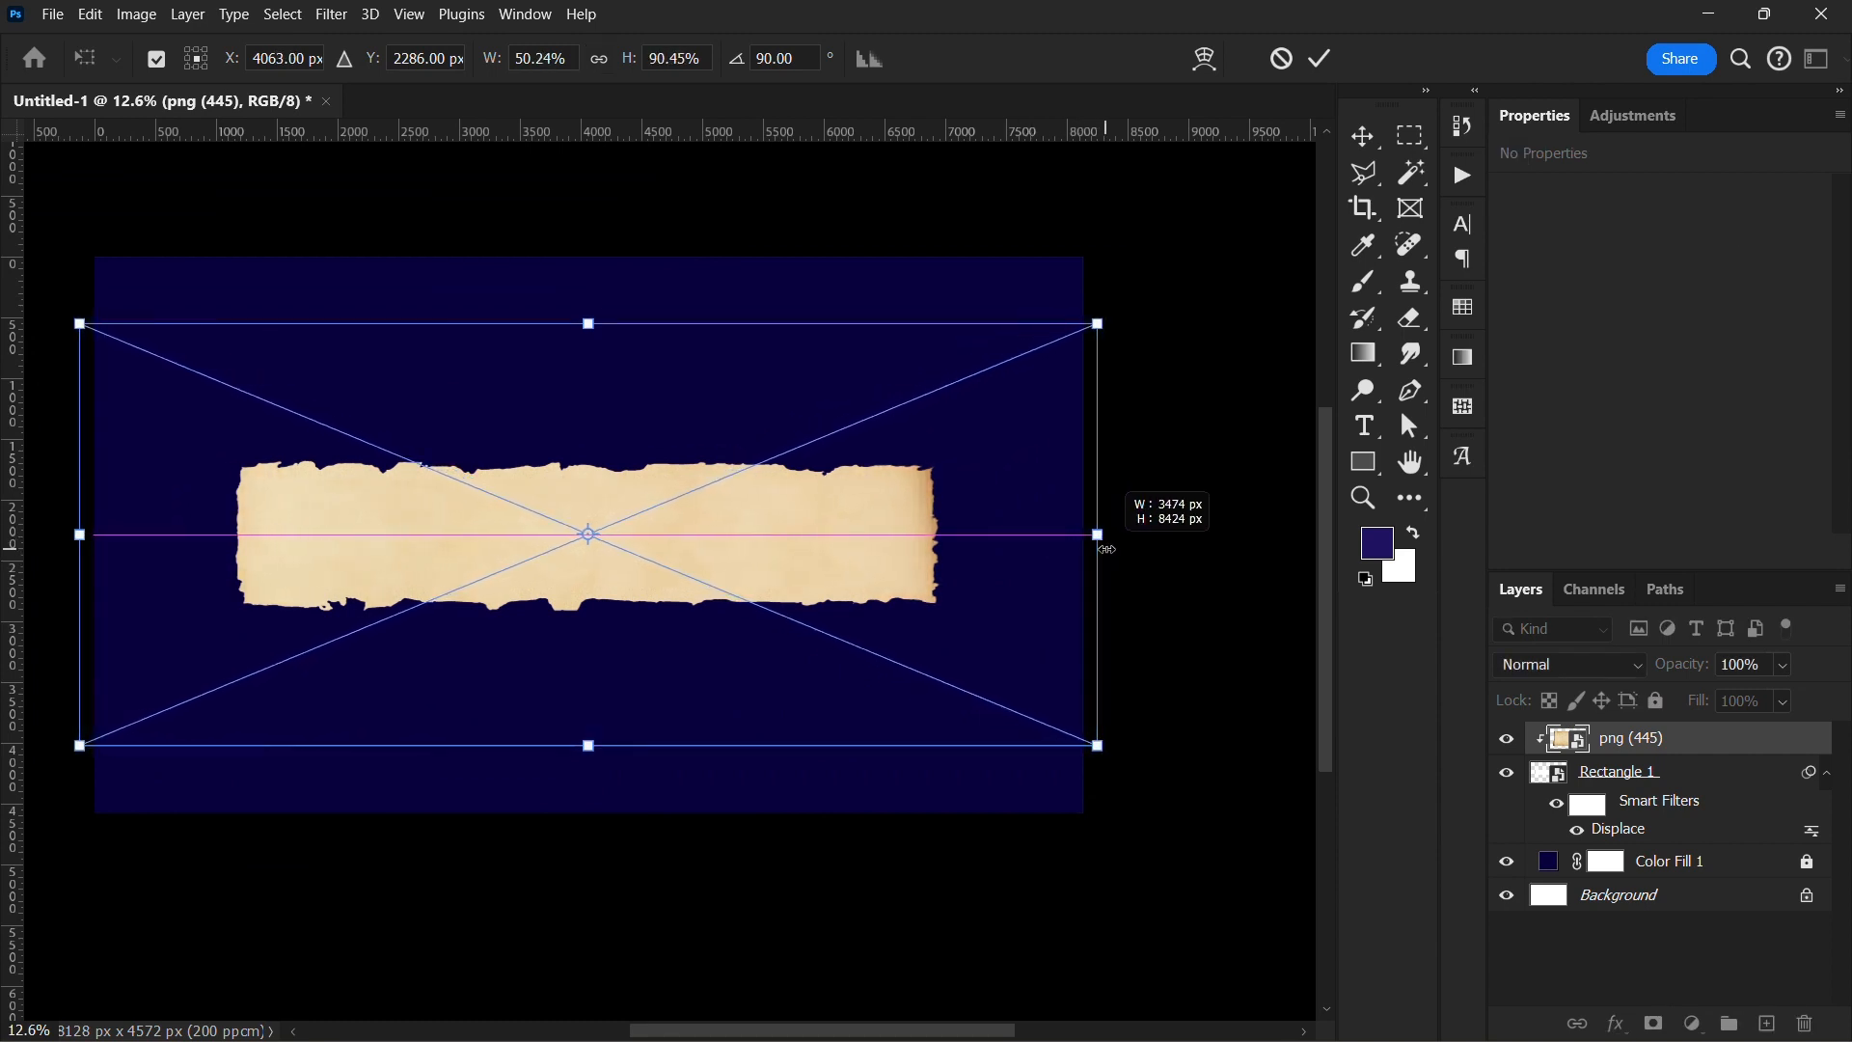
{"action": "left_click", "coordinate": [1320, 58]}
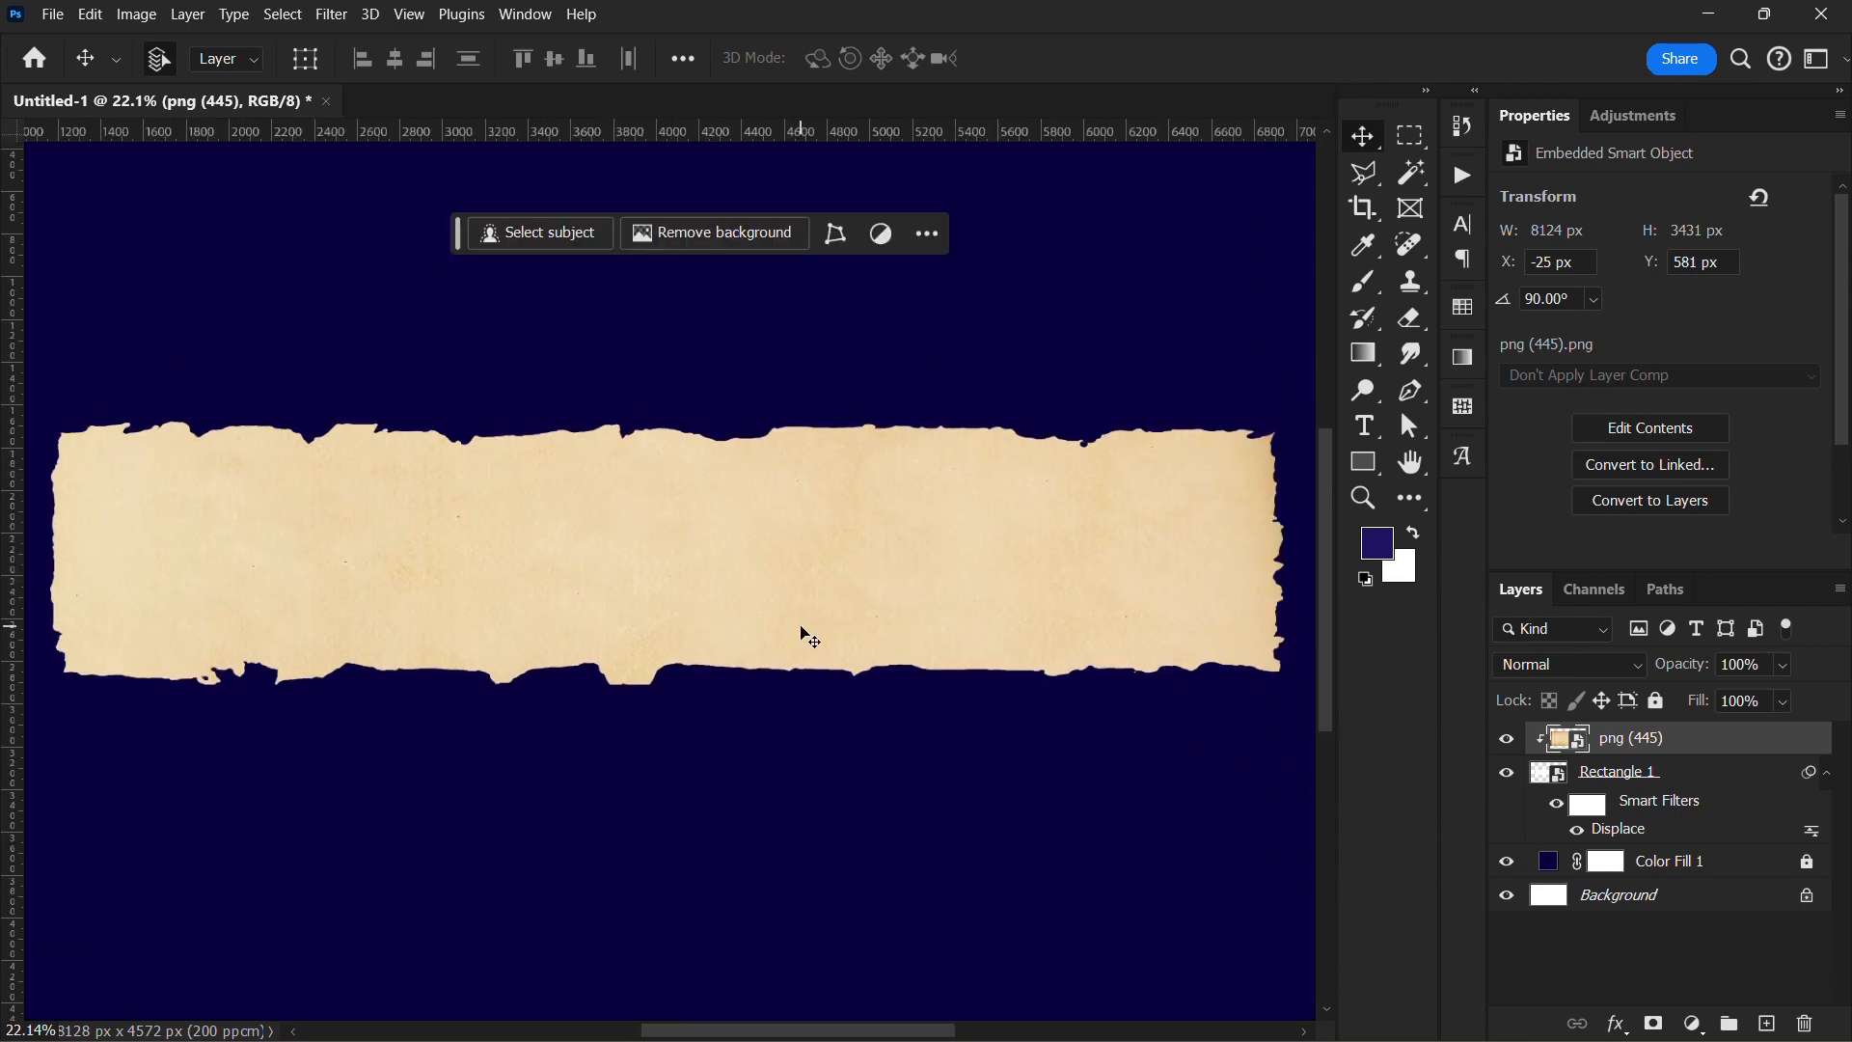
{"action": "left_click", "coordinate": [1619, 772]}
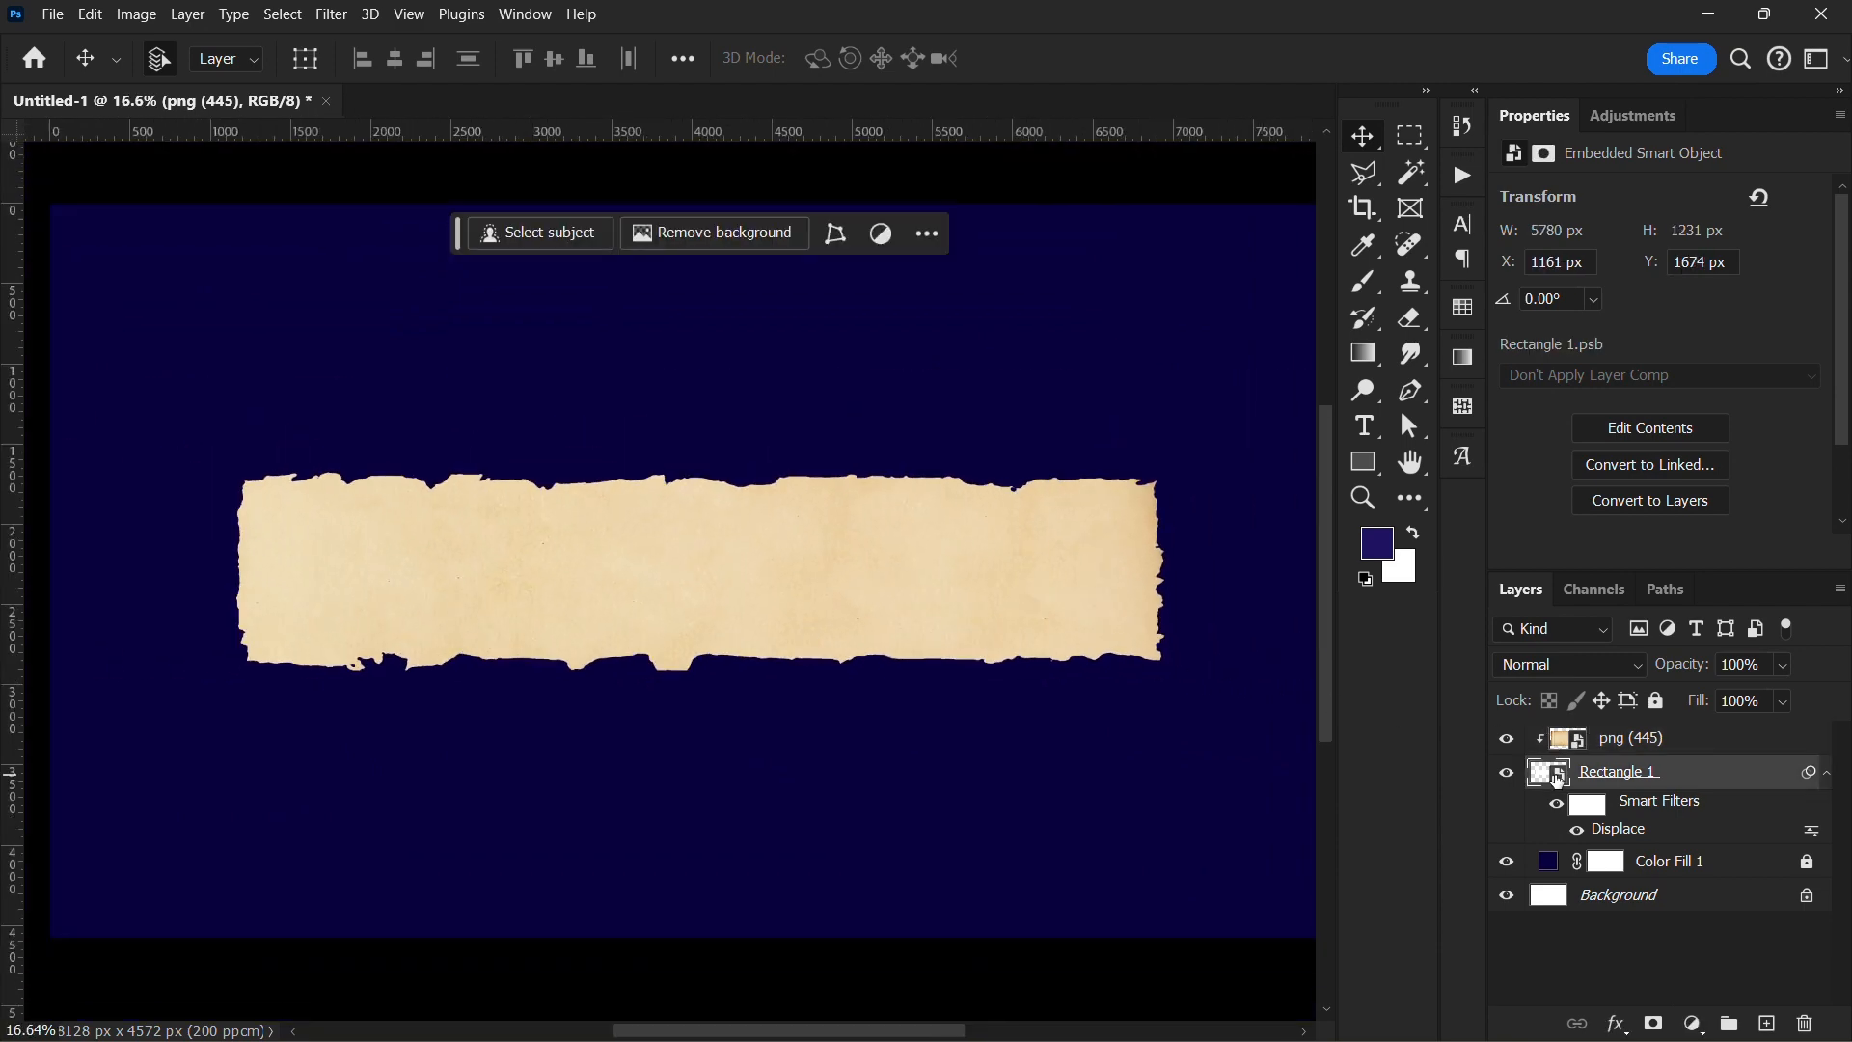
Step: Make the rectangle about twice as tall inside the Rectangle 1 smart object
{"action": "double_click", "coordinate": [1549, 772]}
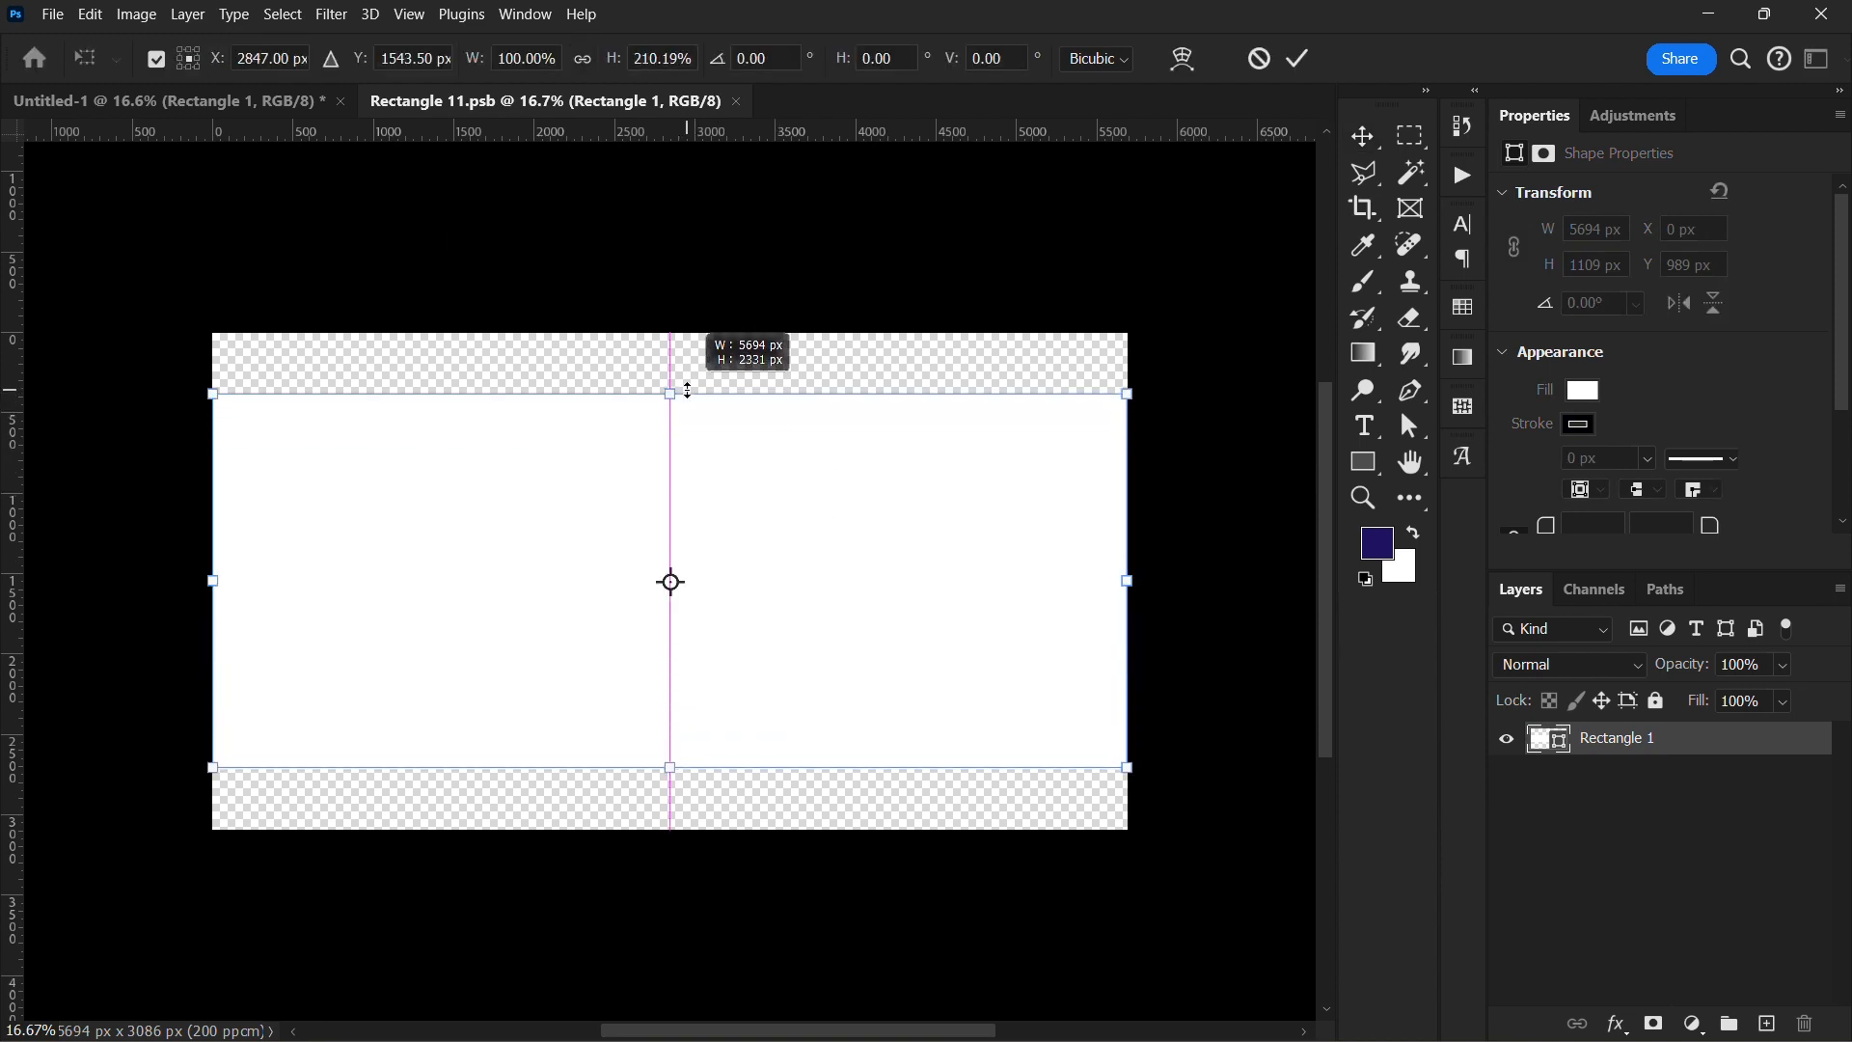
{"action": "left_click", "coordinate": [1297, 58]}
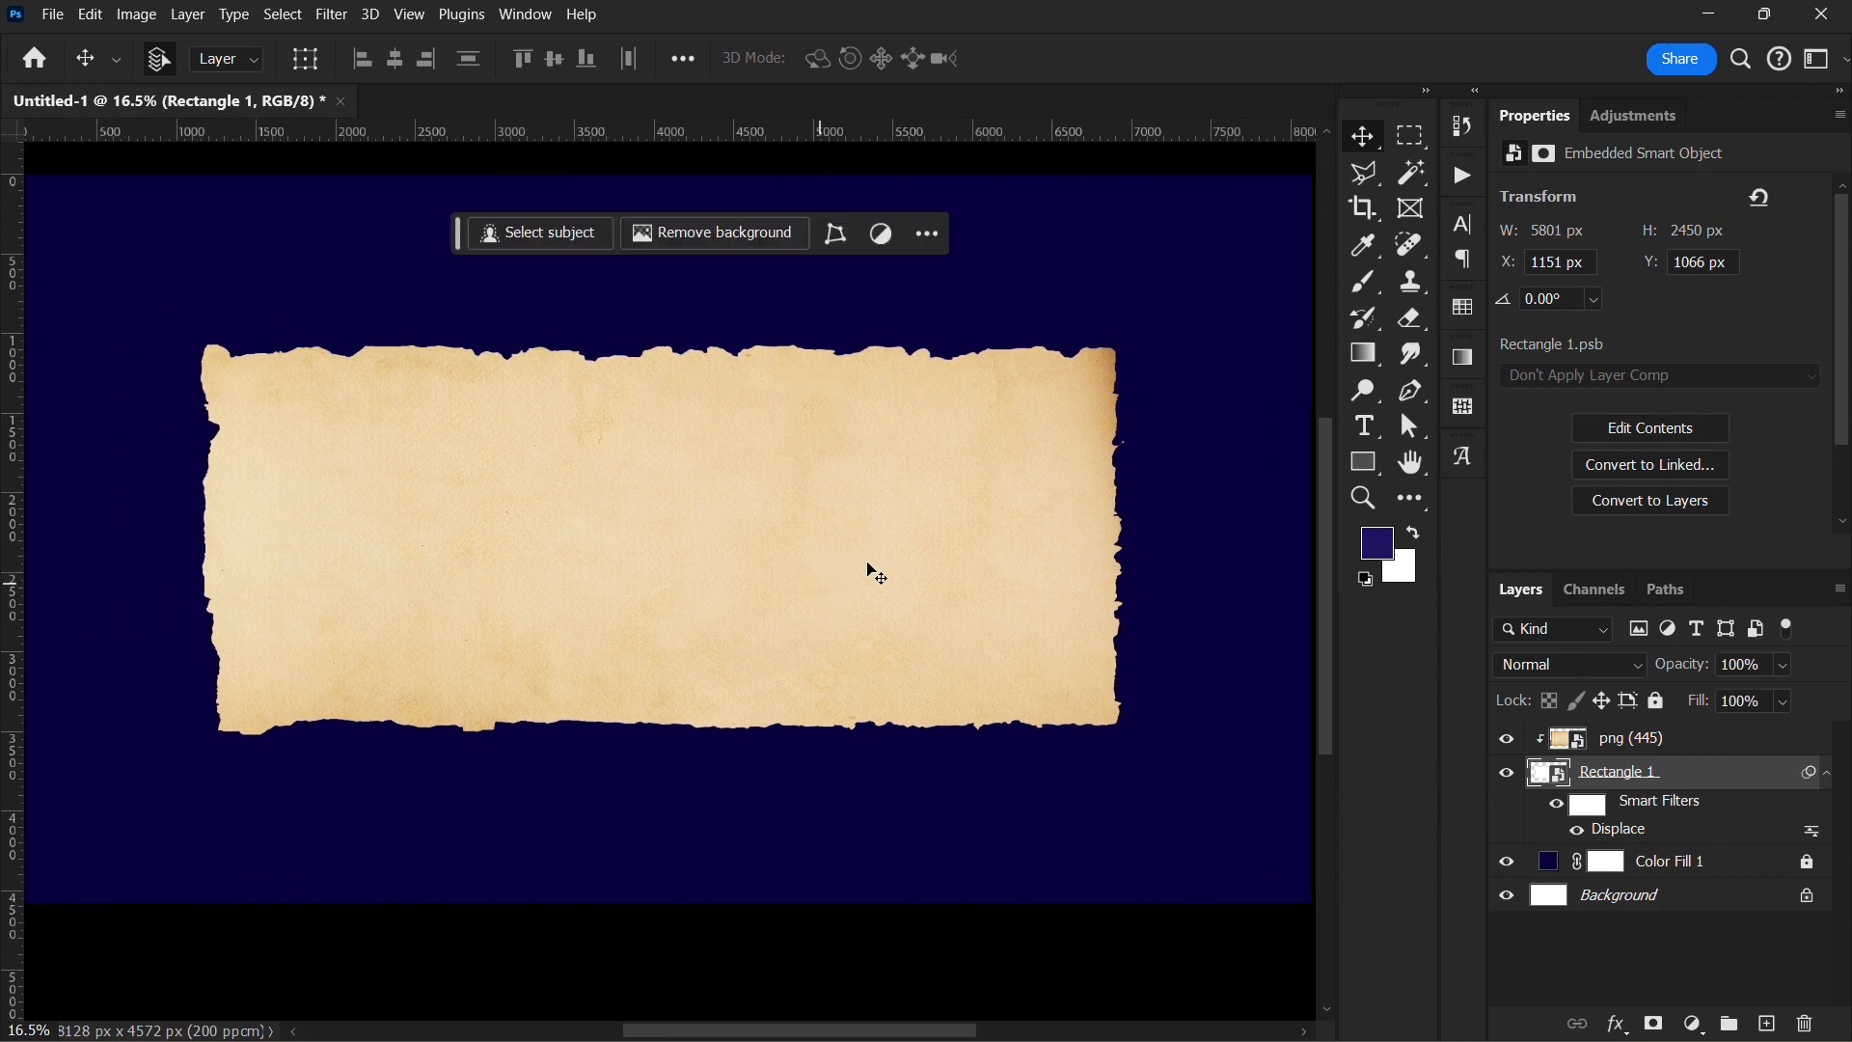
Step: Add a Camera Raw Filter with Sharpen 71 to the png (445) texture layer, cancelling Adaptive Wide Angle first
{"action": "left_click", "coordinate": [1630, 739]}
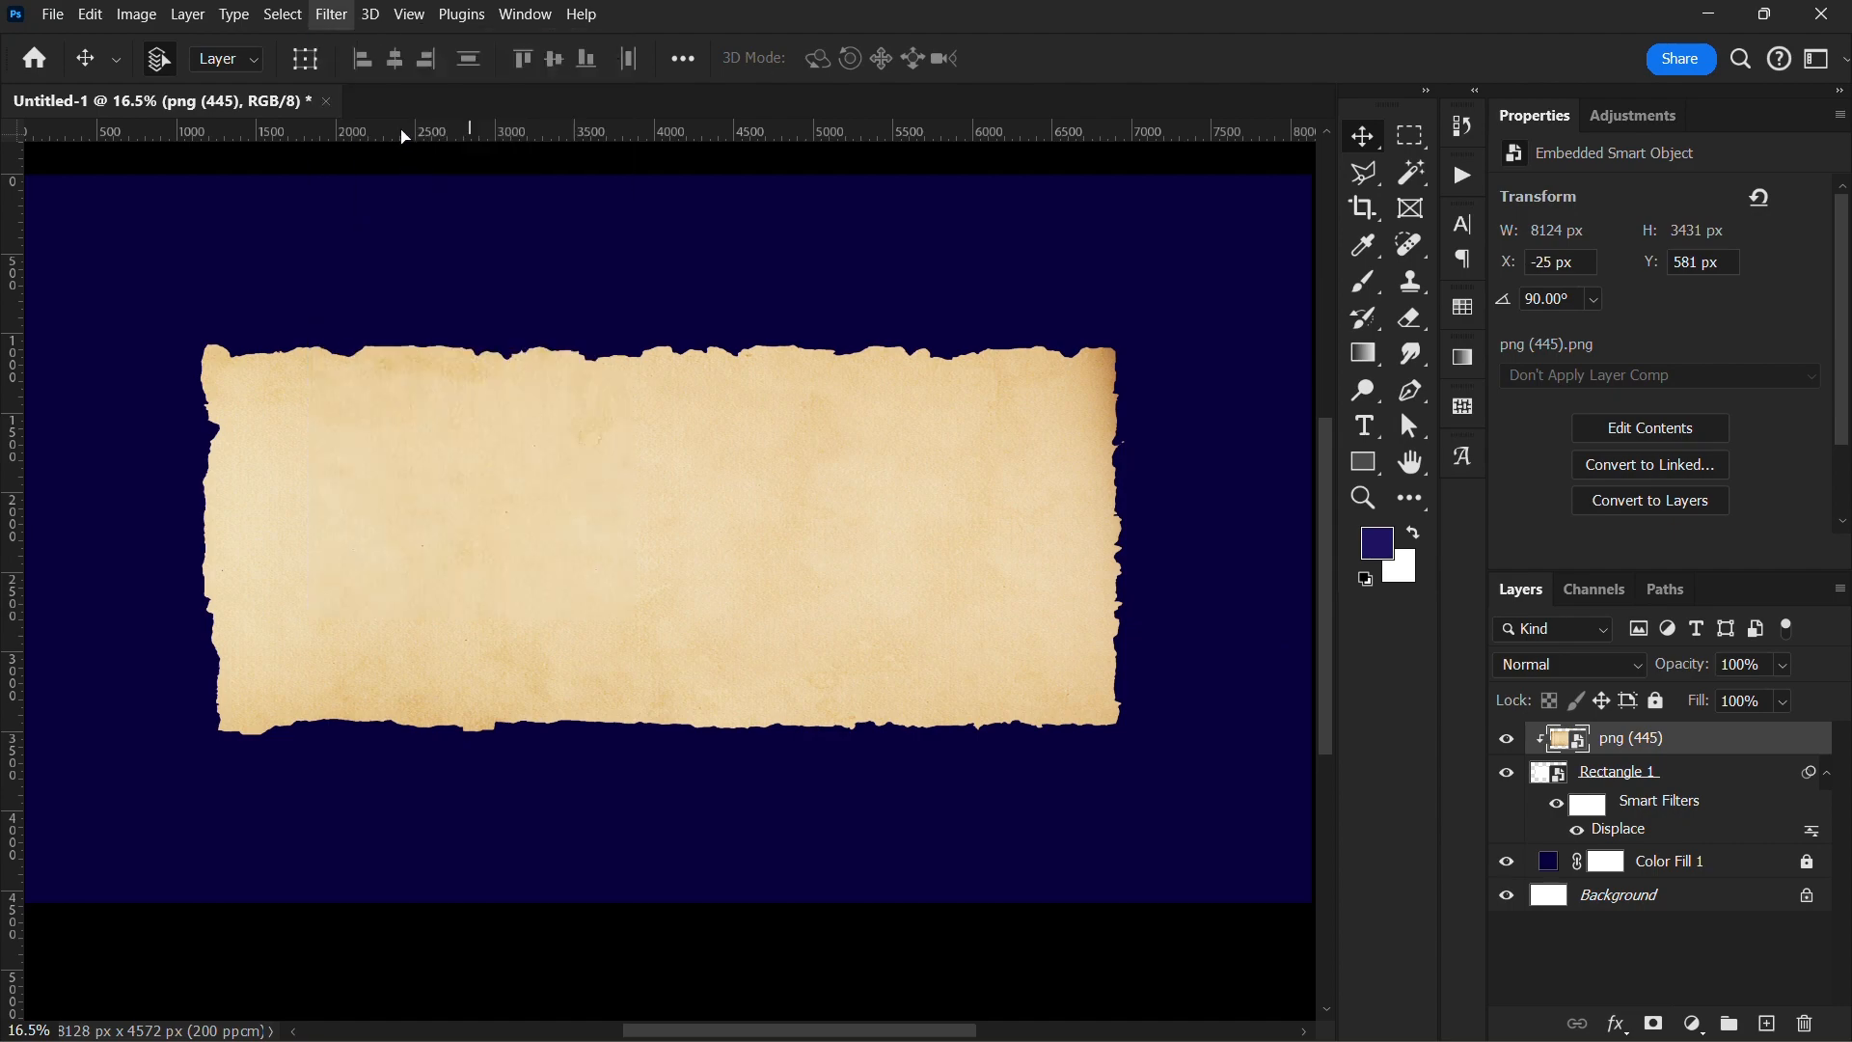
{"action": "left_click", "coordinate": [330, 14]}
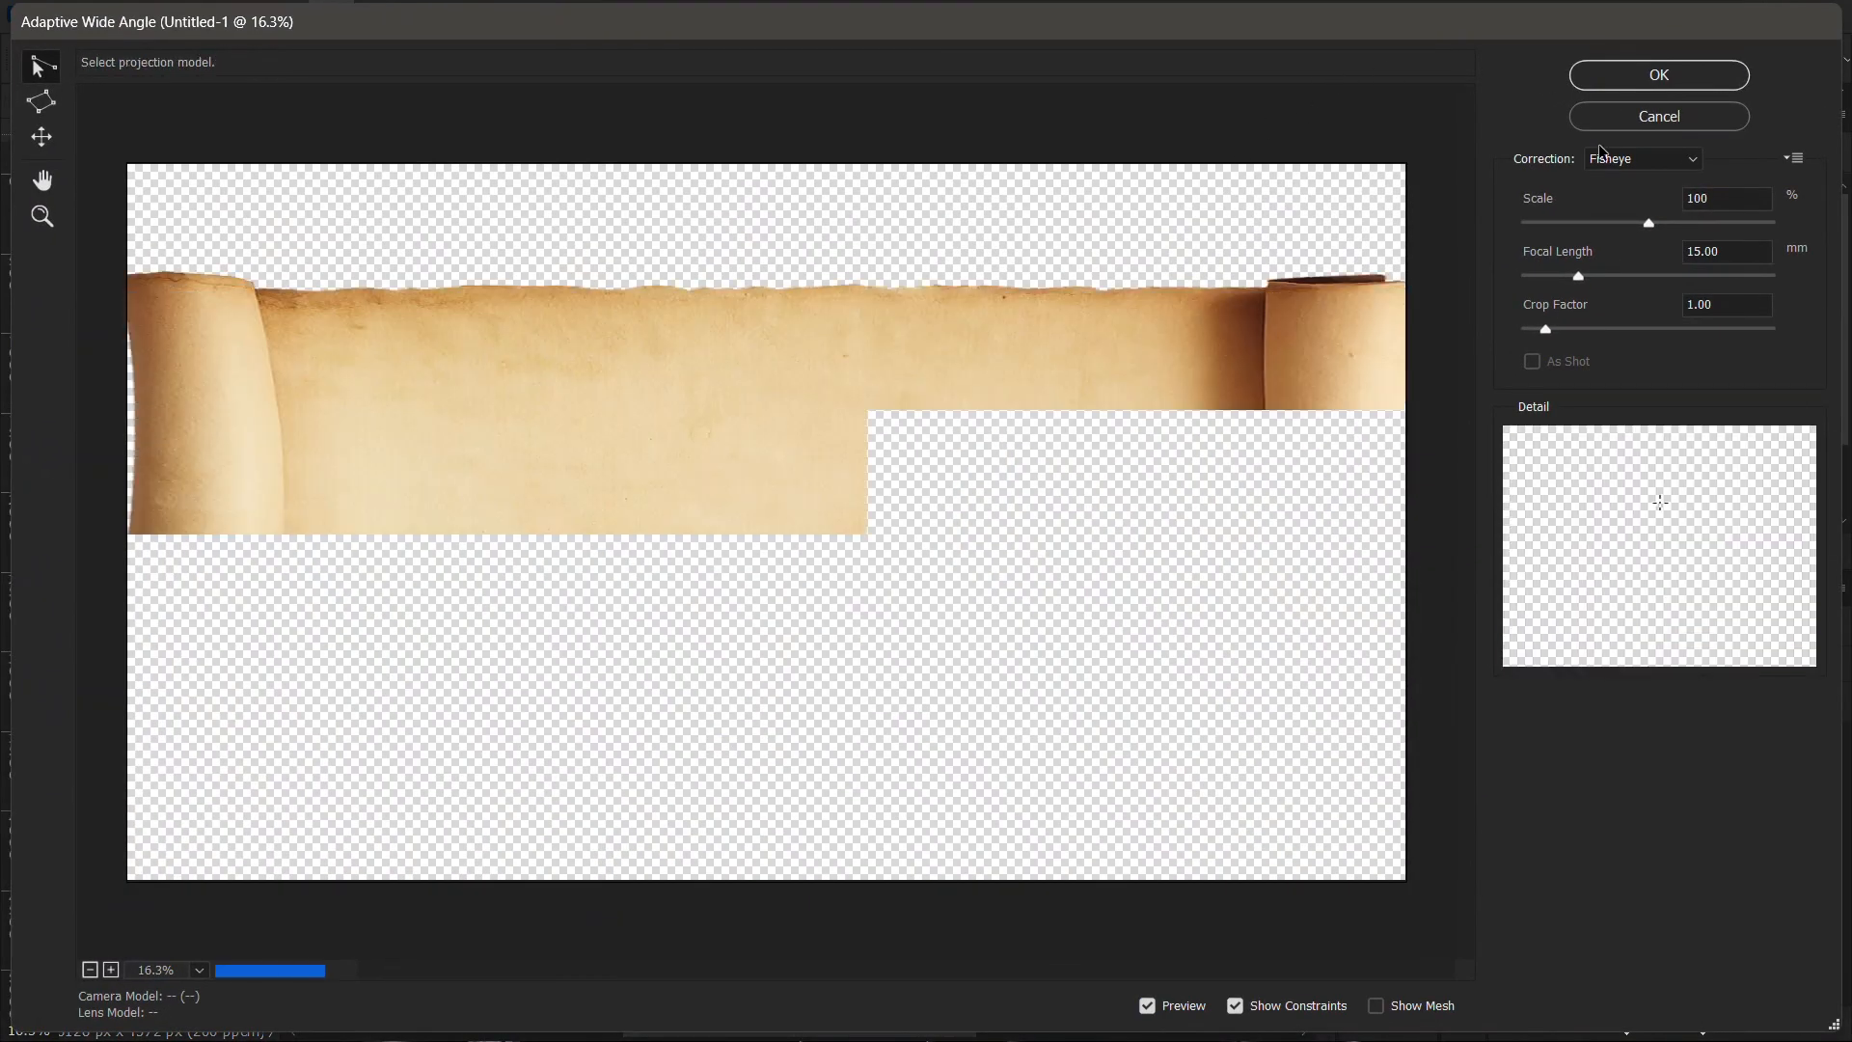
{"action": "left_click", "coordinate": [1656, 75]}
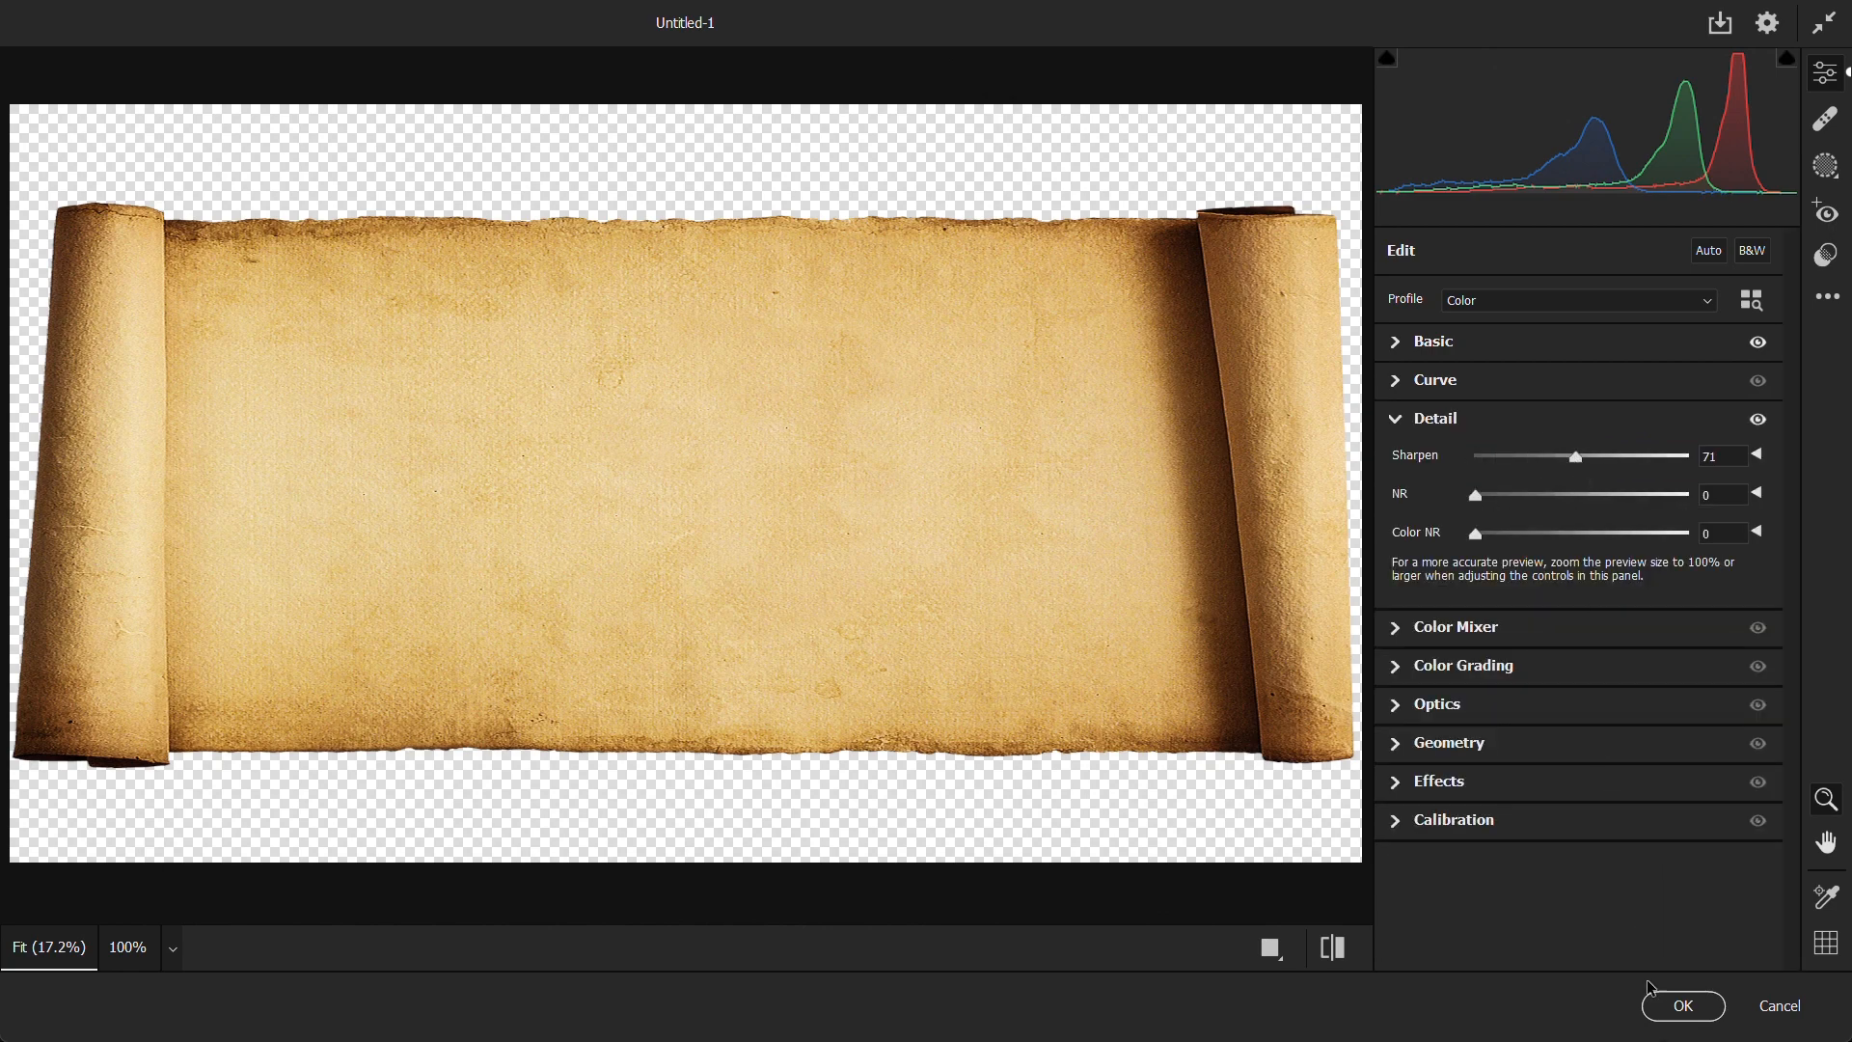
{"action": "left_click", "coordinate": [1683, 1005]}
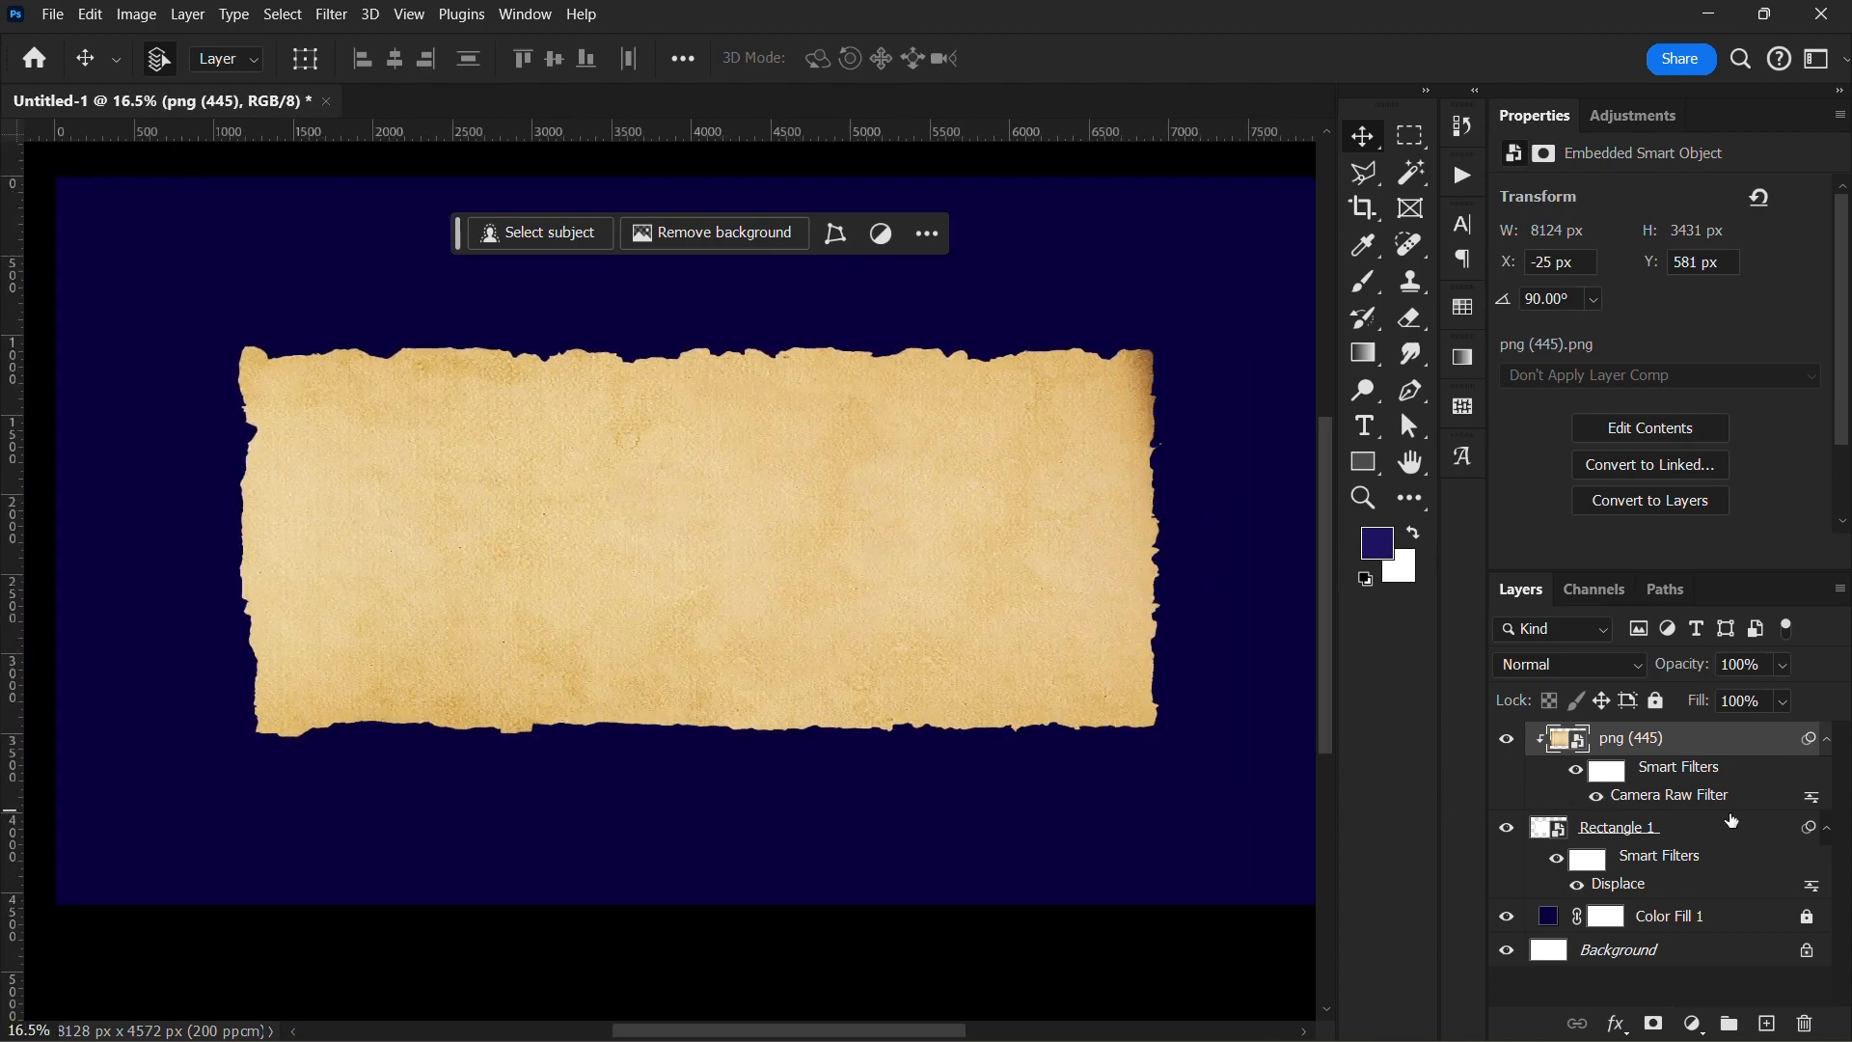
Step: Add a Drop Shadow style to Rectangle 1: Multiply, 25% opacity, 320 px distance, 250 px size
{"action": "left_click", "coordinate": [1618, 828]}
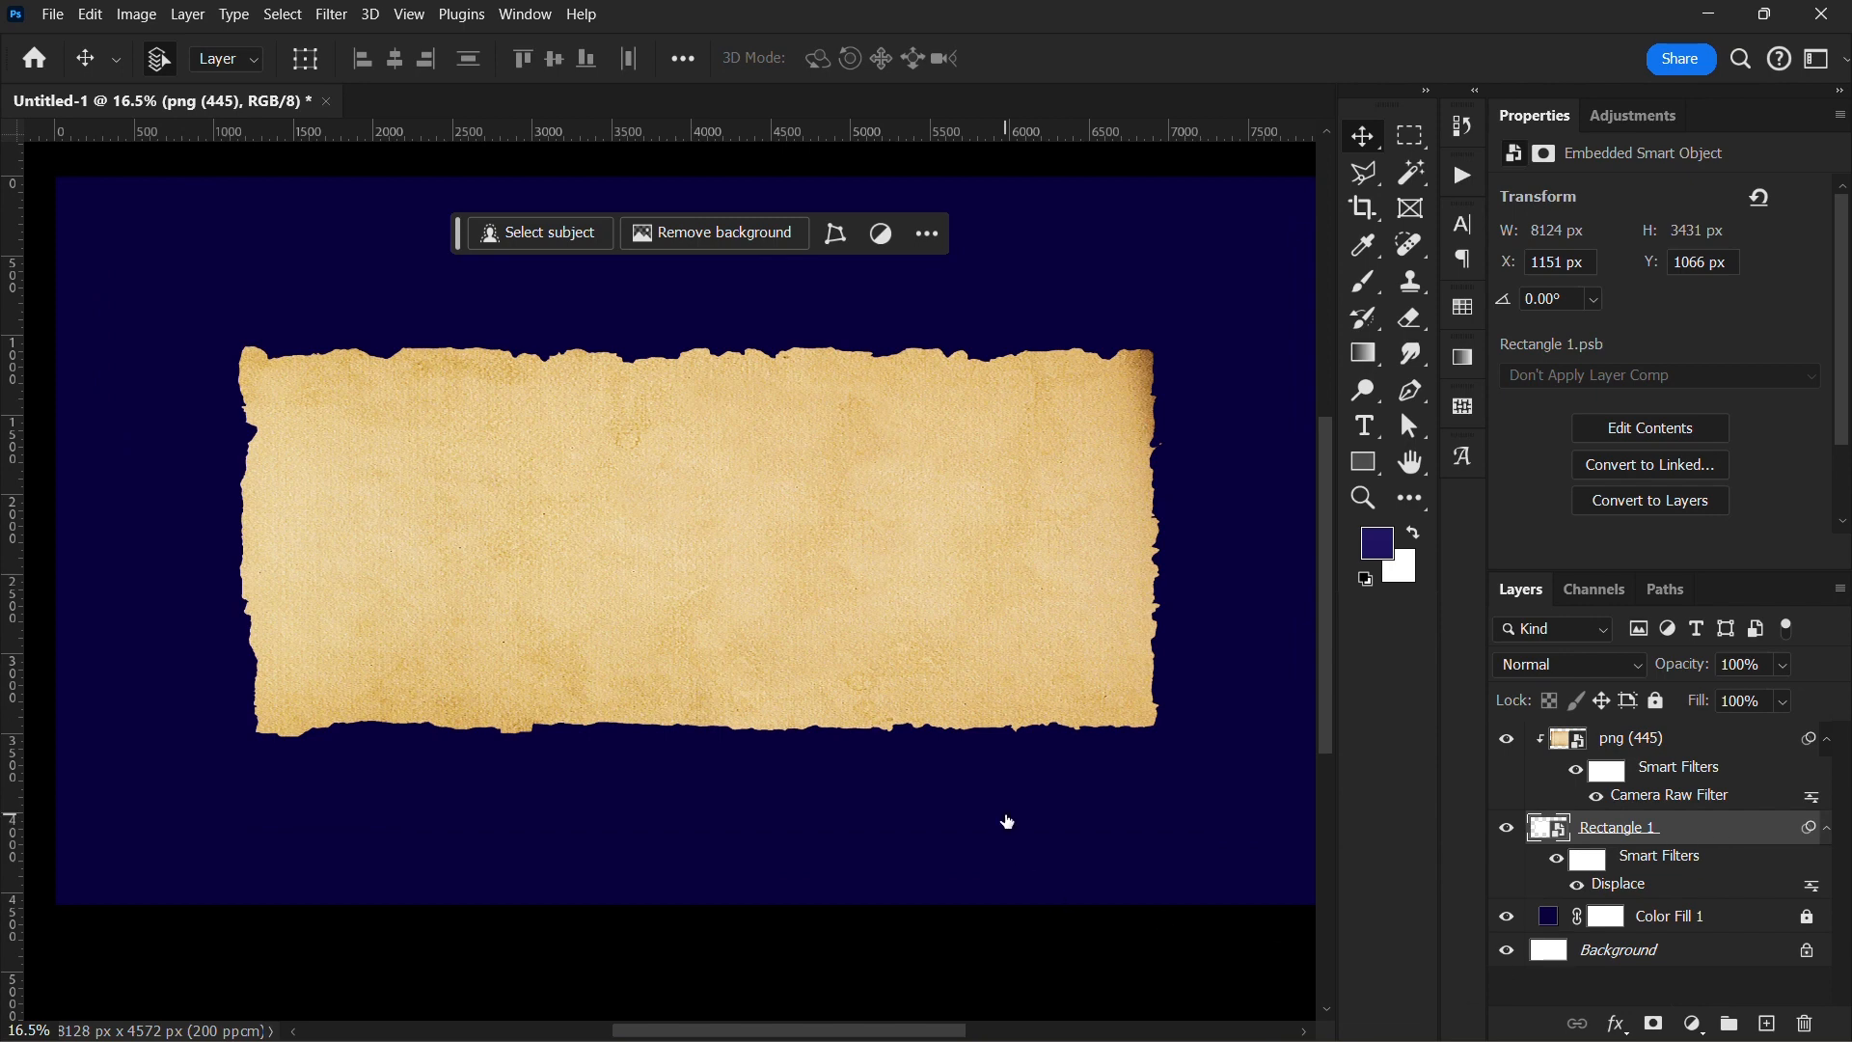
{"action": "double_click", "coordinate": [1619, 828]}
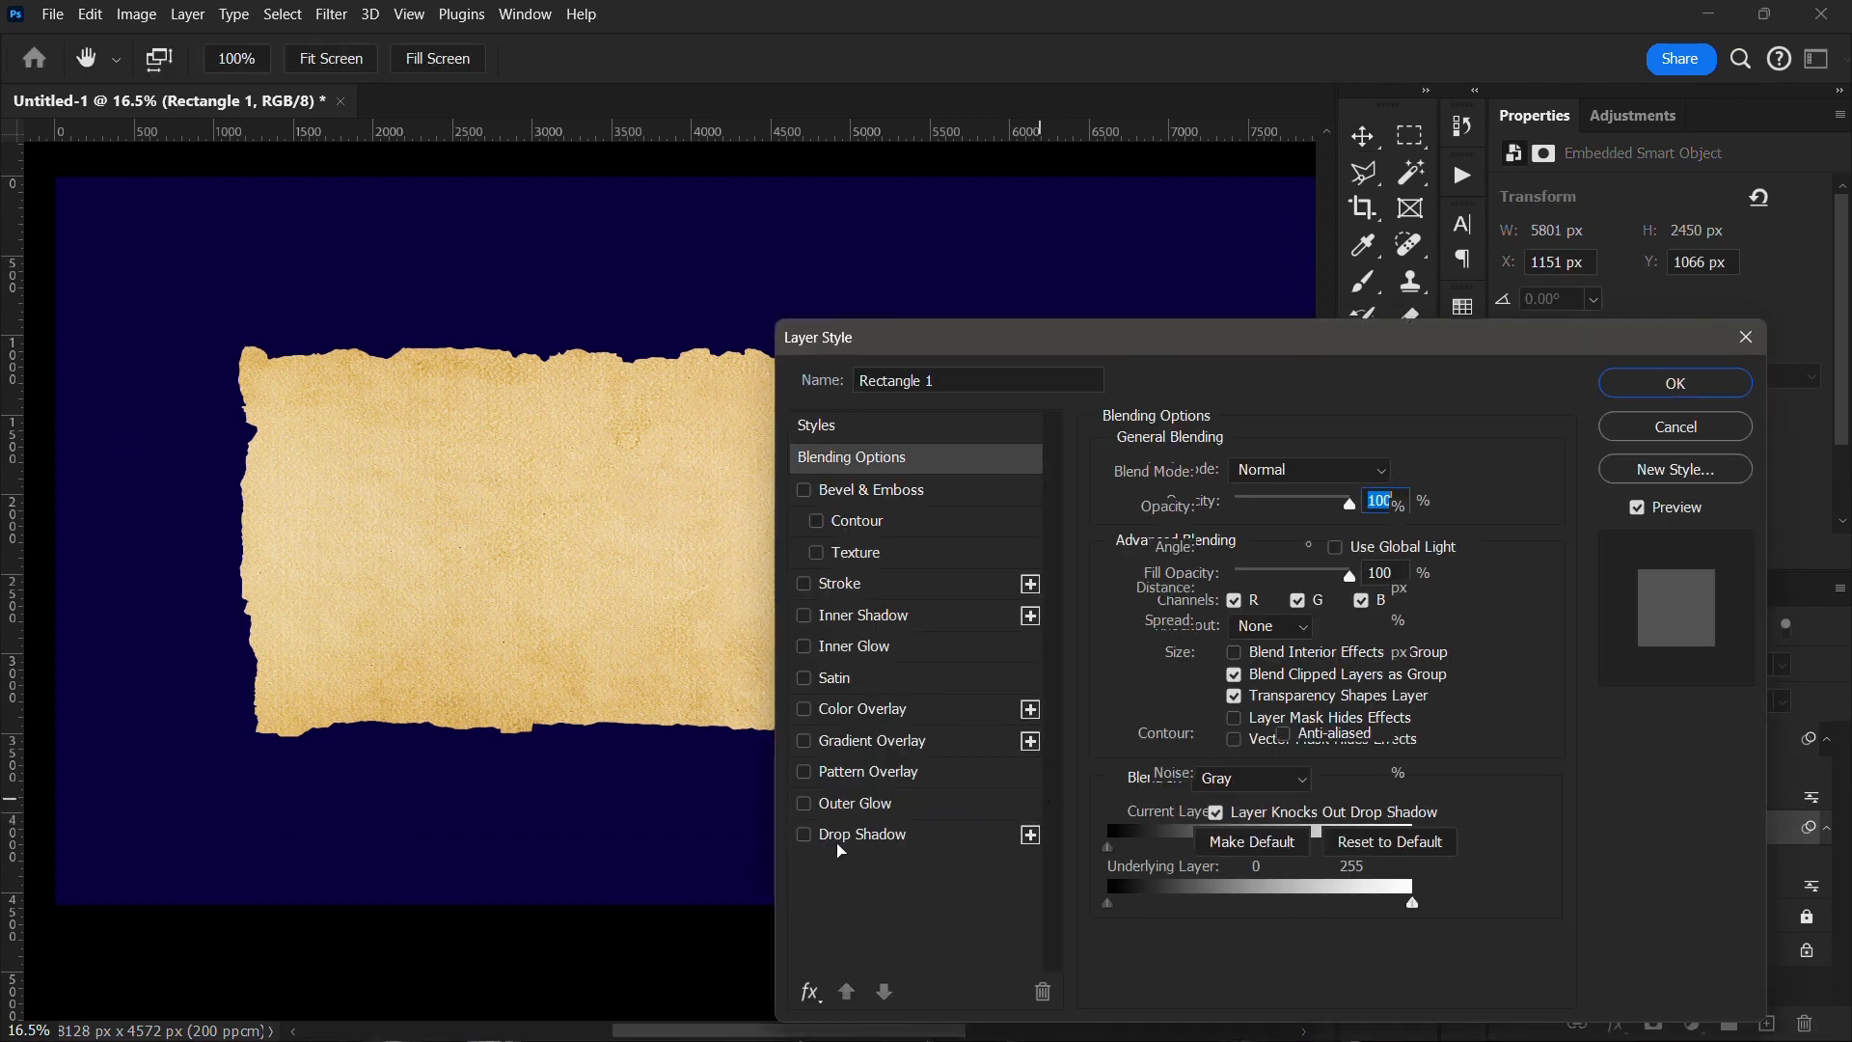
{"action": "left_click", "coordinate": [805, 834]}
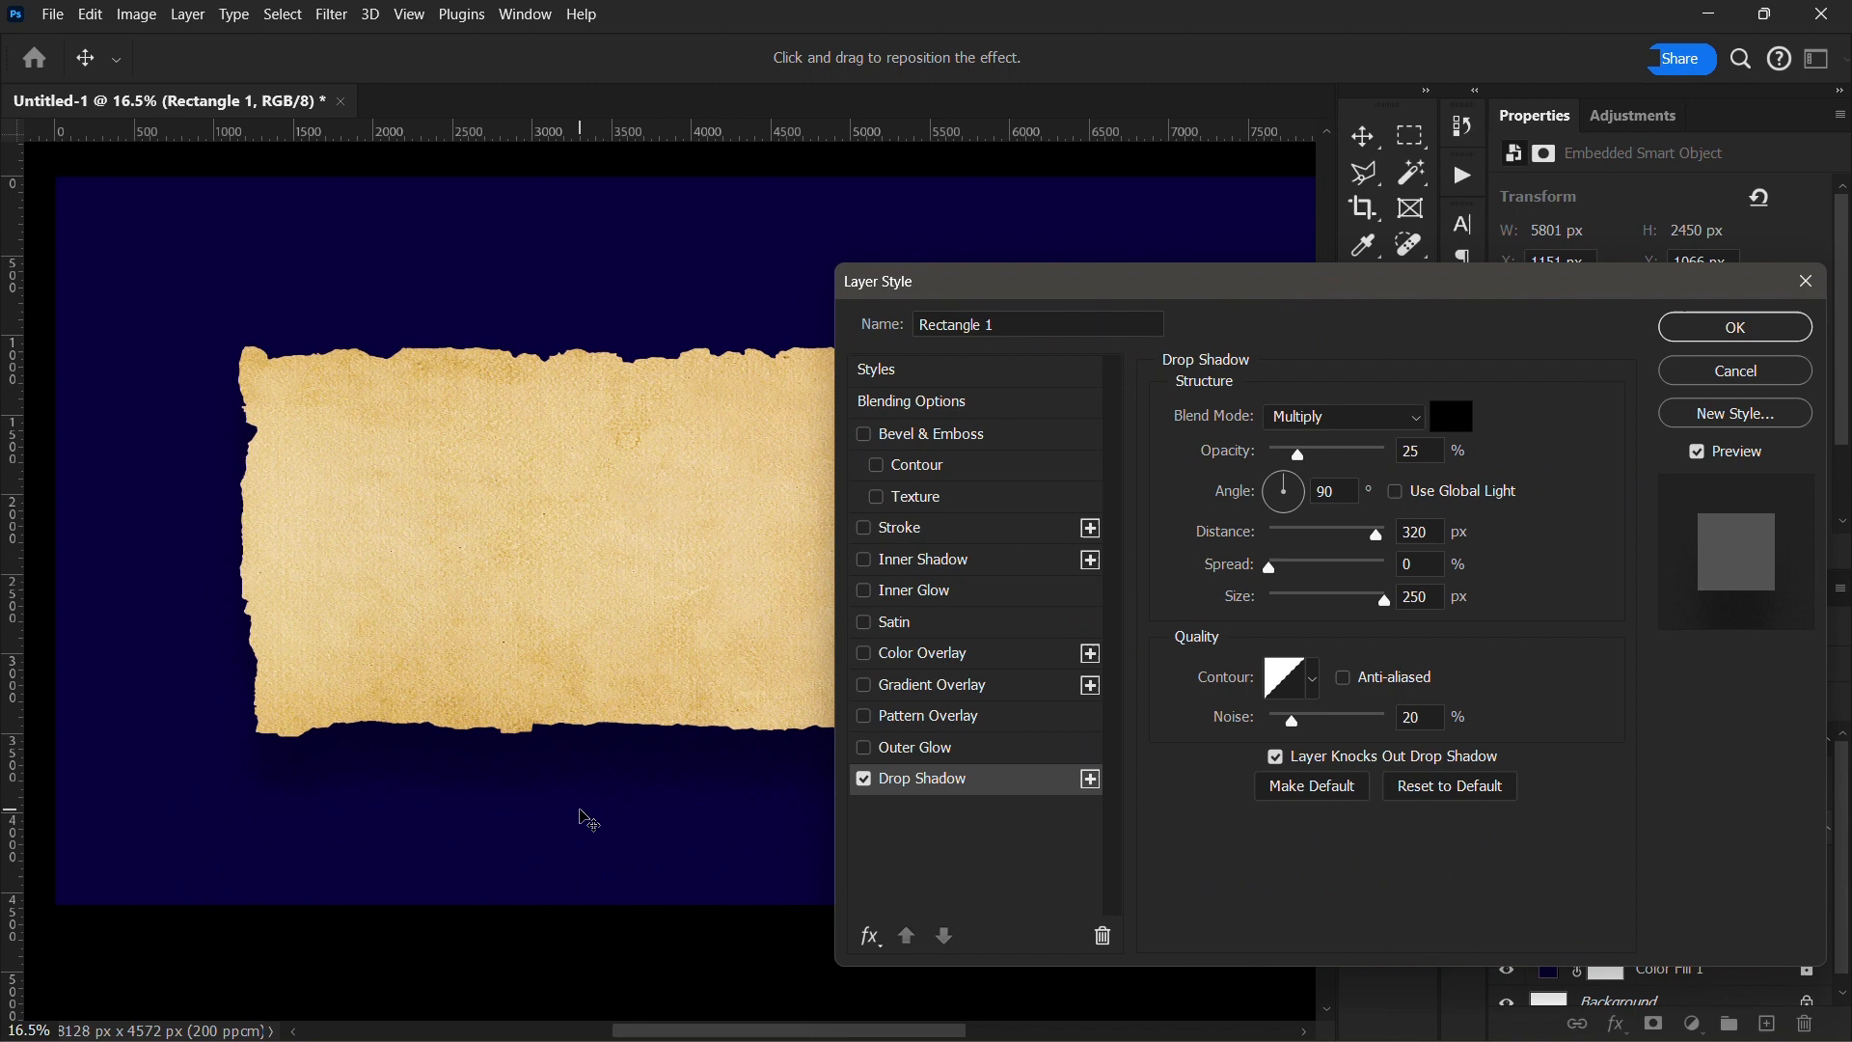
Step: Add a black-to-white Gradient Overlay in Overlay mode, 90°, 150% scale, about 57% opacity
{"action": "triple_click", "coordinate": [1417, 450]}
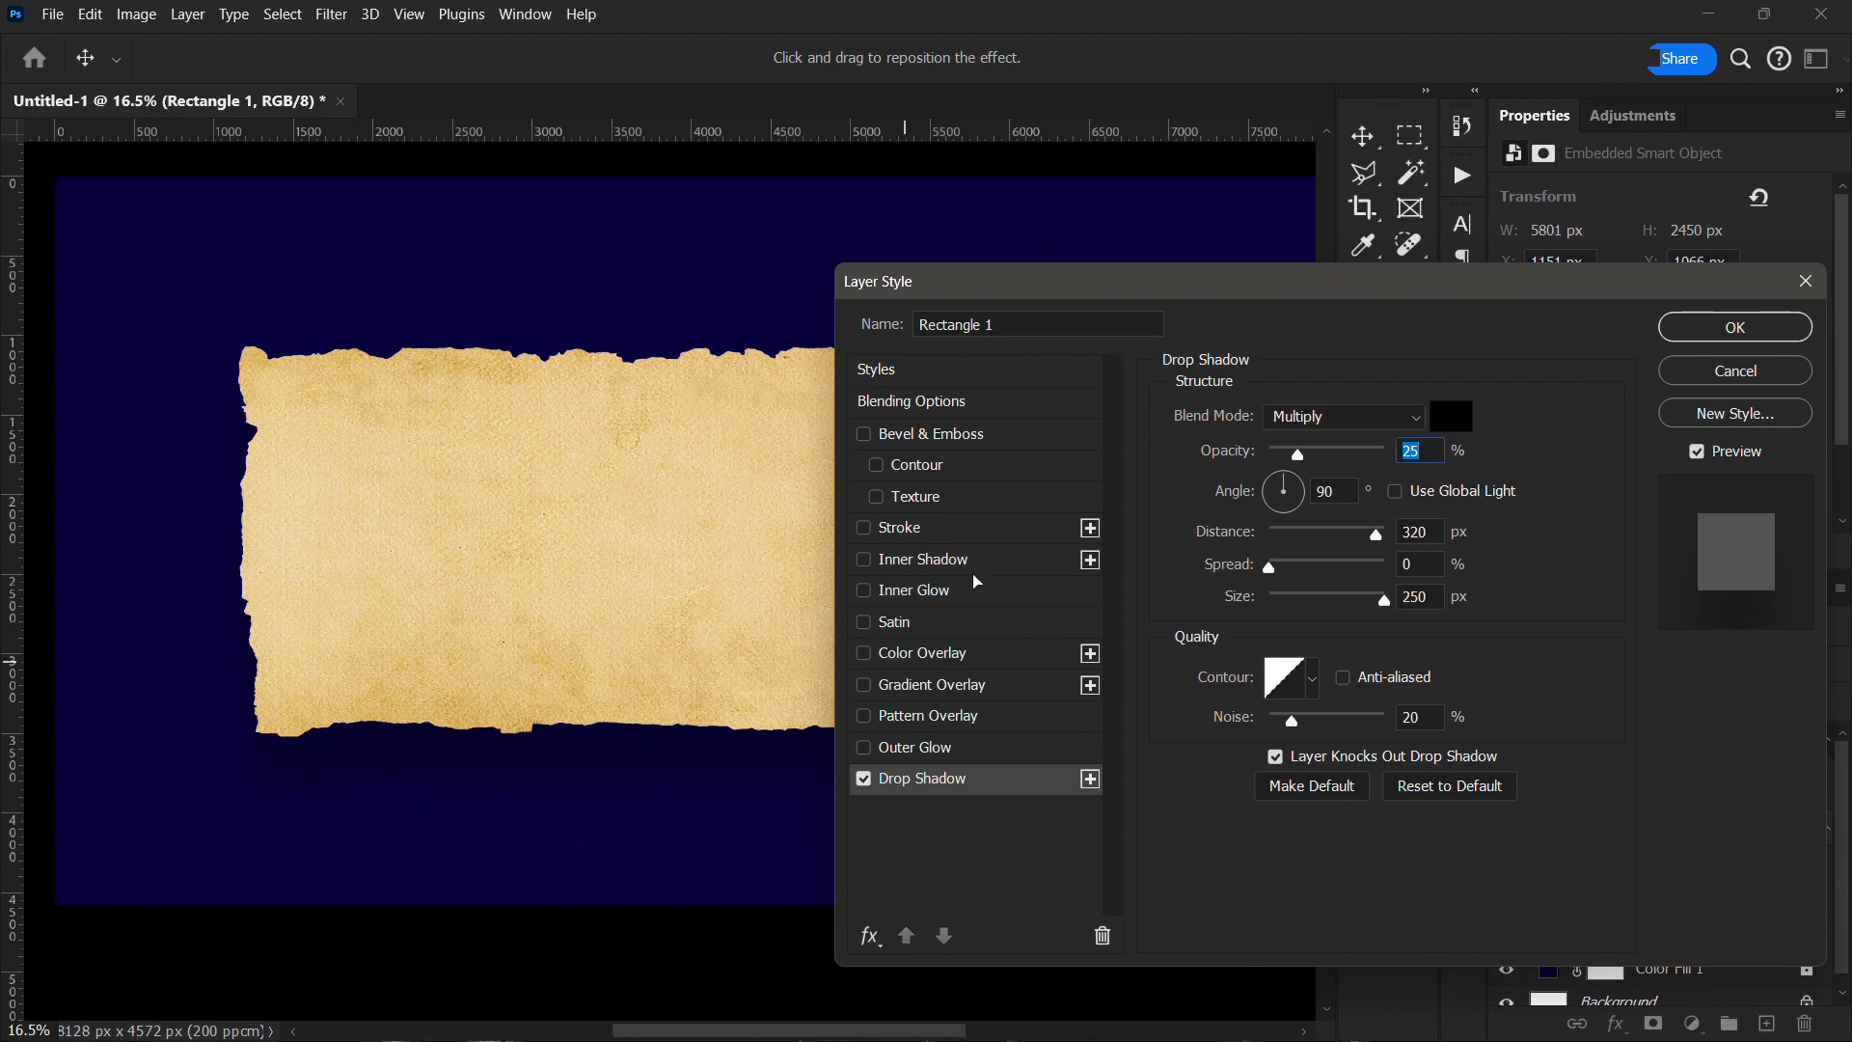
{"action": "mouse_move", "coordinate": [1008, 619]}
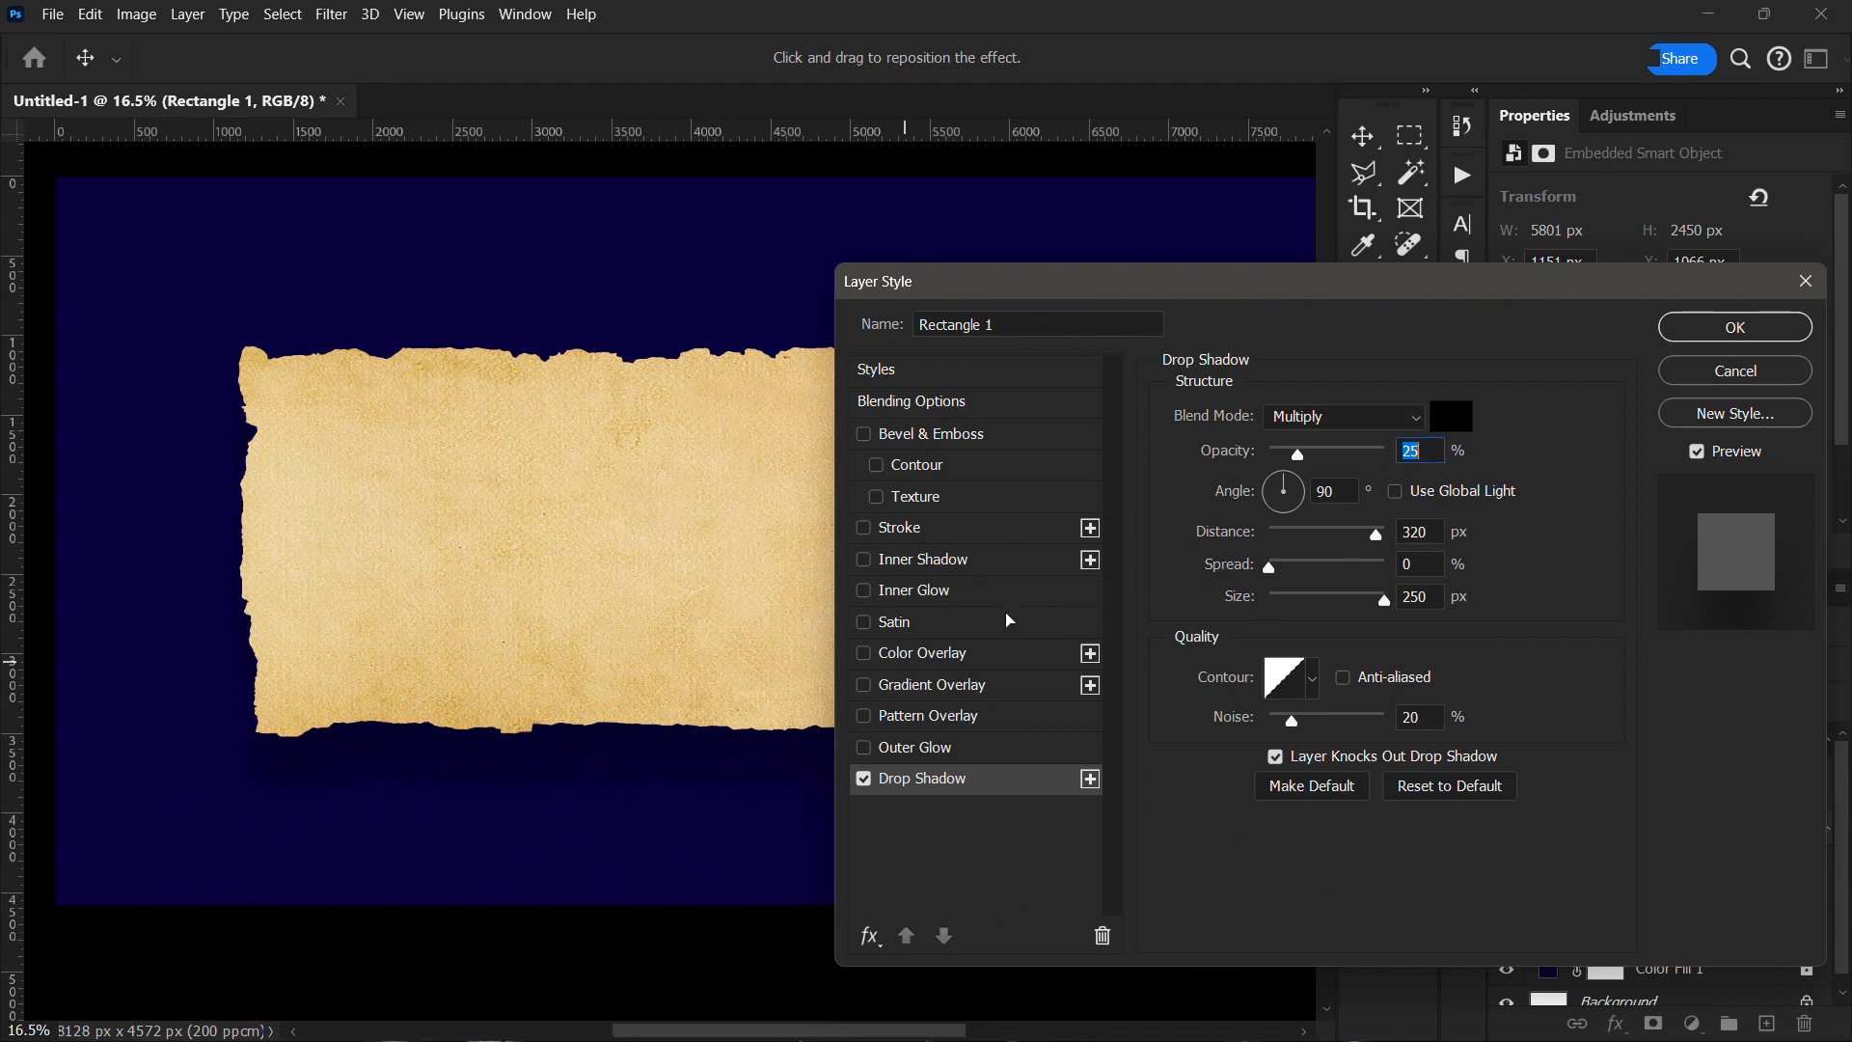
{"action": "left_click", "coordinate": [934, 683]}
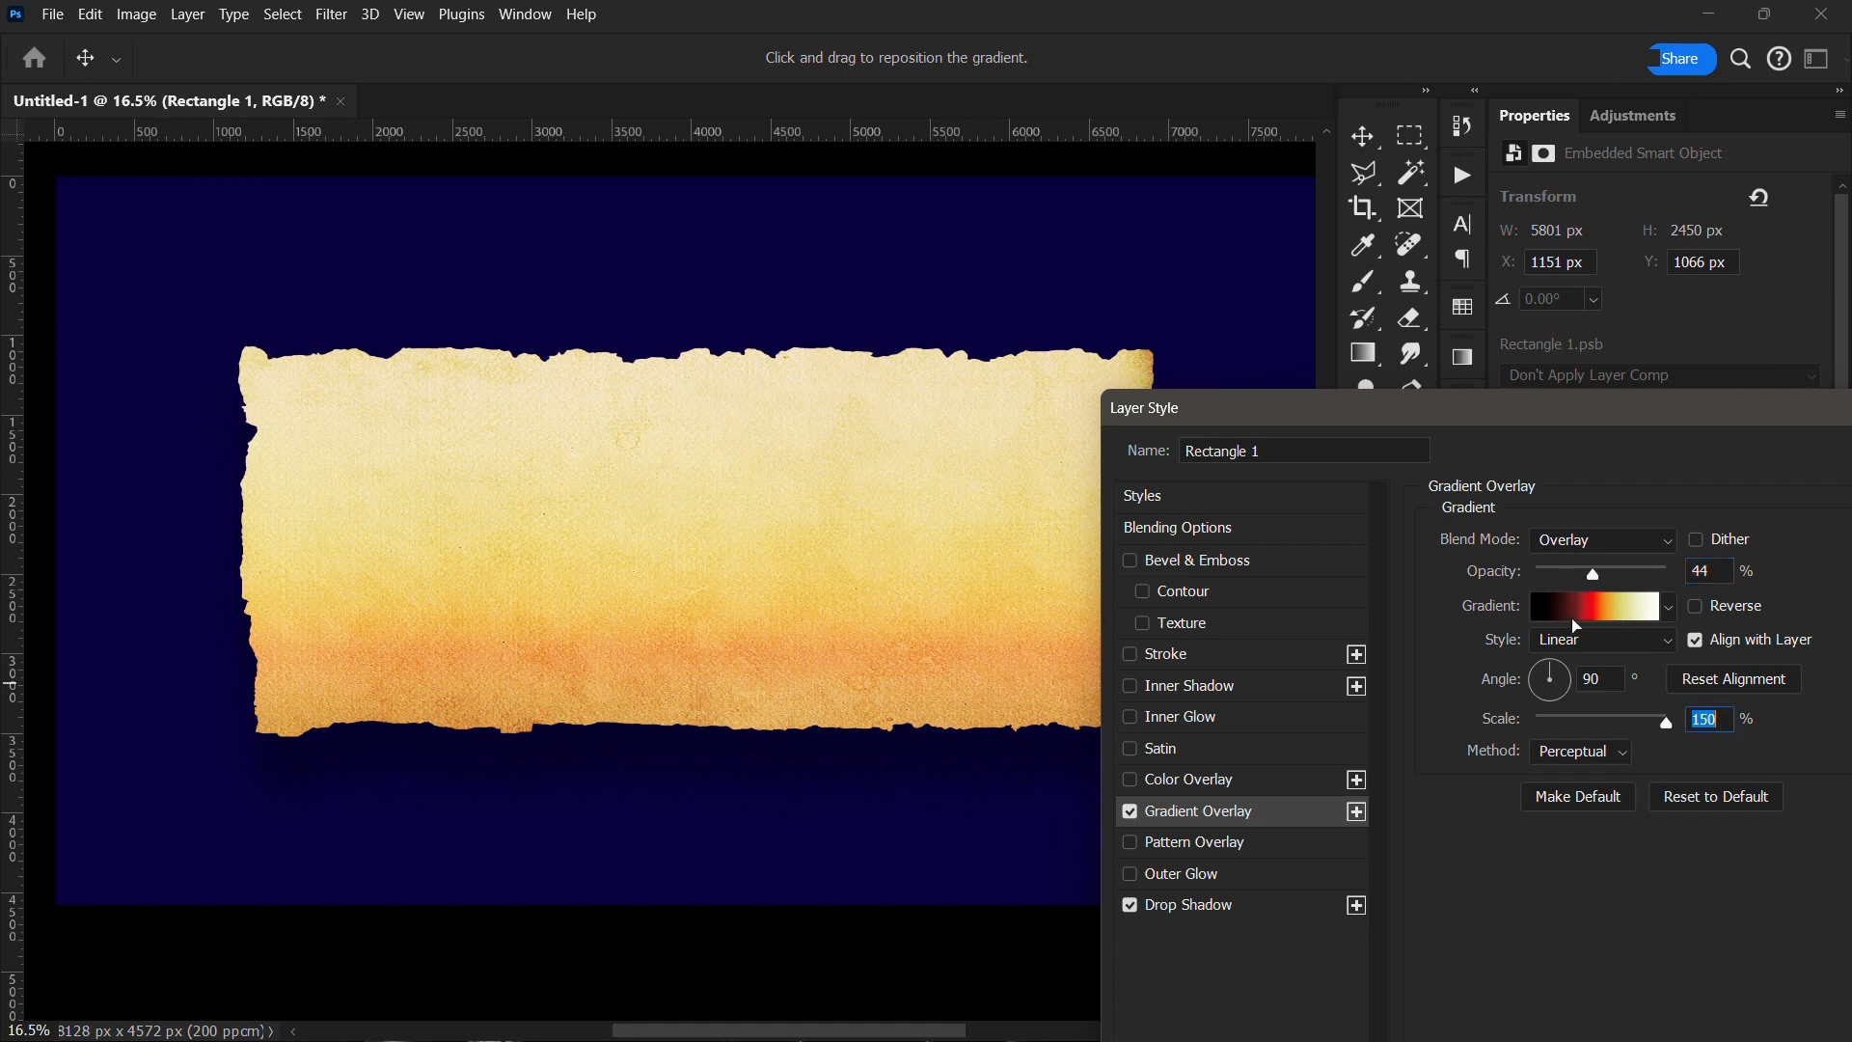
{"action": "left_click", "coordinate": [1592, 606]}
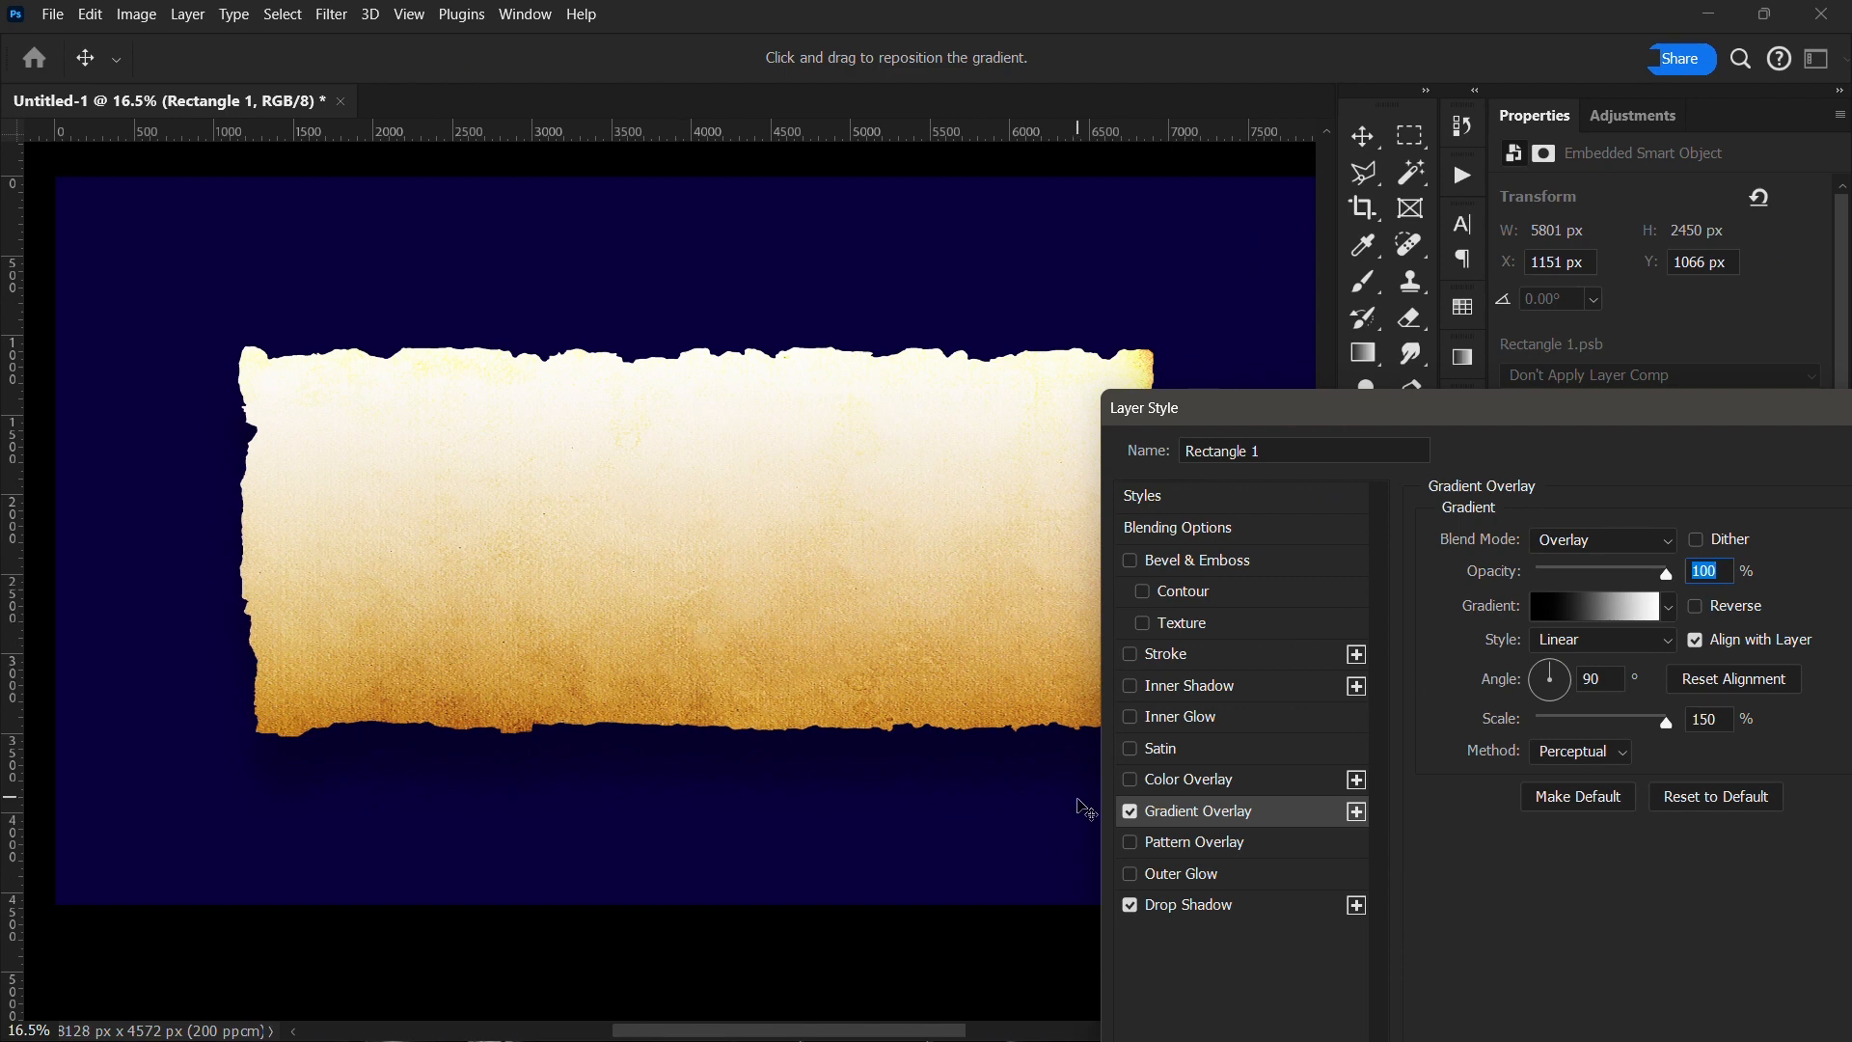
{"action": "left_click", "coordinate": [1129, 810]}
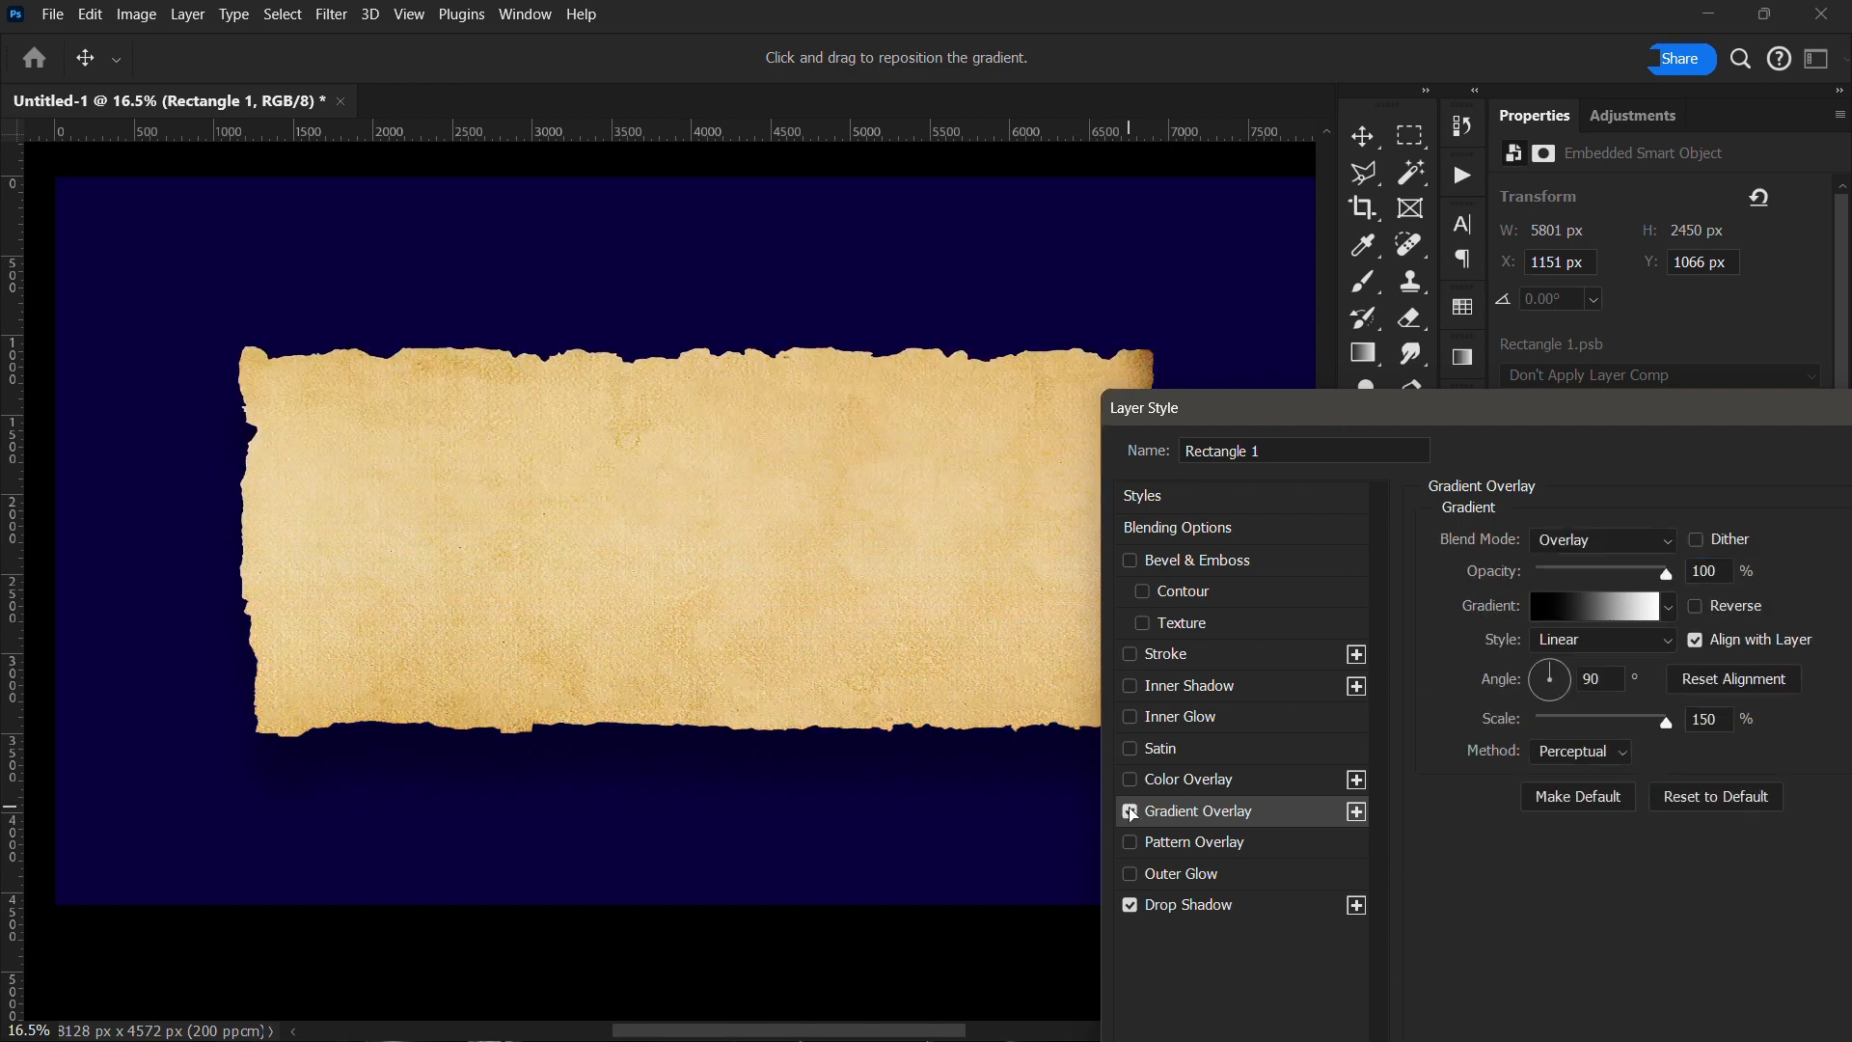
{"action": "left_click", "coordinate": [1129, 811]}
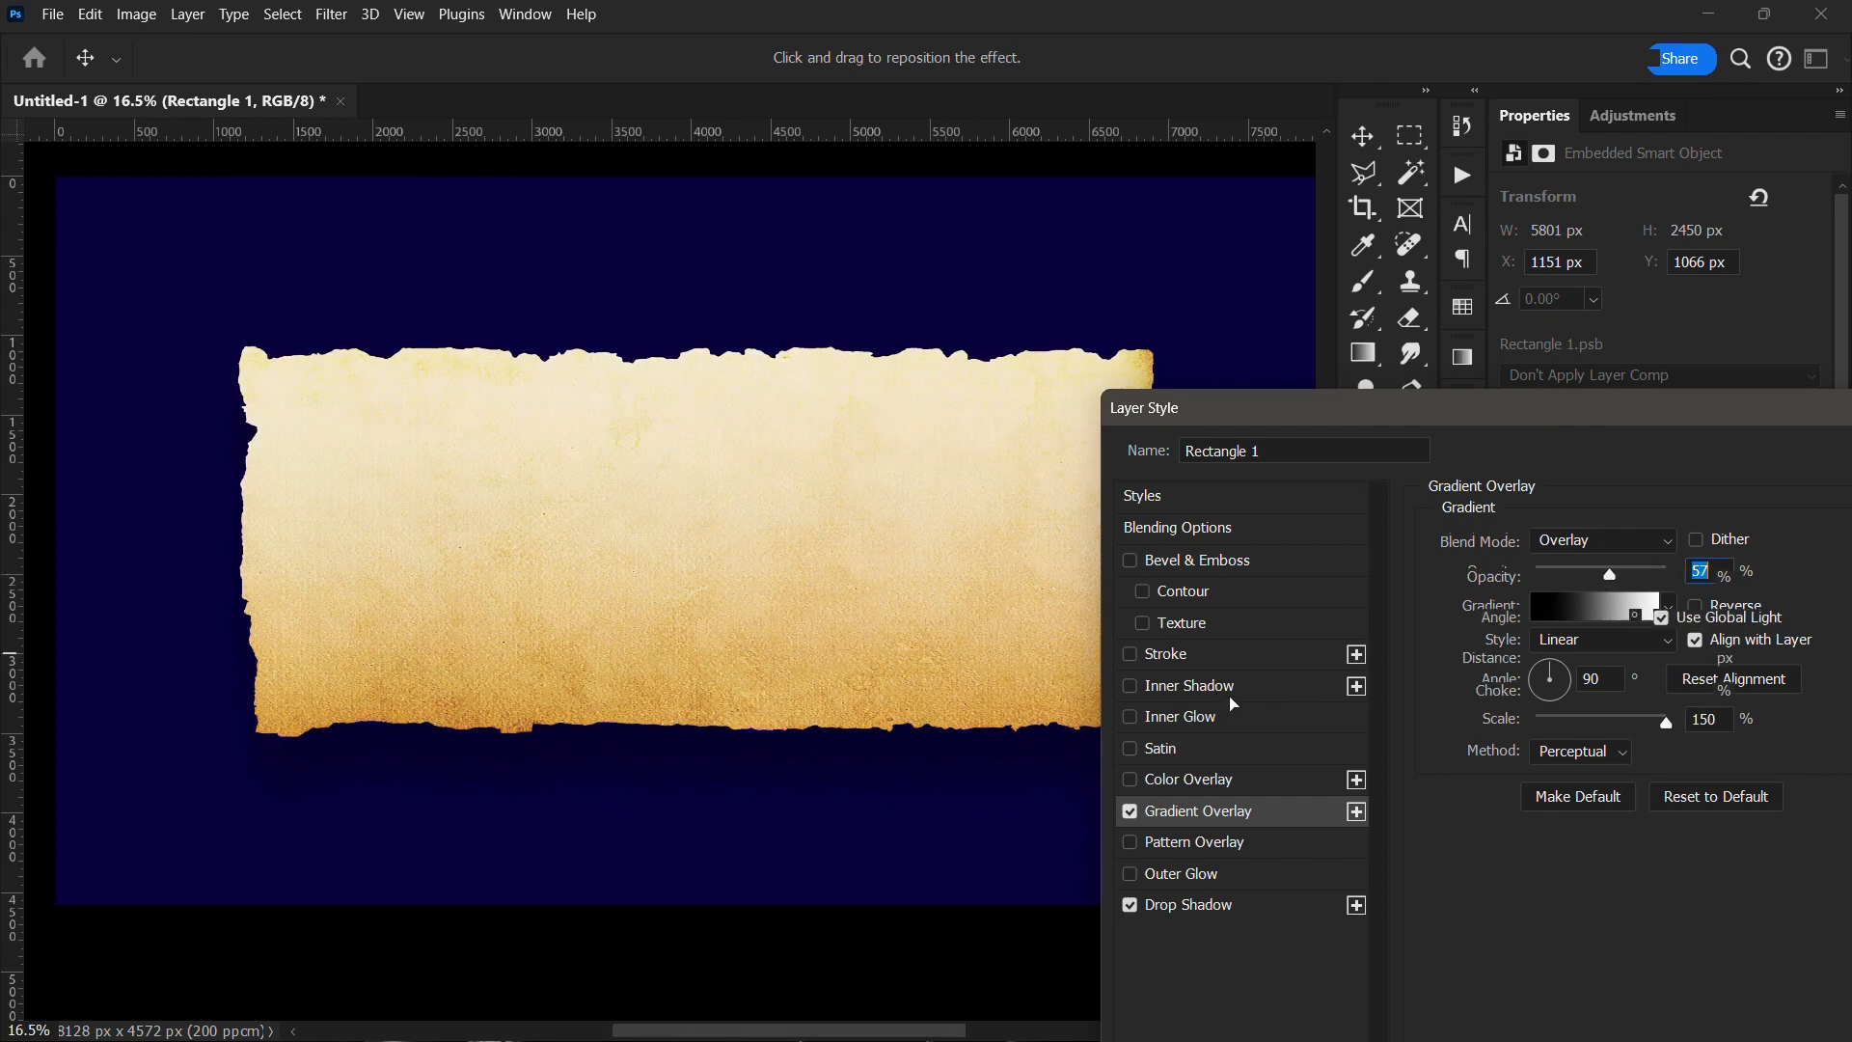
Step: Add a black Inner Shadow in Overlay mode at 100% opacity and 250 px size
{"action": "left_click", "coordinate": [1189, 685]}
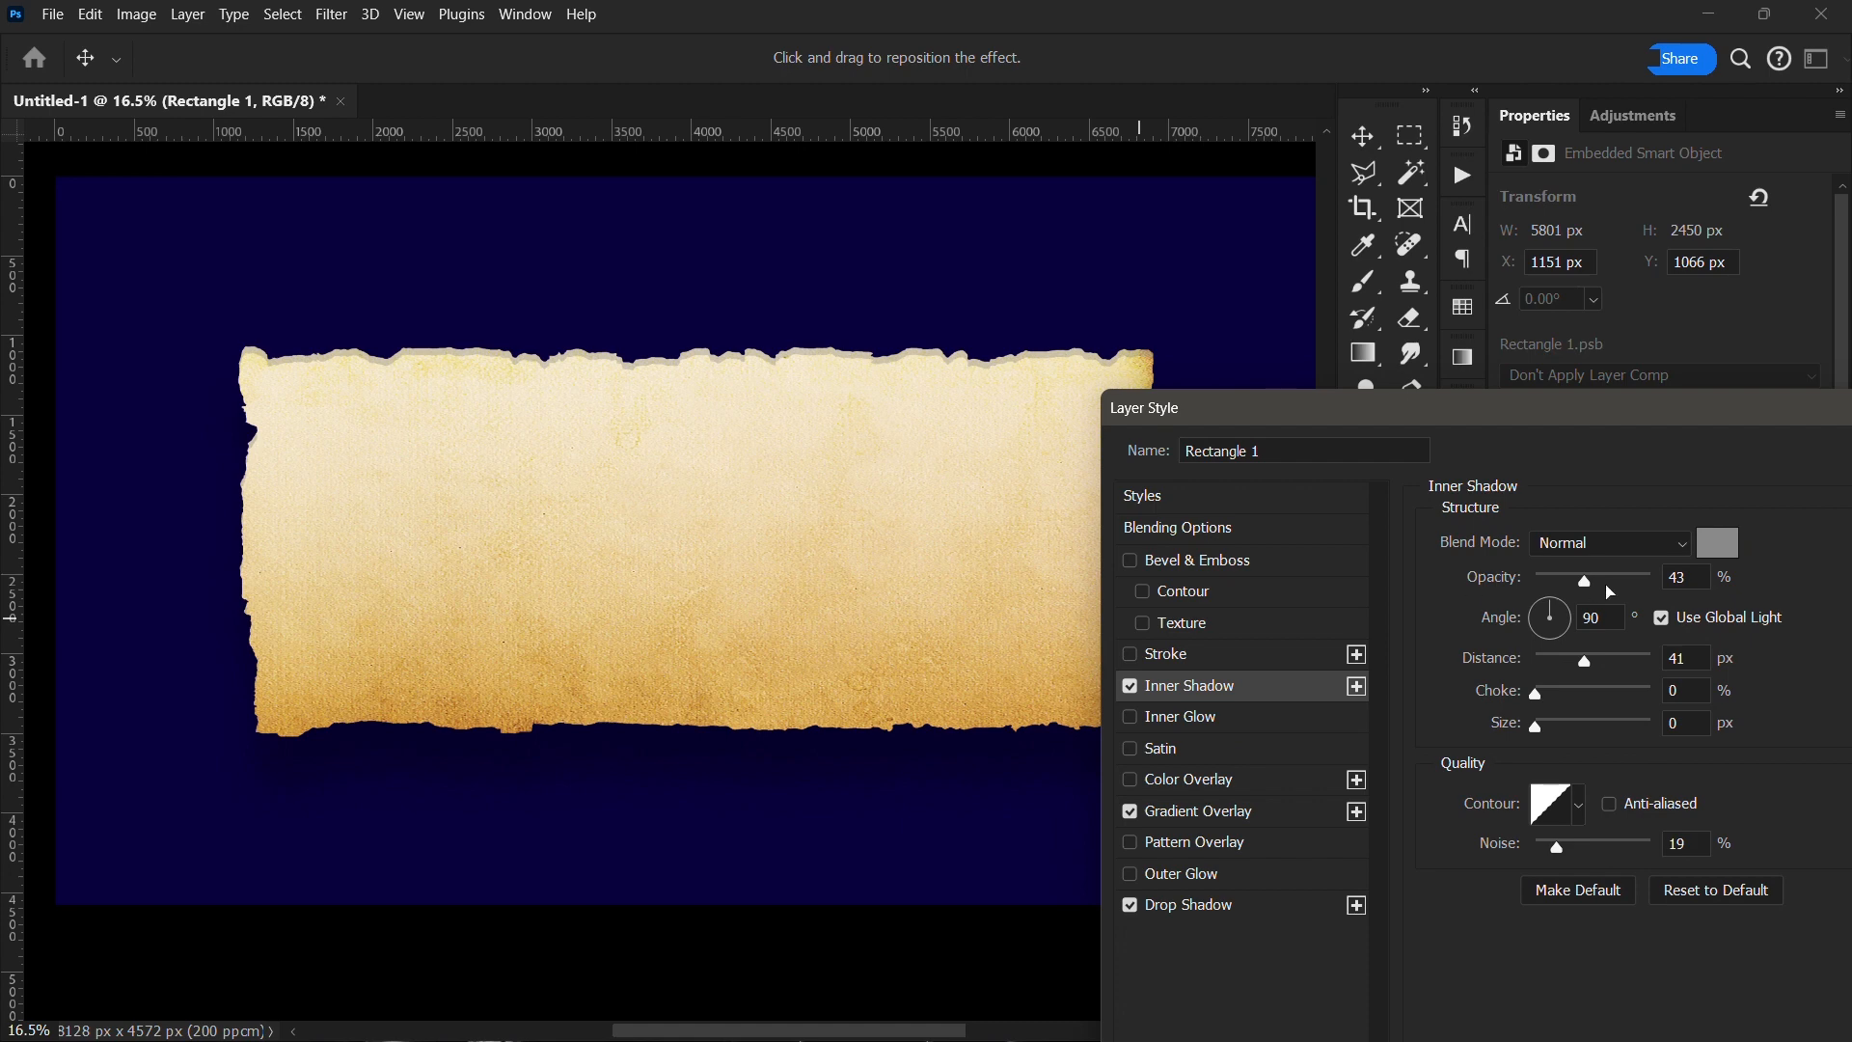
{"action": "left_click", "coordinate": [1607, 542]}
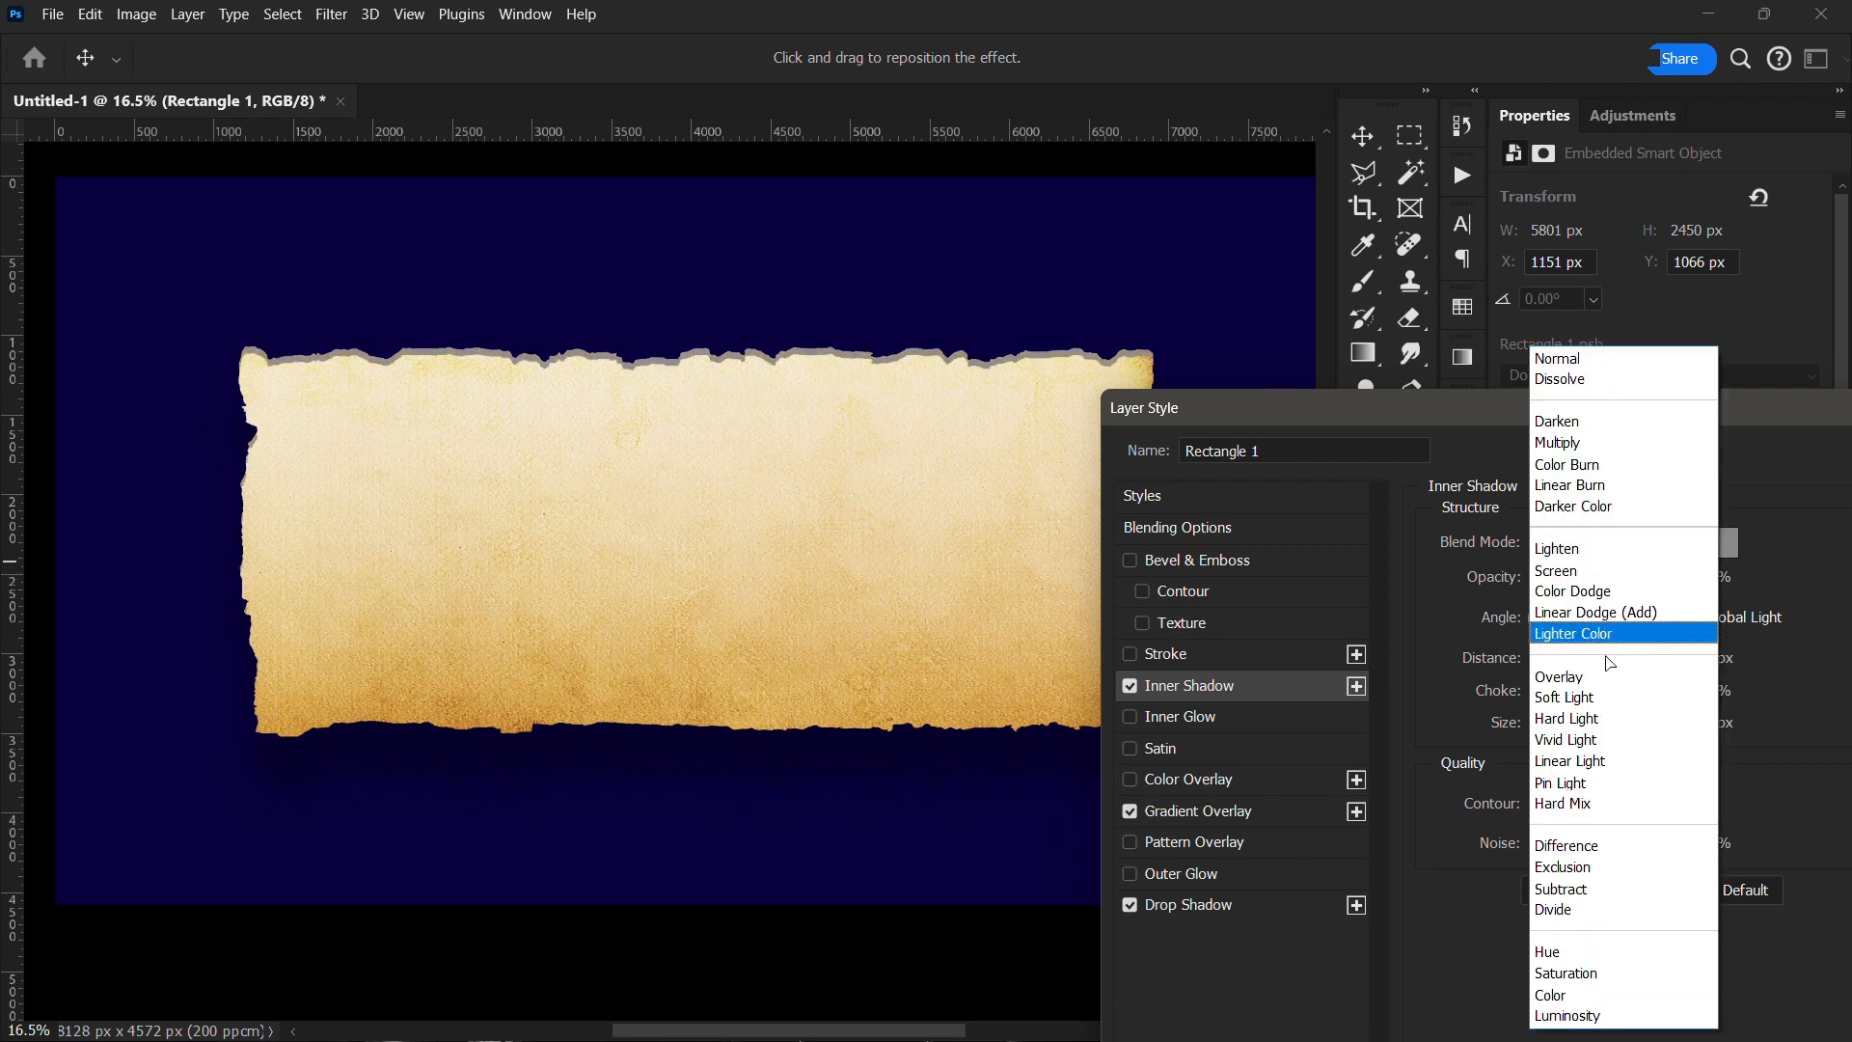
{"action": "left_click", "coordinate": [1559, 675]}
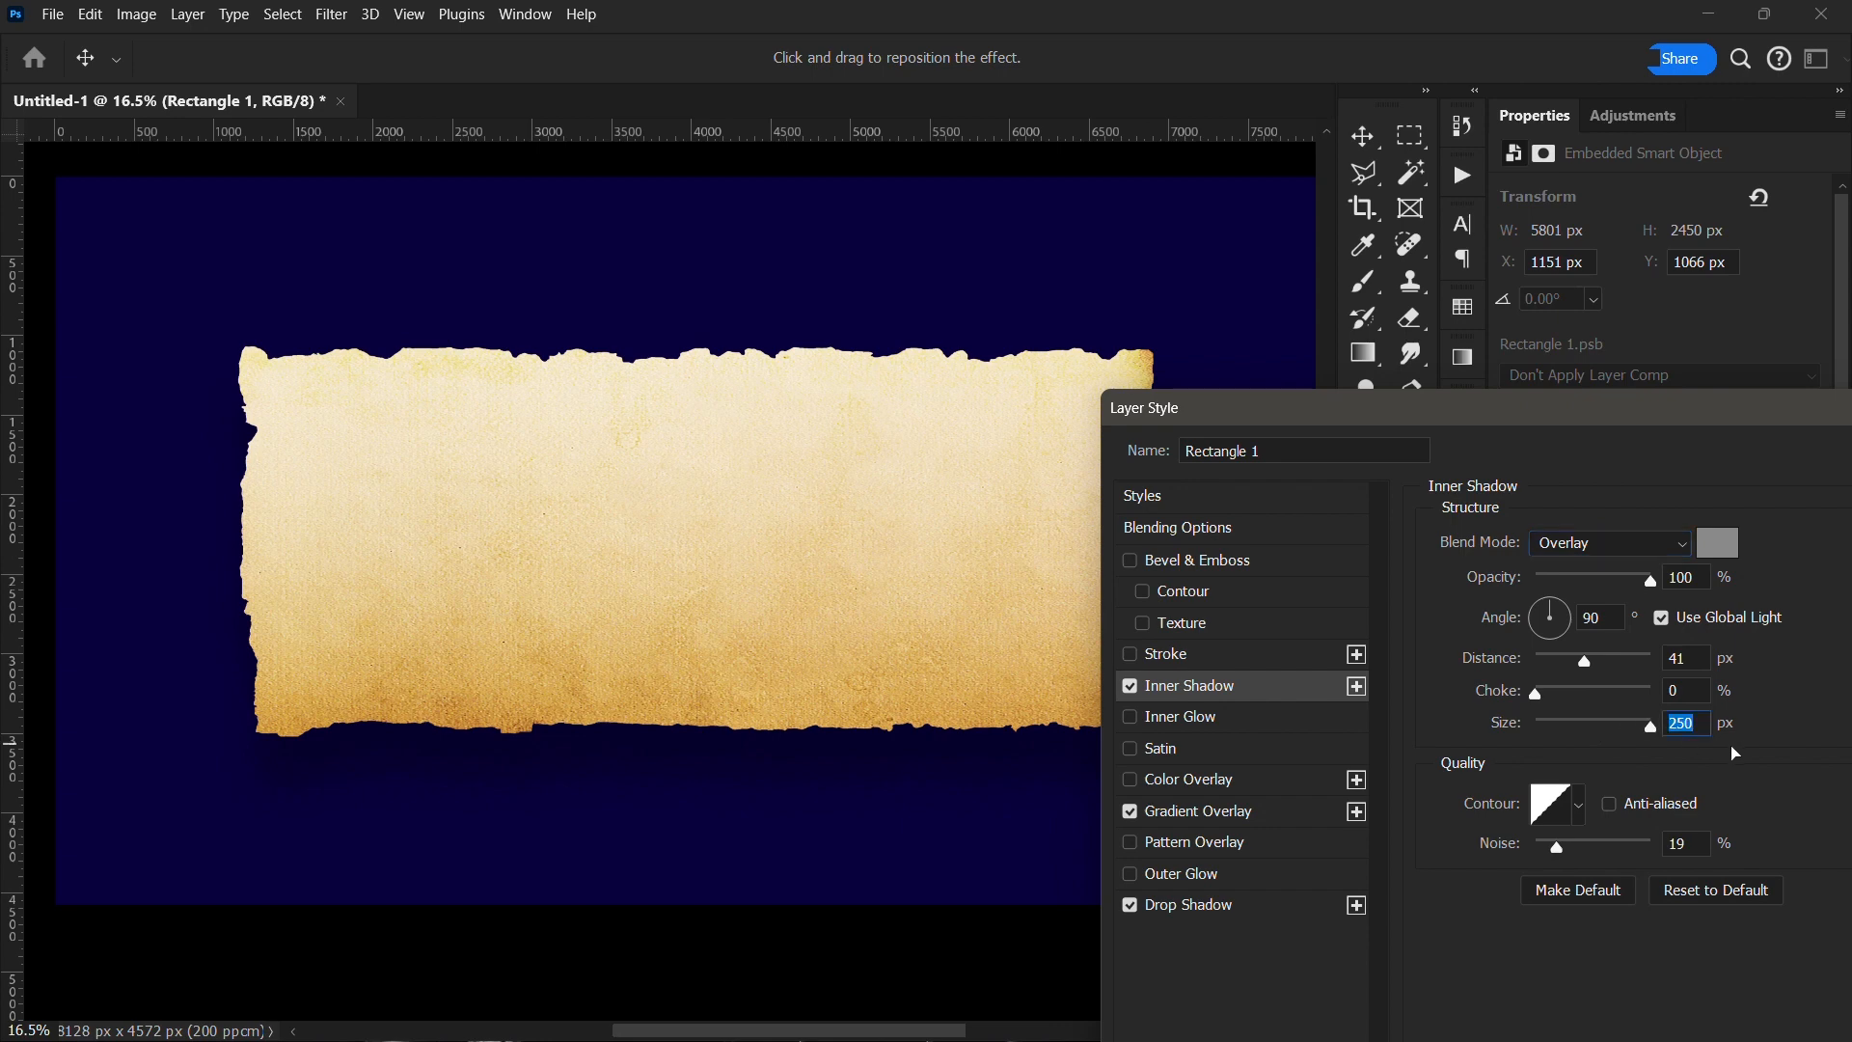
{"action": "left_click", "coordinate": [1717, 542]}
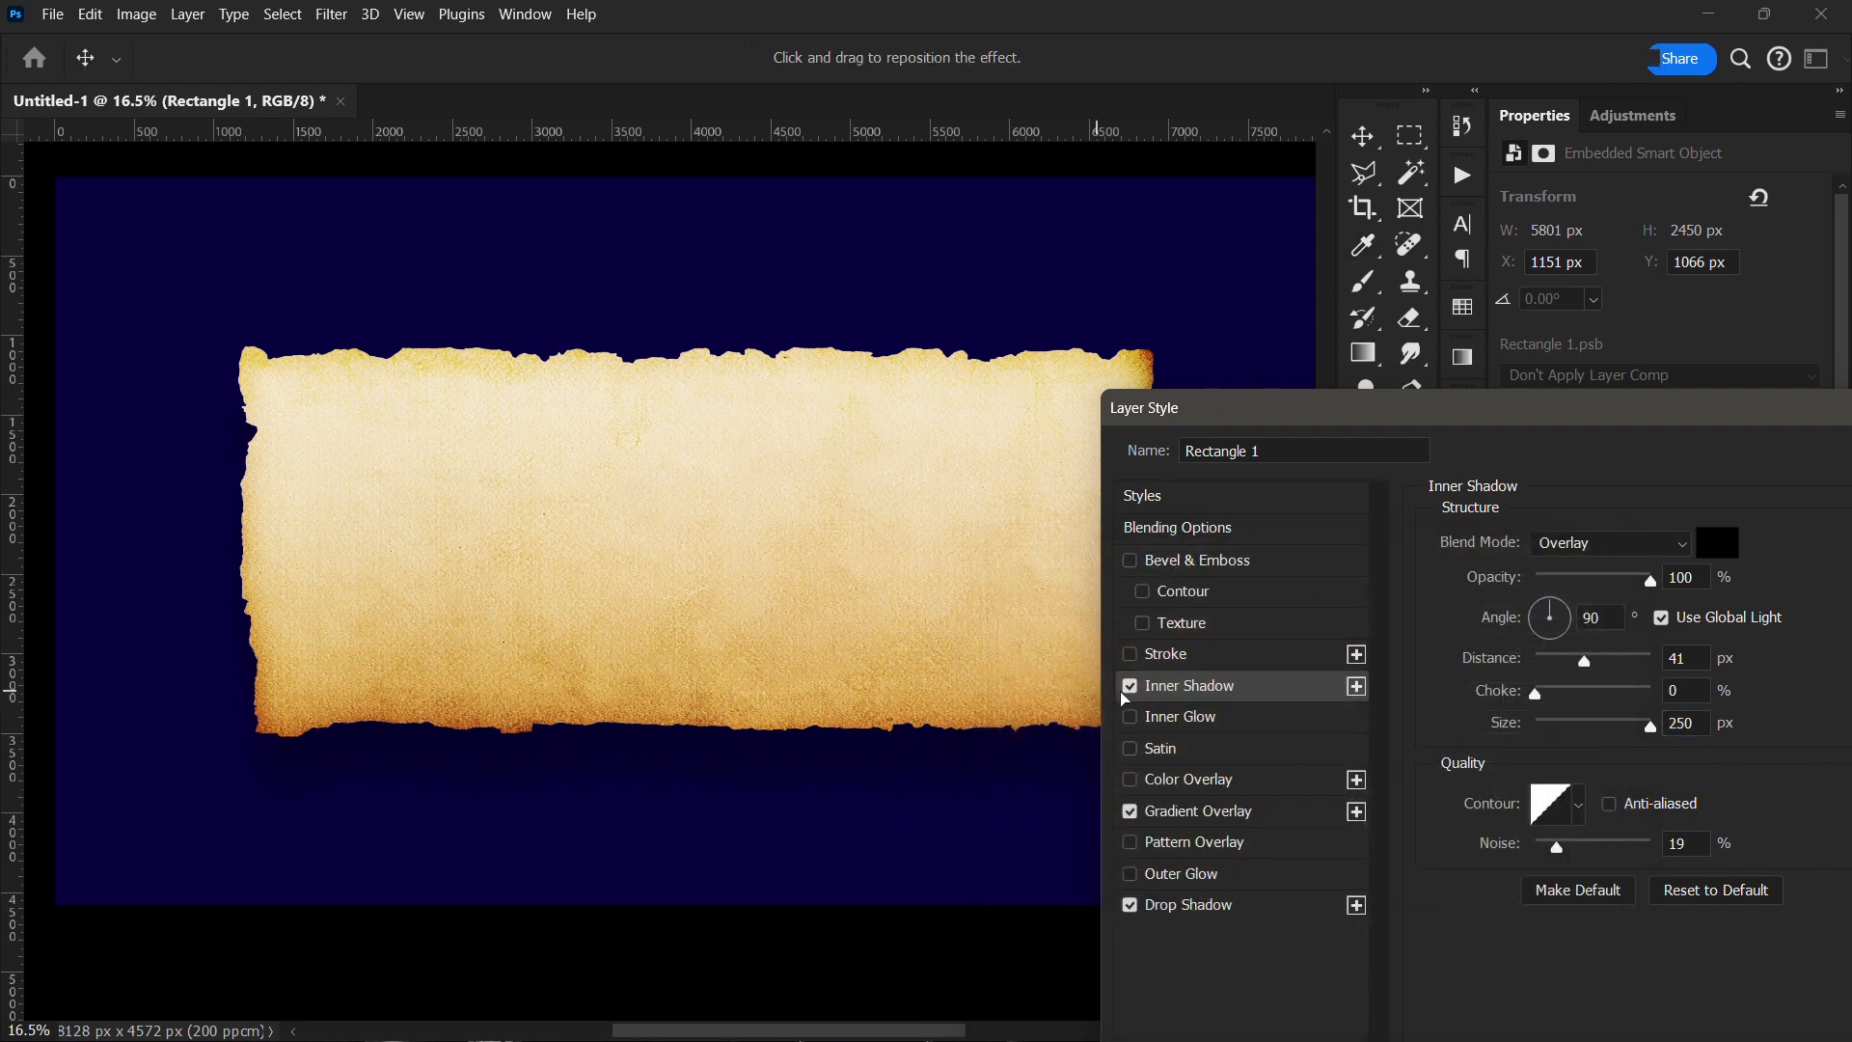
{"action": "left_click", "coordinate": [1129, 687]}
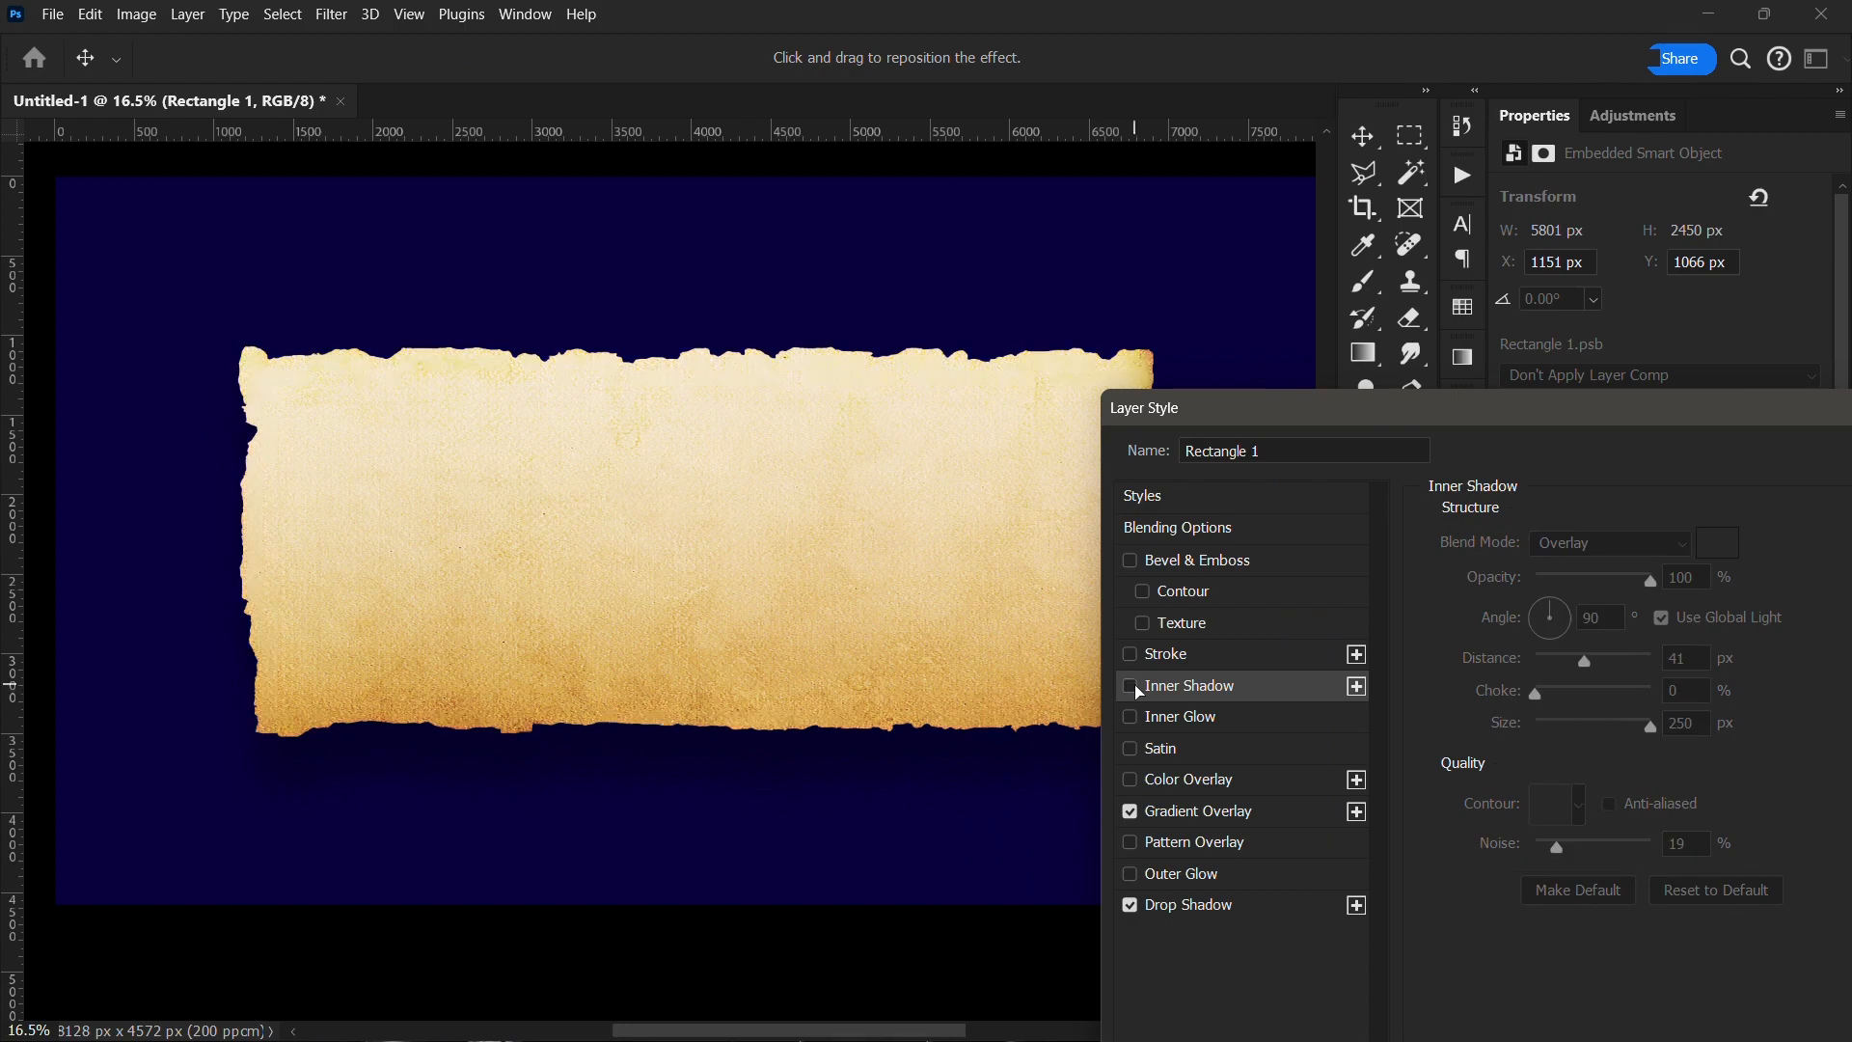
{"action": "left_click", "coordinate": [1128, 686]}
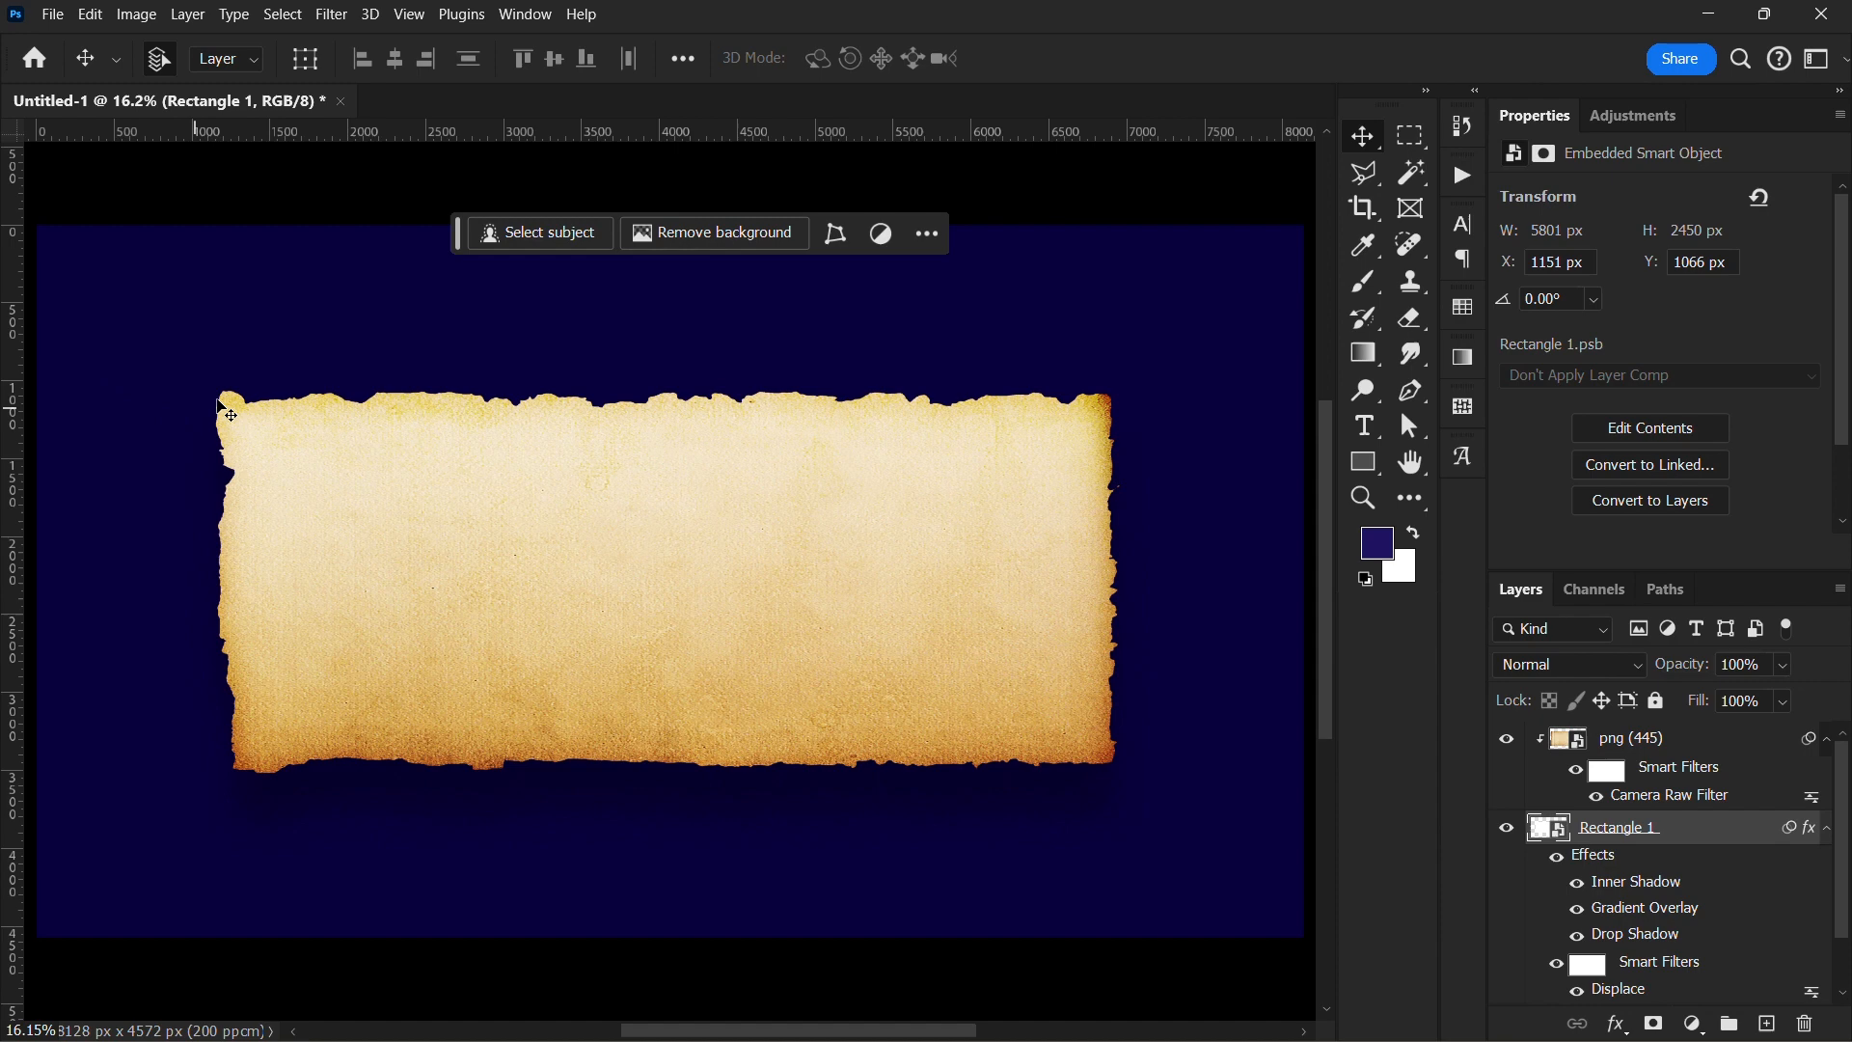
{"action": "mouse_move", "coordinate": [573, 823]}
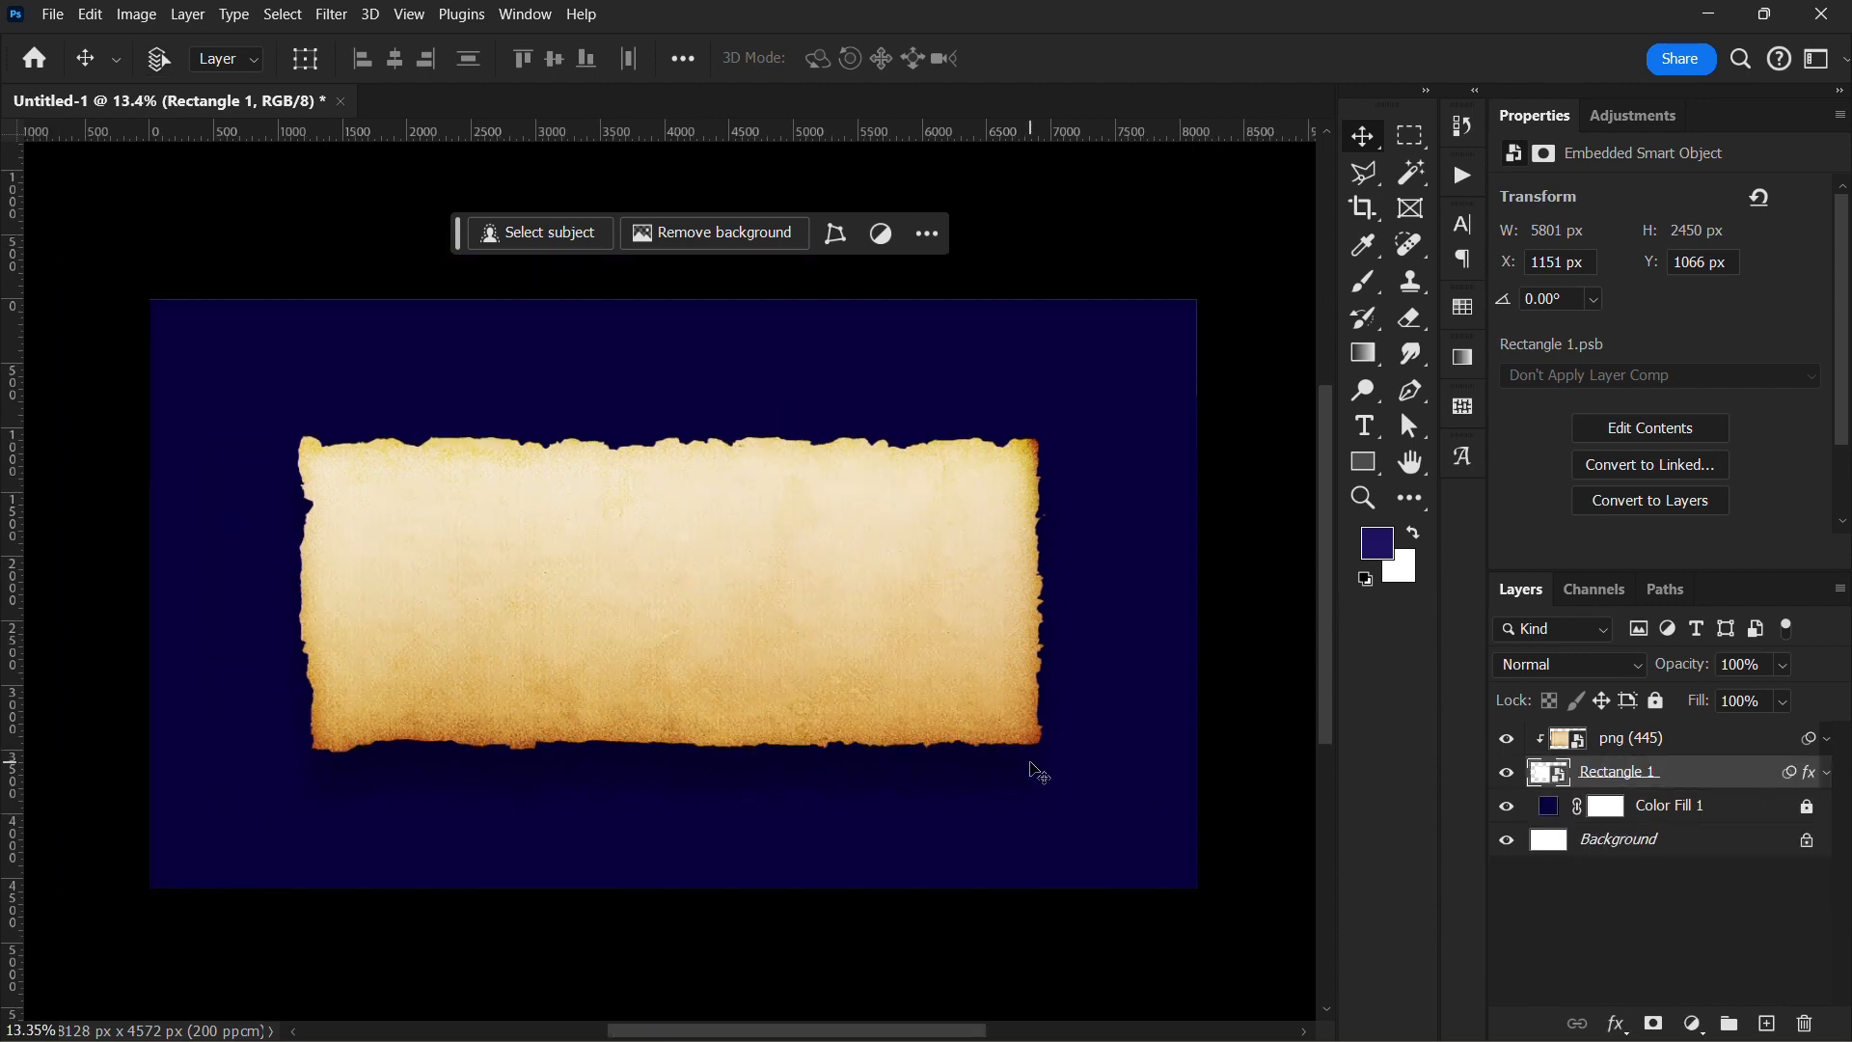
{"action": "scroll", "scroll_direction": "up", "scroll_amount": 3}
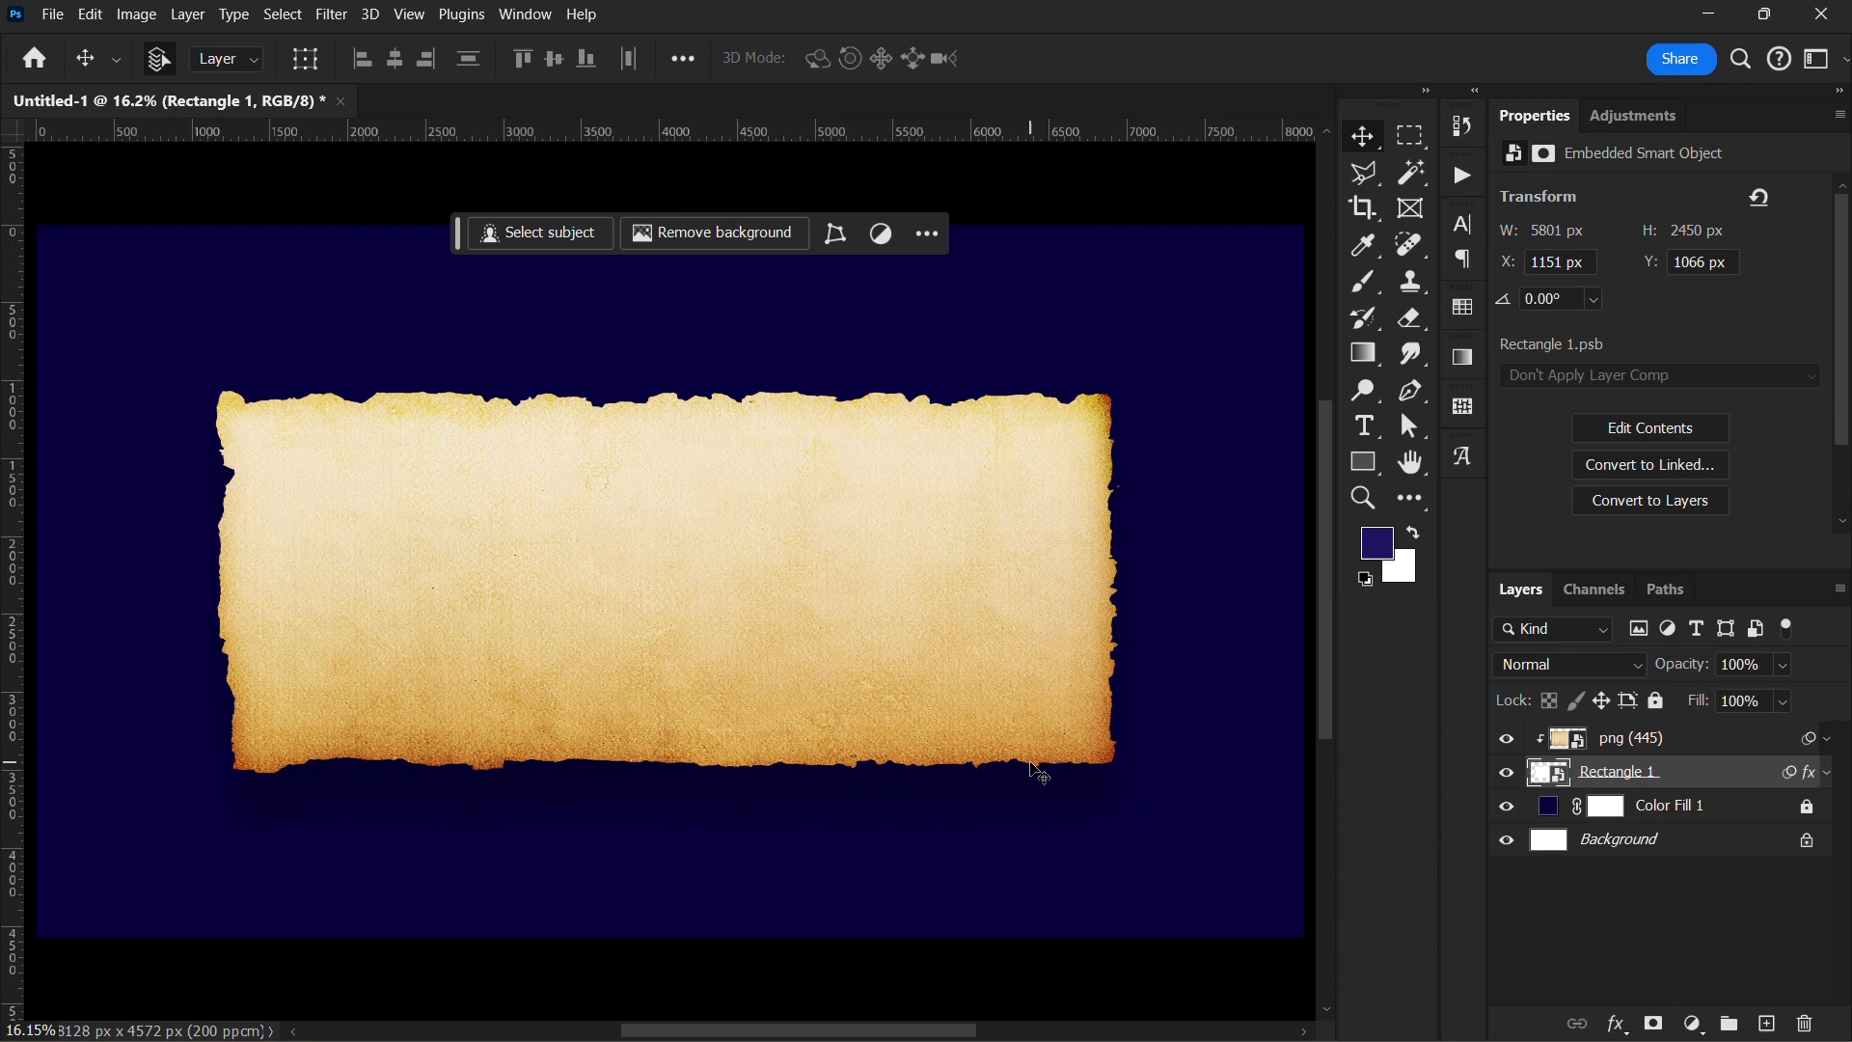
{"action": "scroll", "scroll_direction": "down", "scroll_amount": 3}
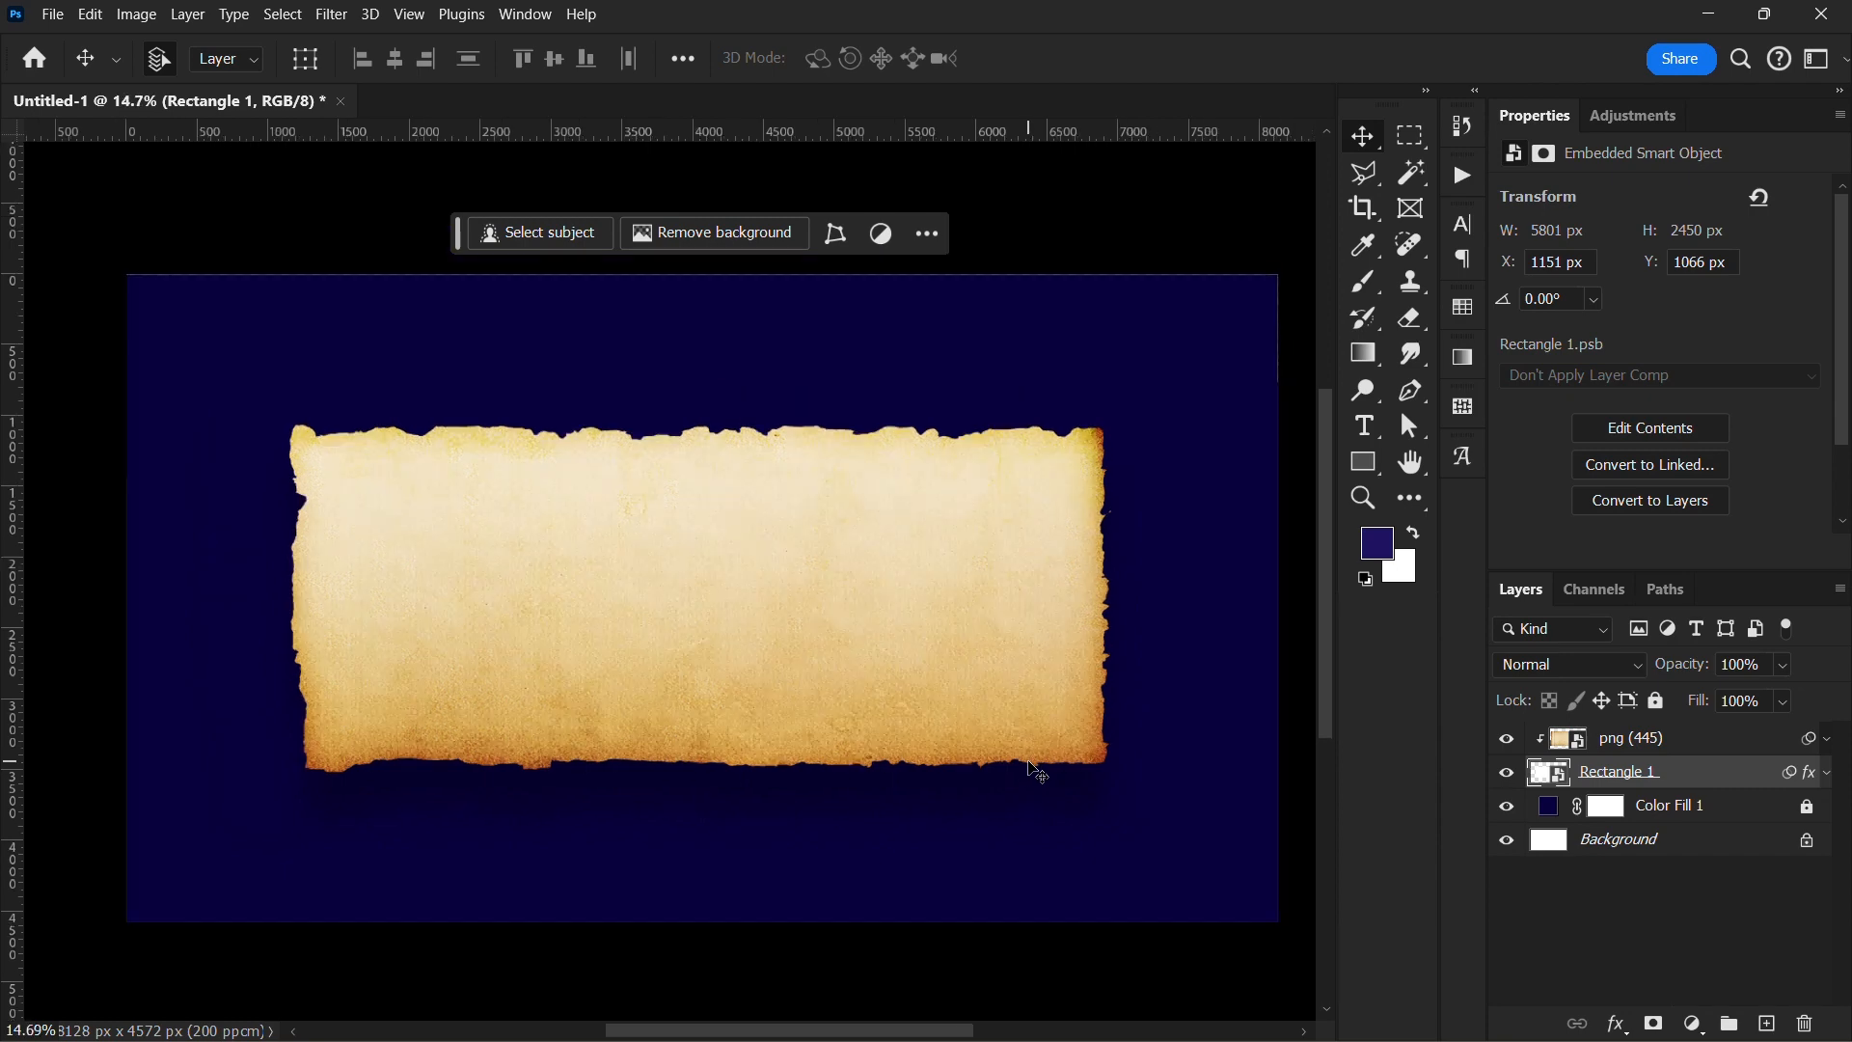
{"action": "scroll", "scroll_direction": "up", "scroll_amount": 3}
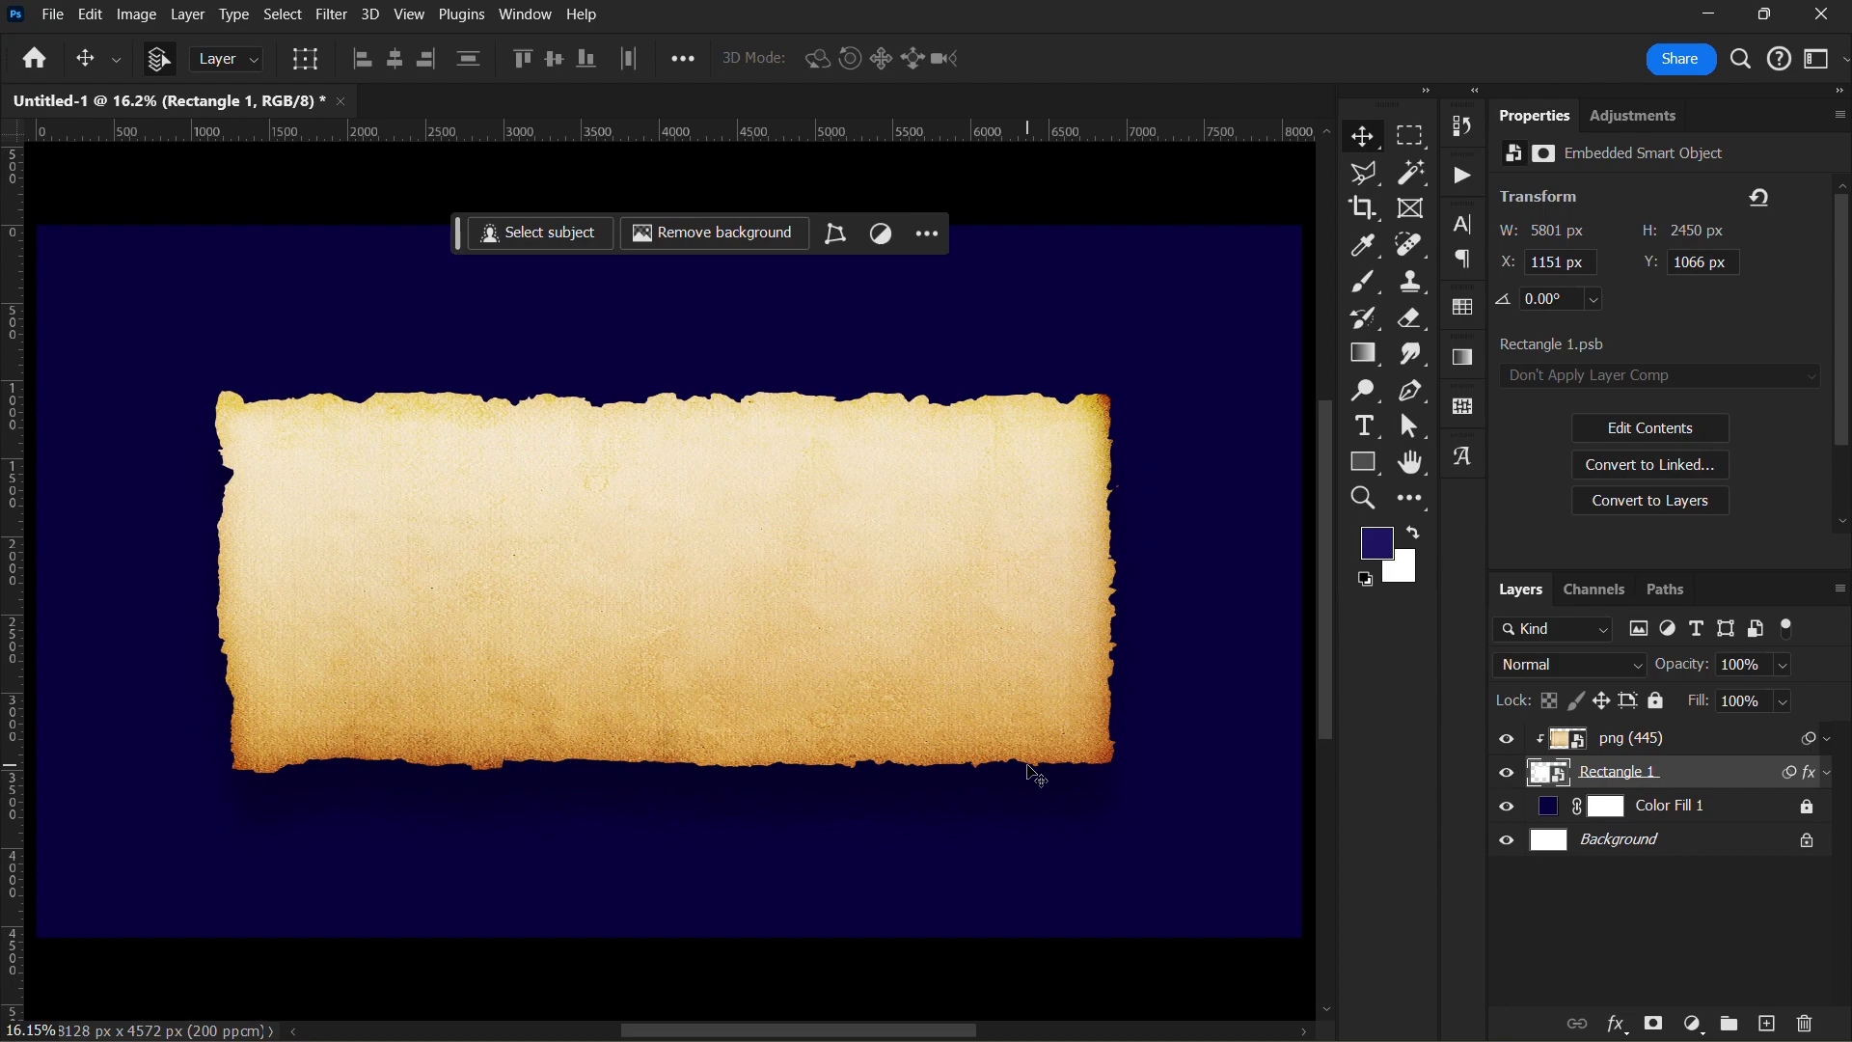
{"action": "mouse_move", "coordinate": [886, 616]}
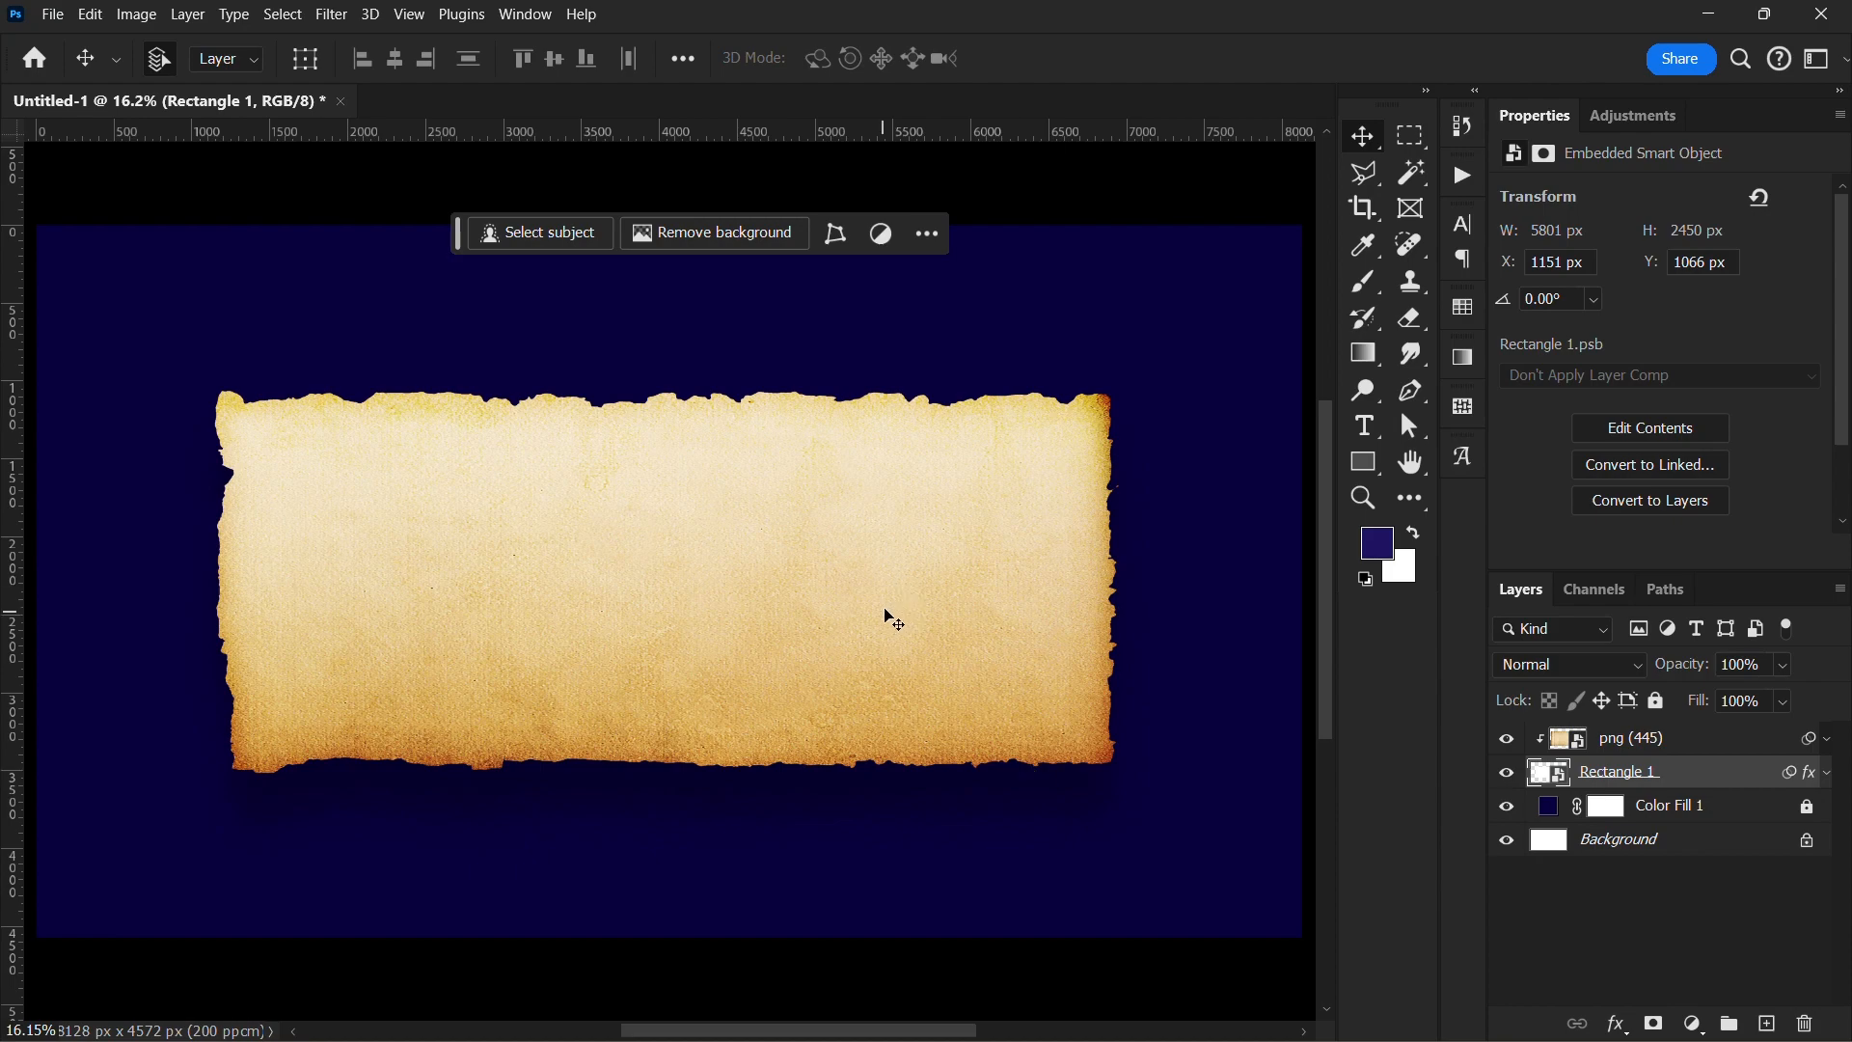